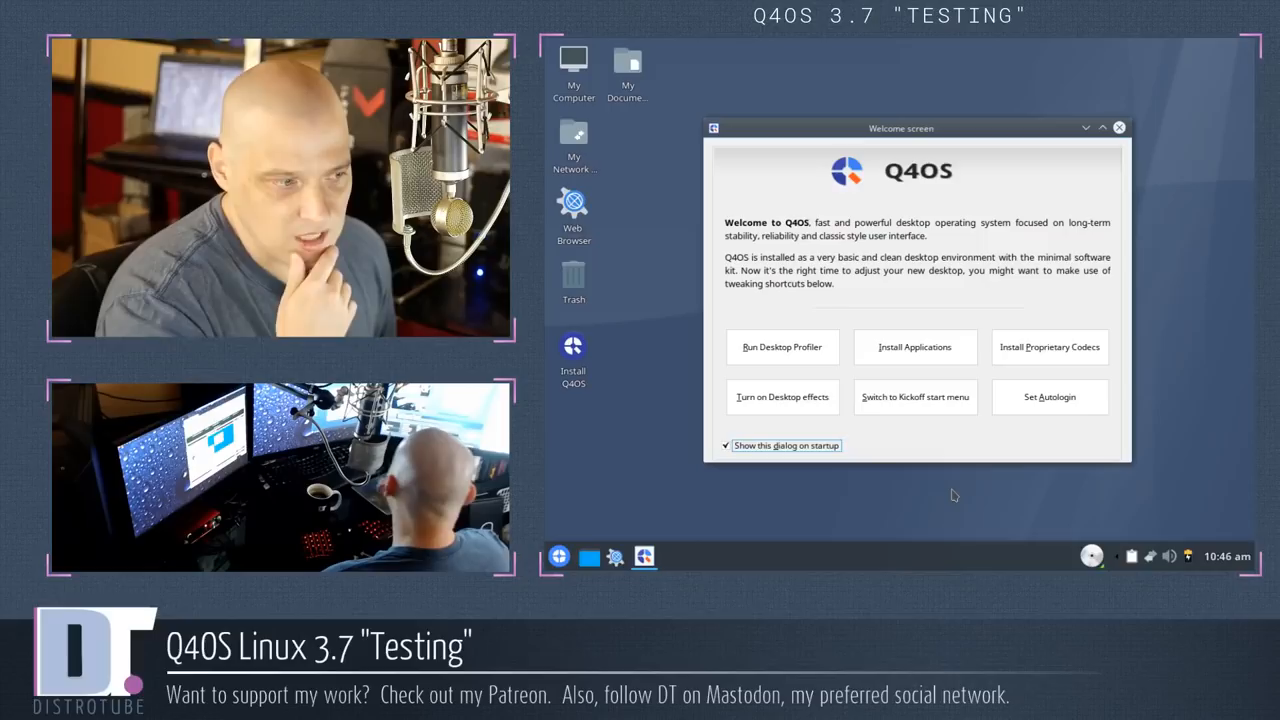
Dismiss the live welcome screen and launch Install Q4OS from the desktop
left_click(1120, 128)
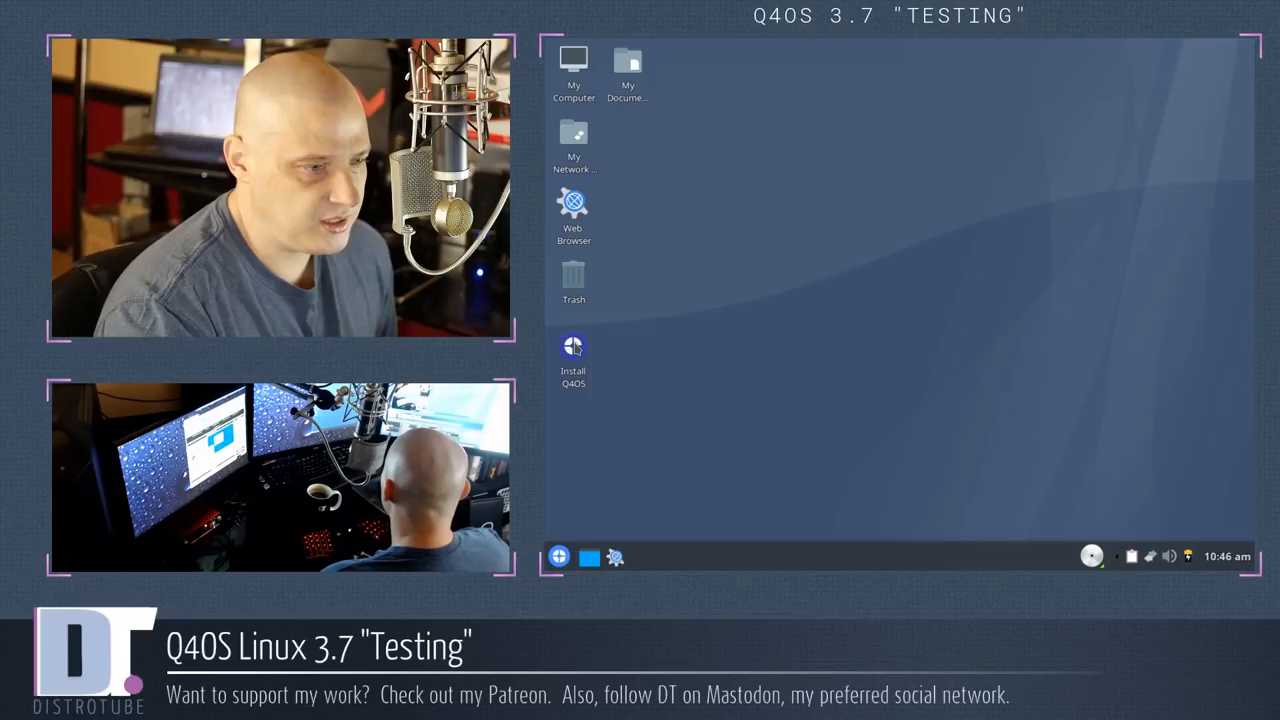
double_click(572, 360)
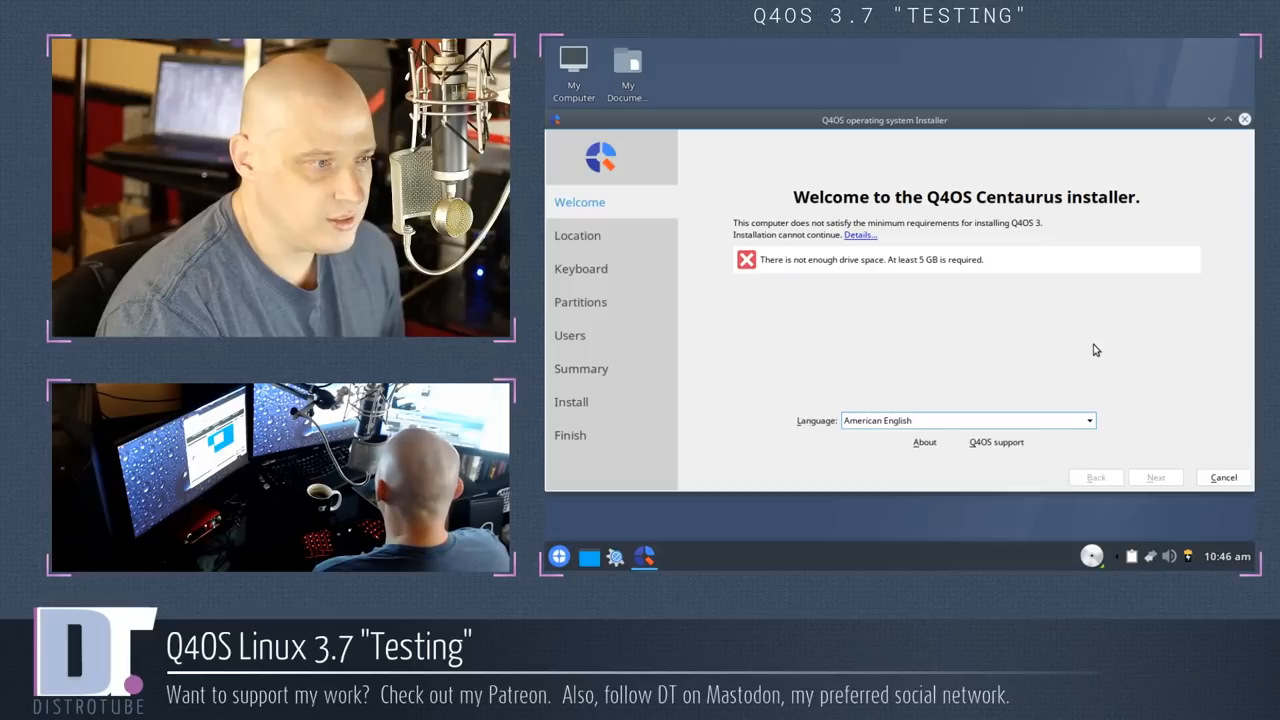
mouse_move(1020, 376)
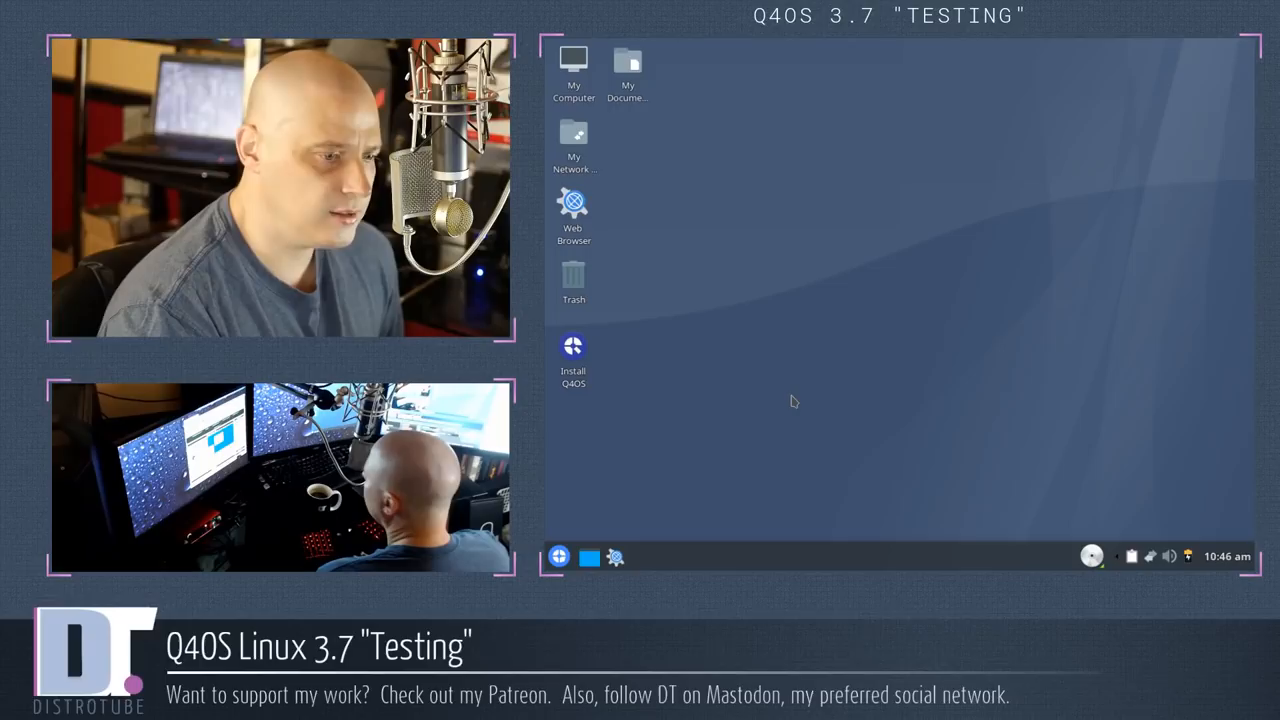
Relaunch Install Q4OS and advance past Welcome, Location and Keyboard to Partitions
double_click(572, 348)
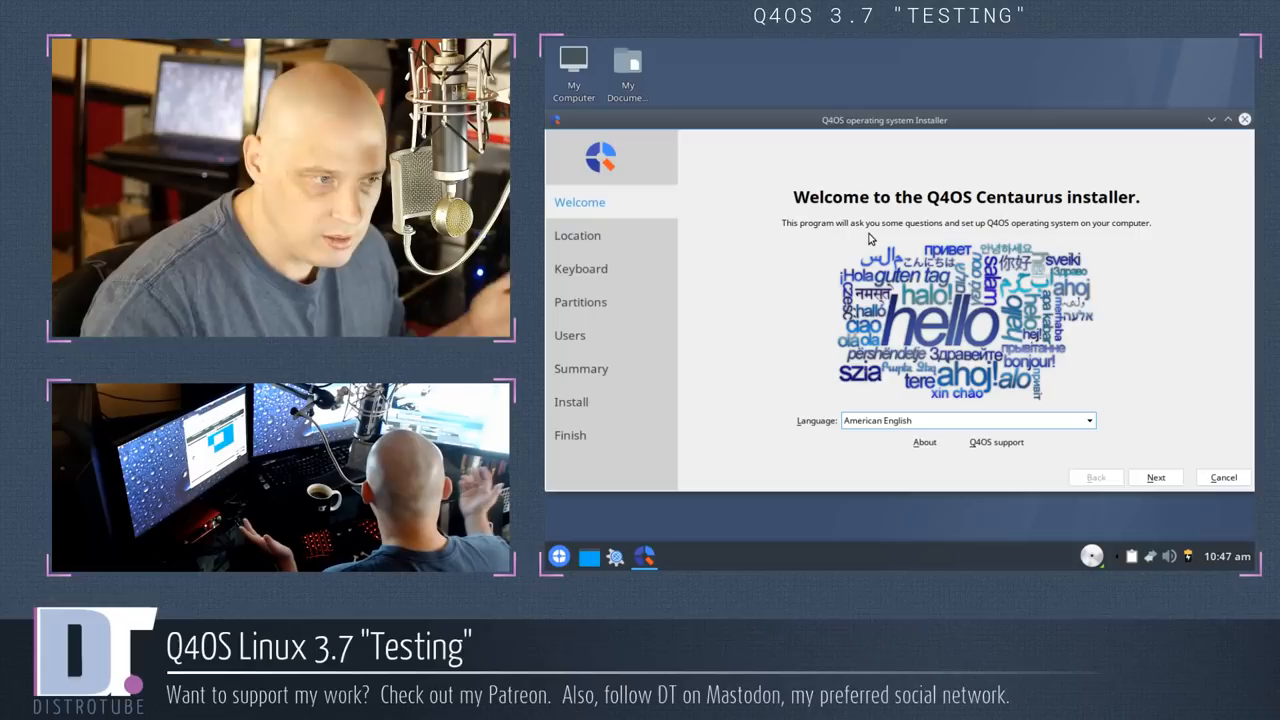
mouse_move(728, 304)
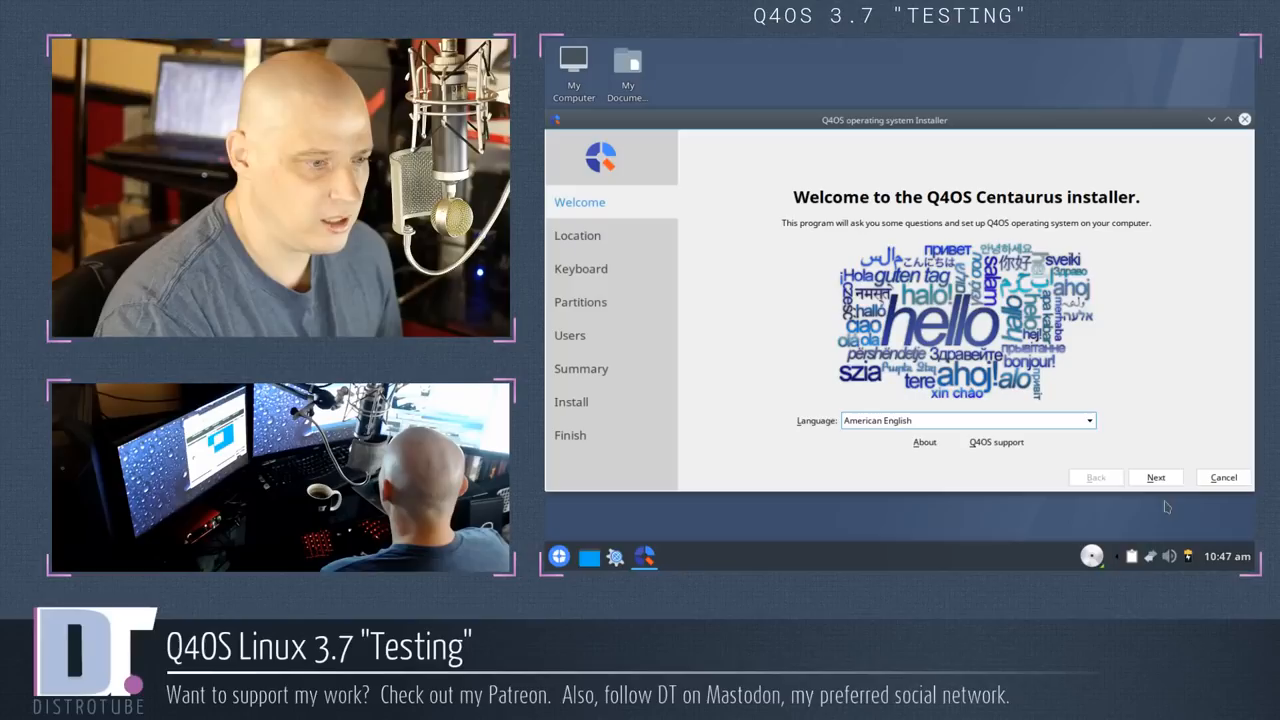
left_click(1156, 476)
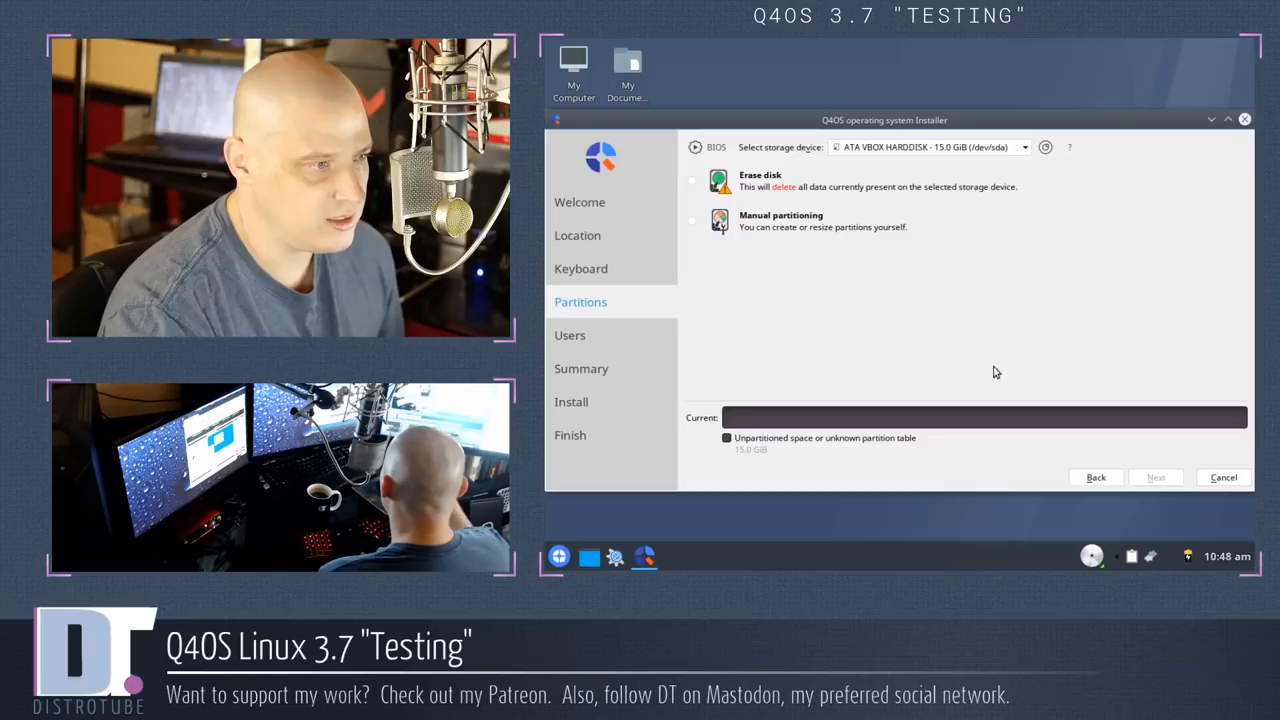
Preview Erase disk, then select Manual partitioning for the 15 GB disk
left_click(692, 180)
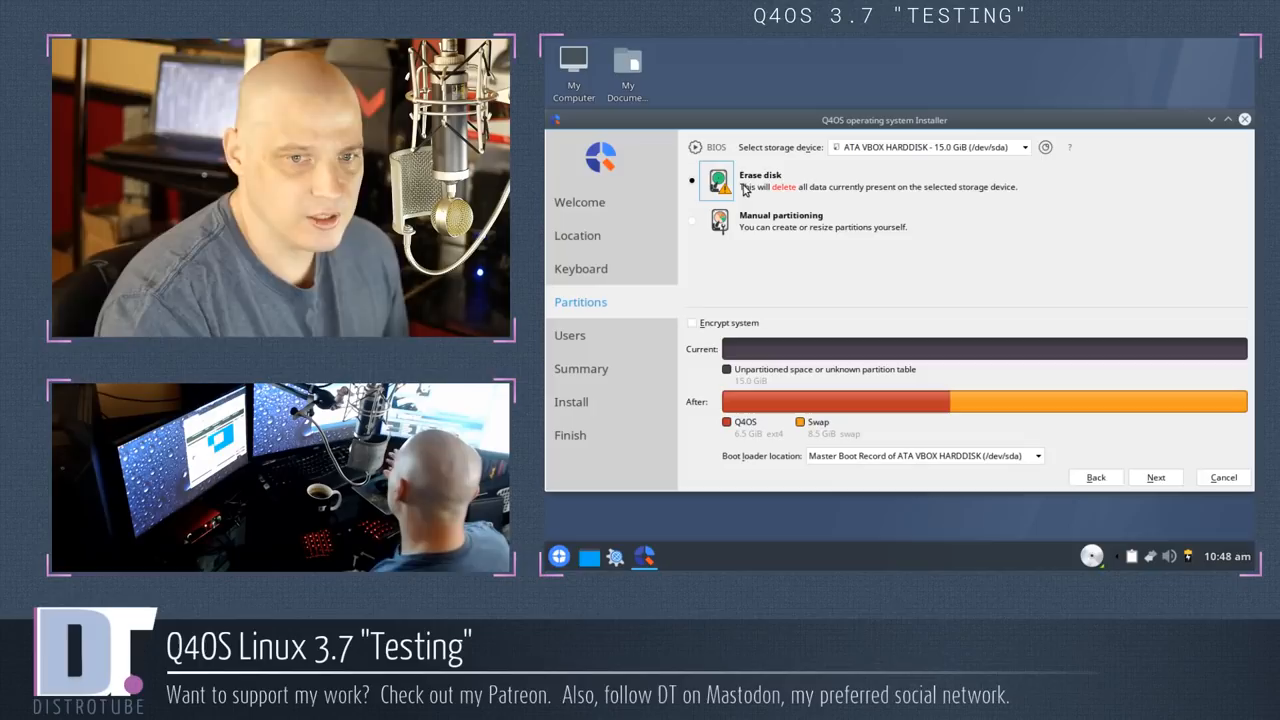
mouse_move(770, 196)
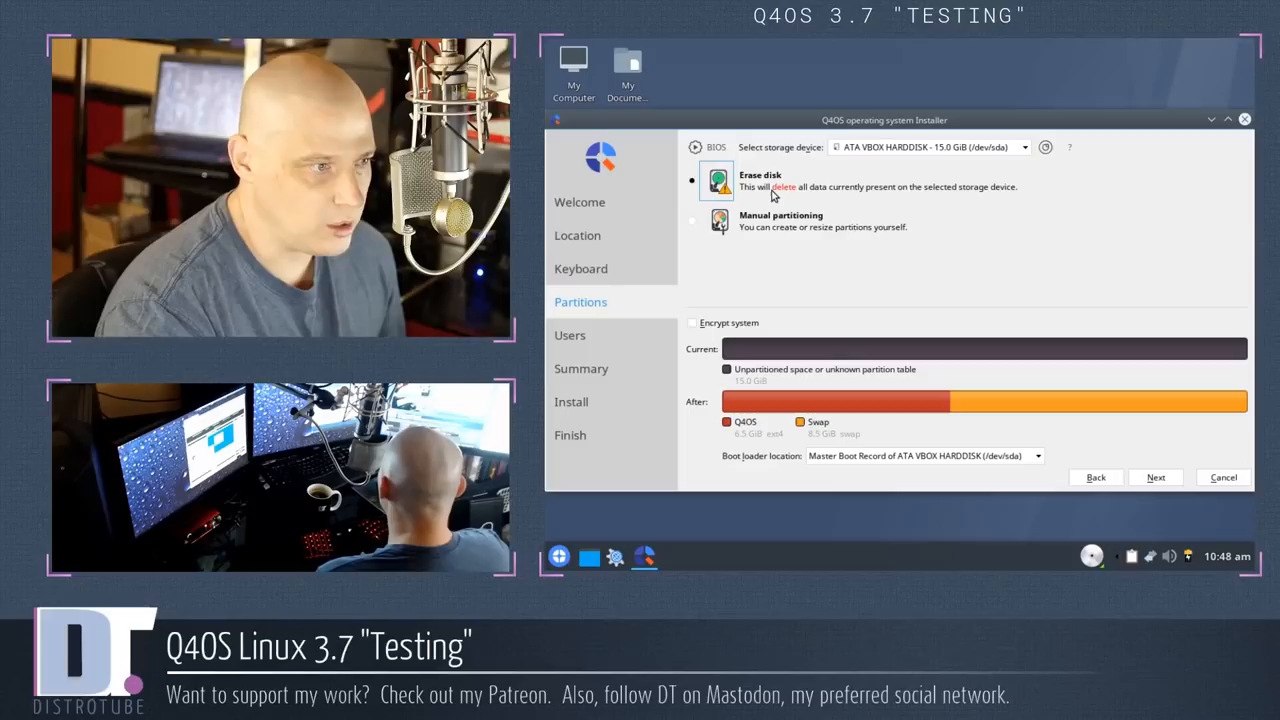
mouse_move(1110, 528)
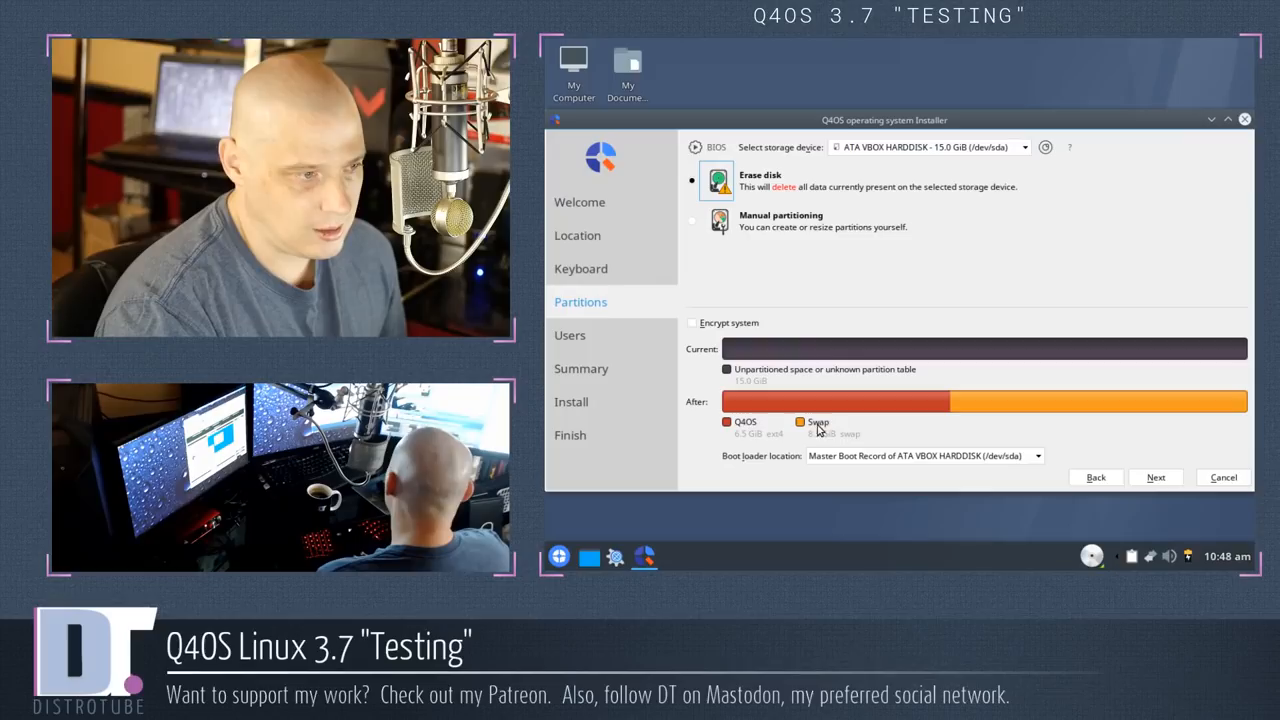
left_click(692, 220)
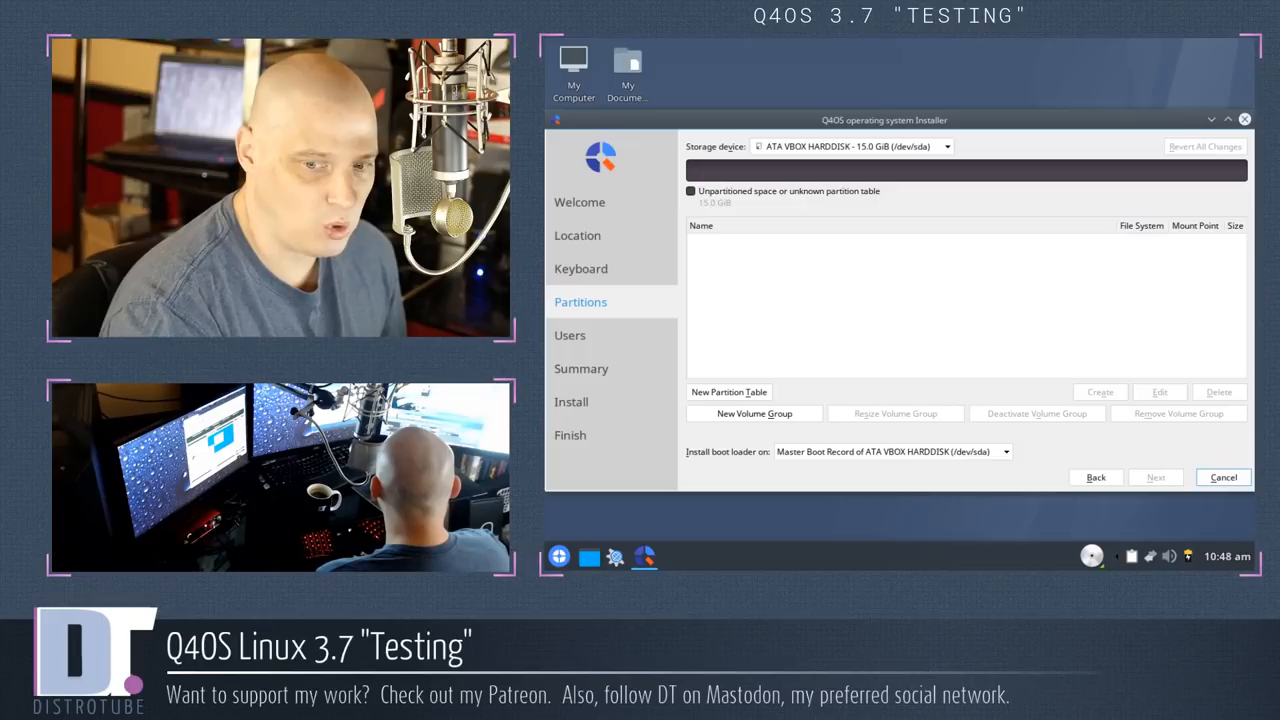
Create a new partition table and one ext4 partition filling the disk, mounted at /
left_click(728, 390)
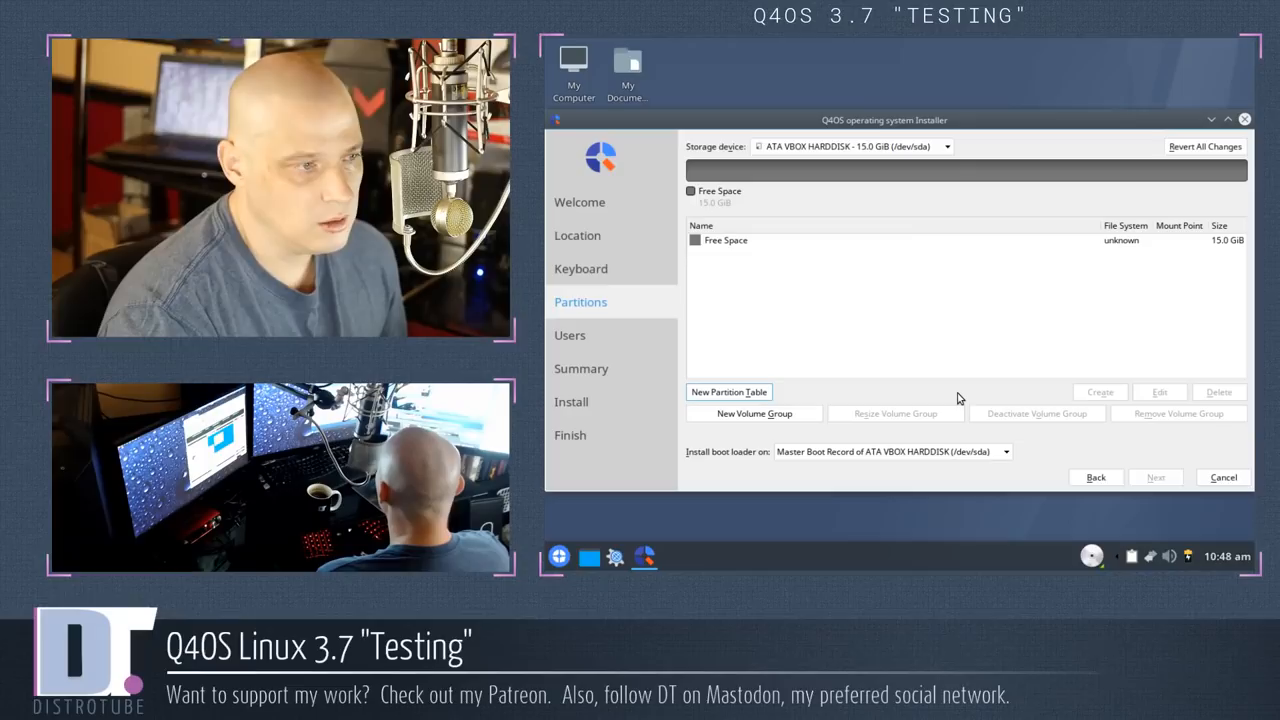
left_click(1100, 390)
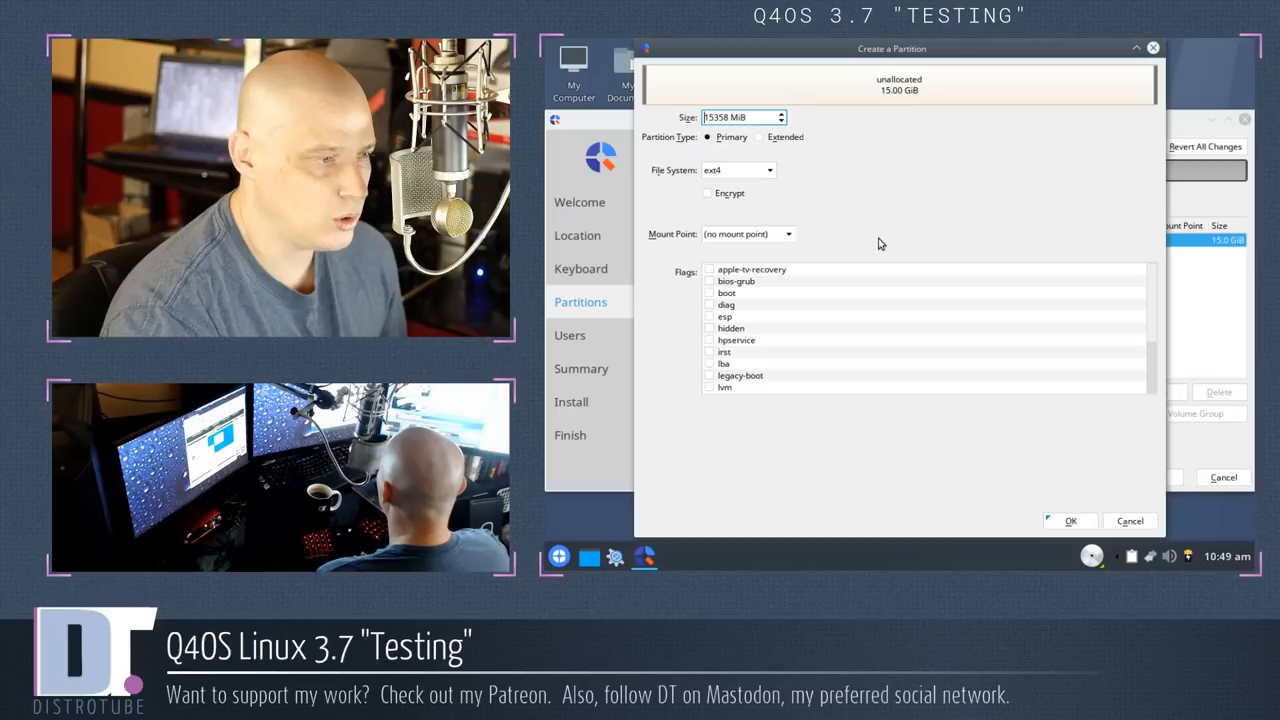
left_click(748, 232)
type("/")
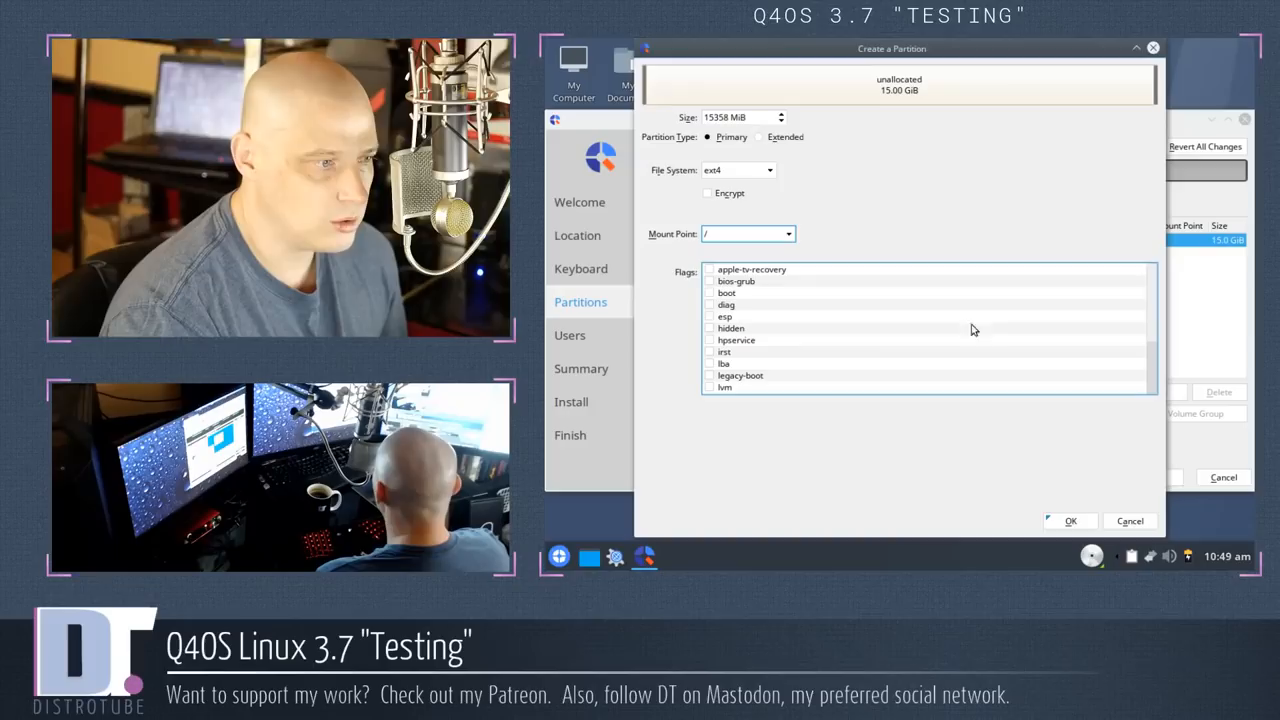
left_click(1070, 520)
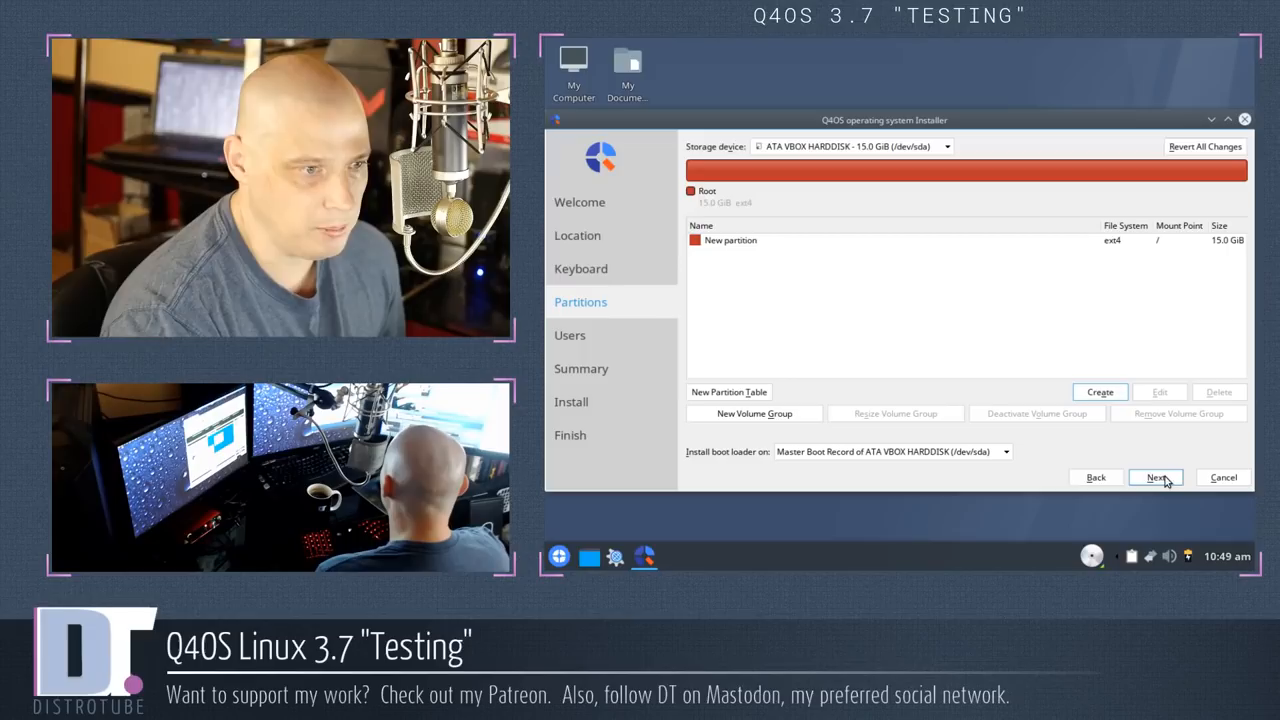
mouse_move(1160, 480)
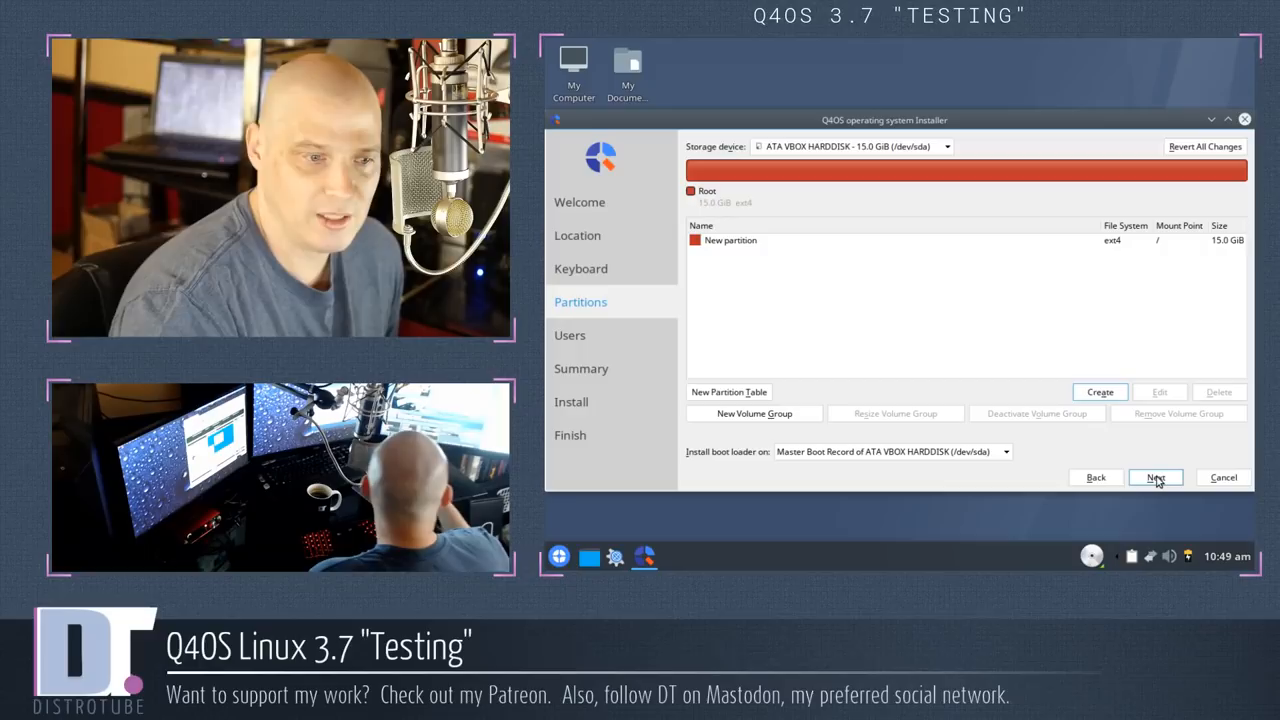
Proceed through the user account step and start the installation, then restart into Q4OS
left_click(1156, 476)
type("dt")
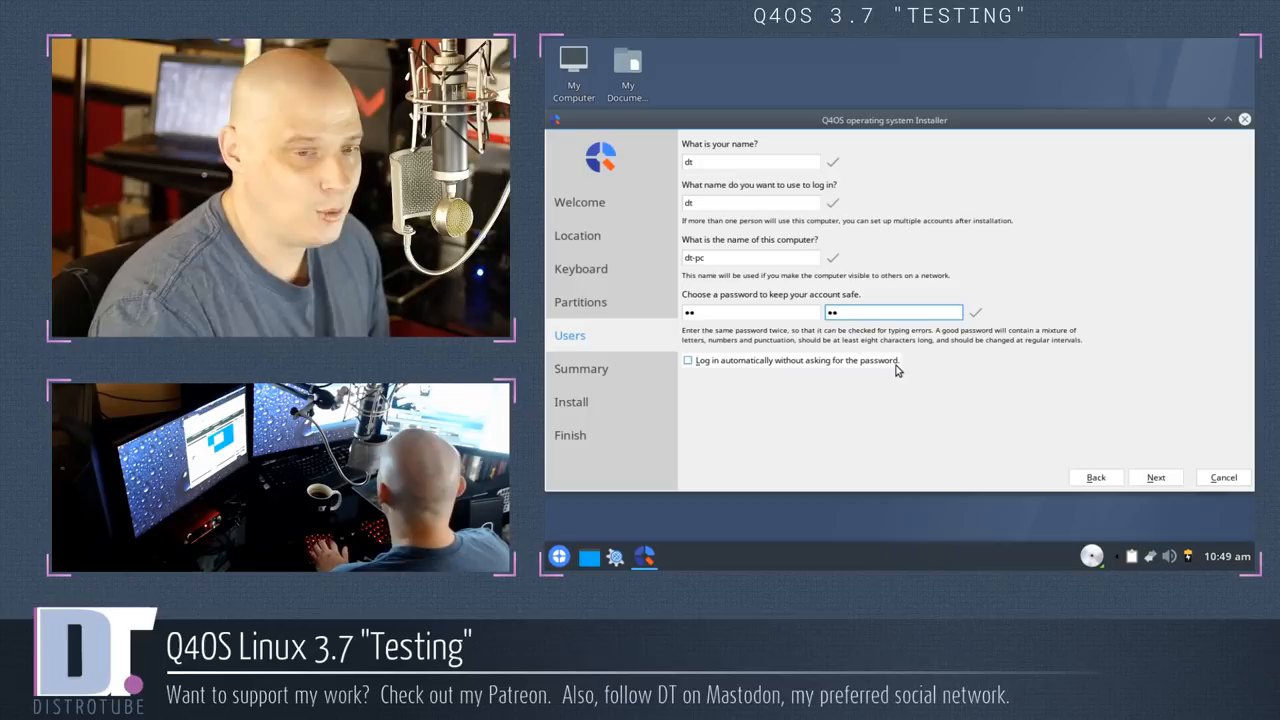
left_click(1156, 476)
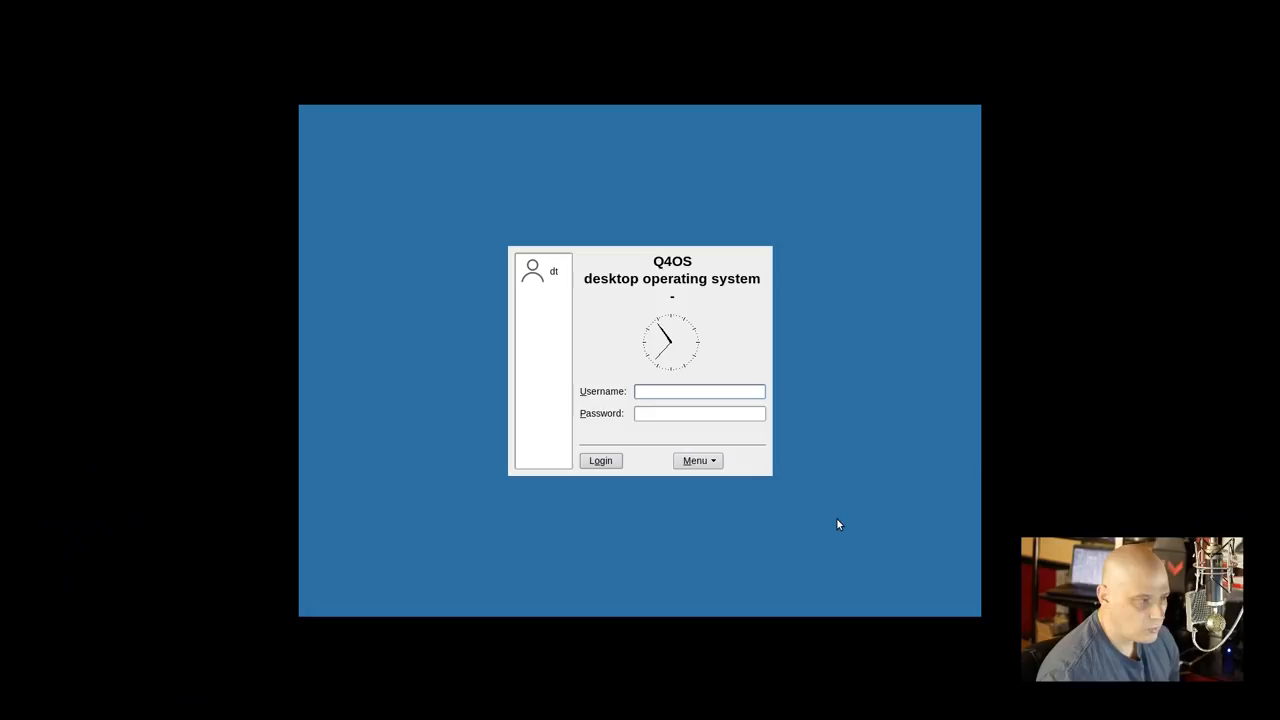
Log in to the installed system as user 'dt'
left_click(700, 390)
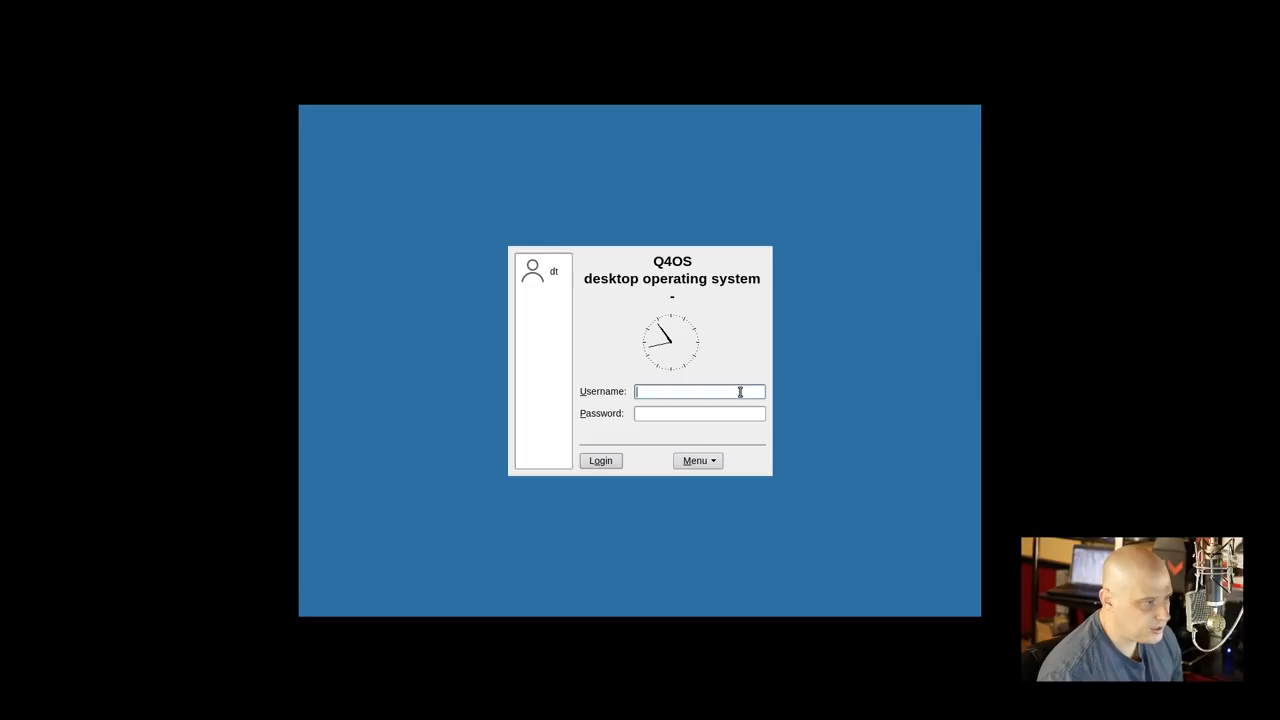
type("dt")
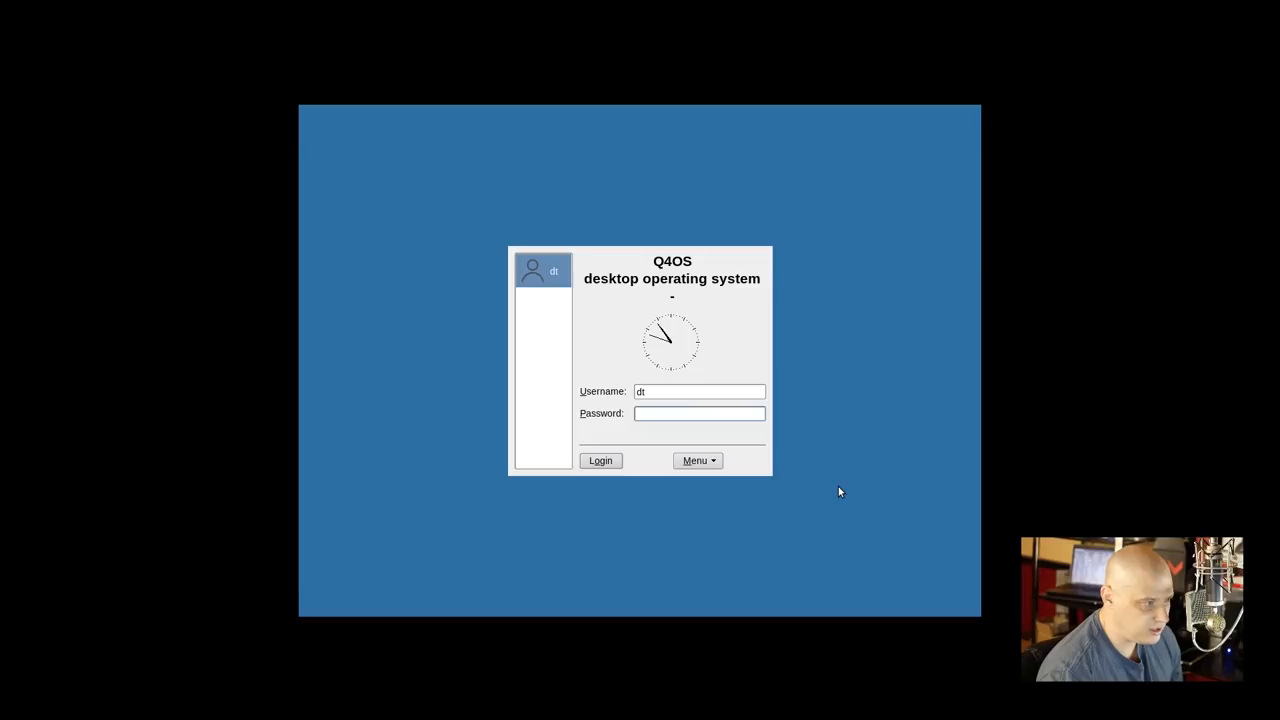
left_click(600, 460)
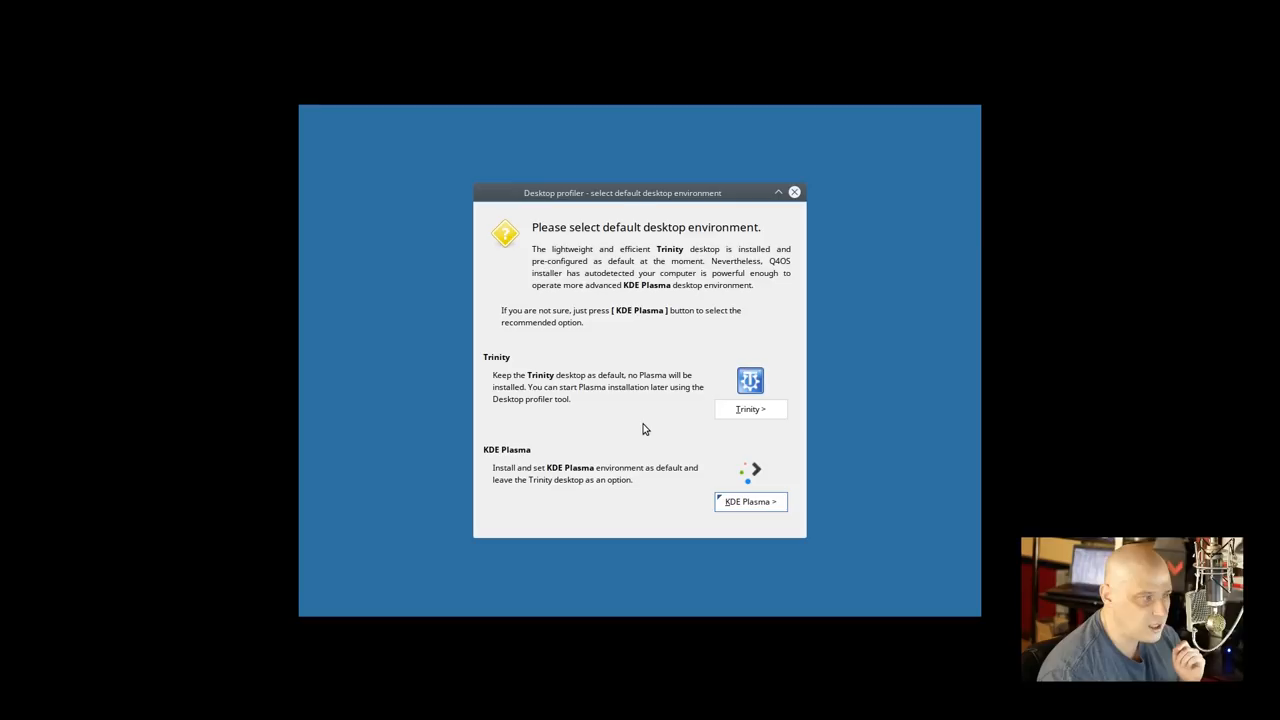
Keep Trinity as default, preview Q4OS Pure, then select the full-featured Q4OS Desktop profile
left_click(750, 408)
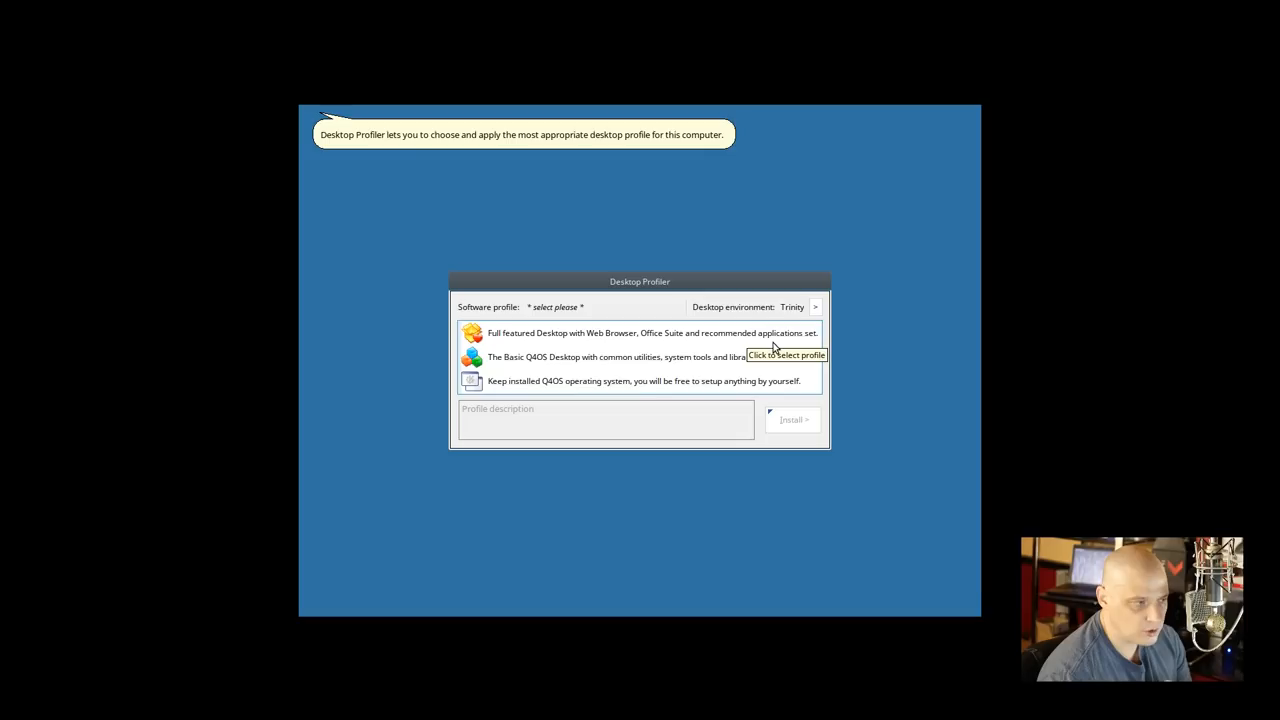
mouse_move(572, 364)
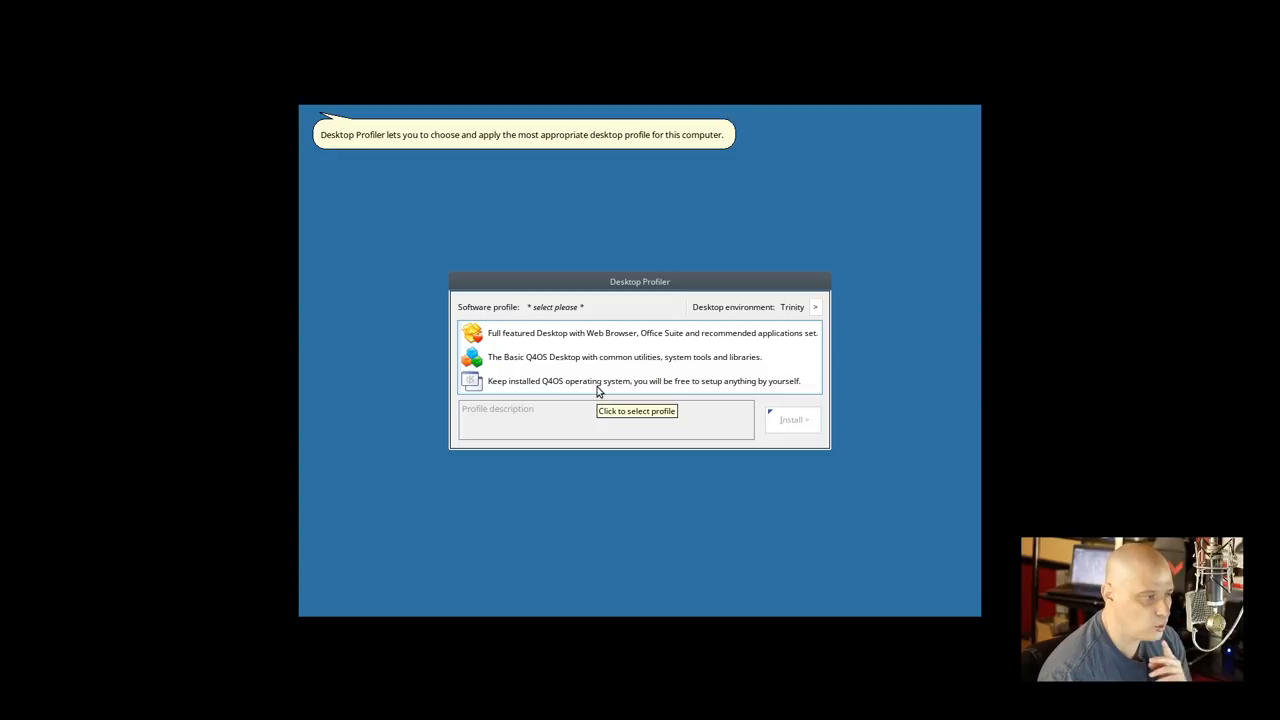
left_click(640, 380)
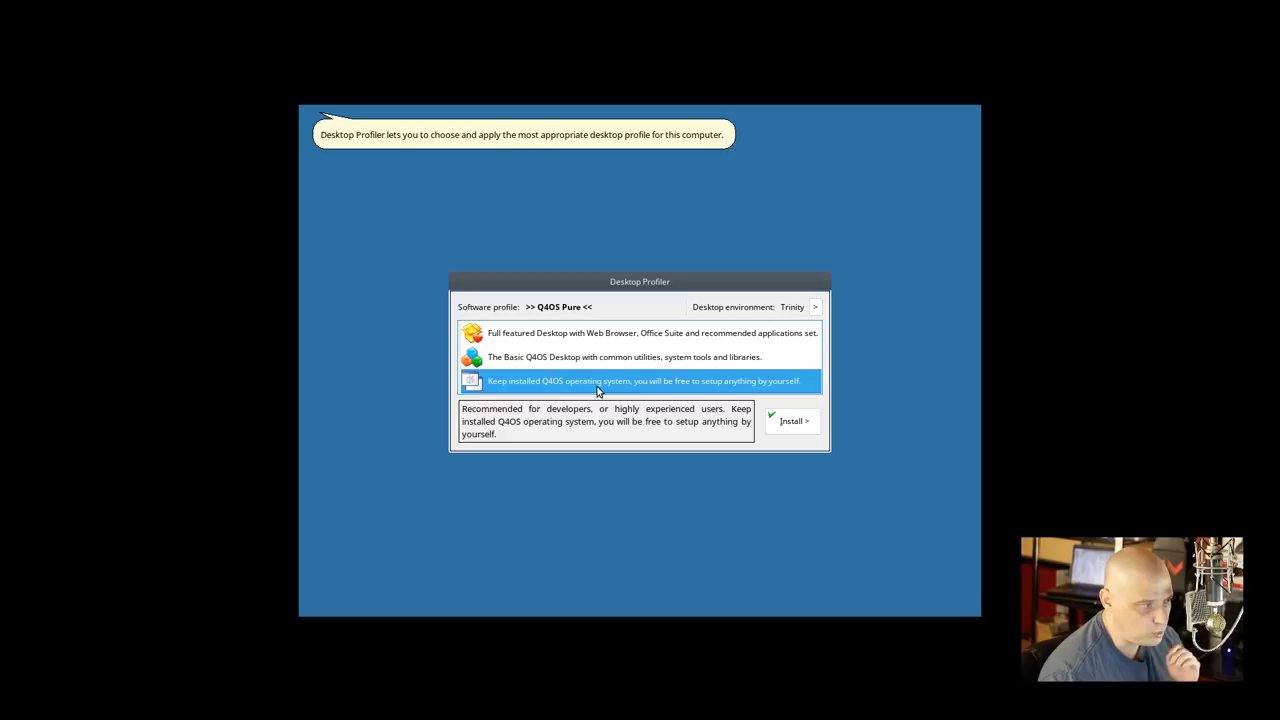
mouse_move(616, 344)
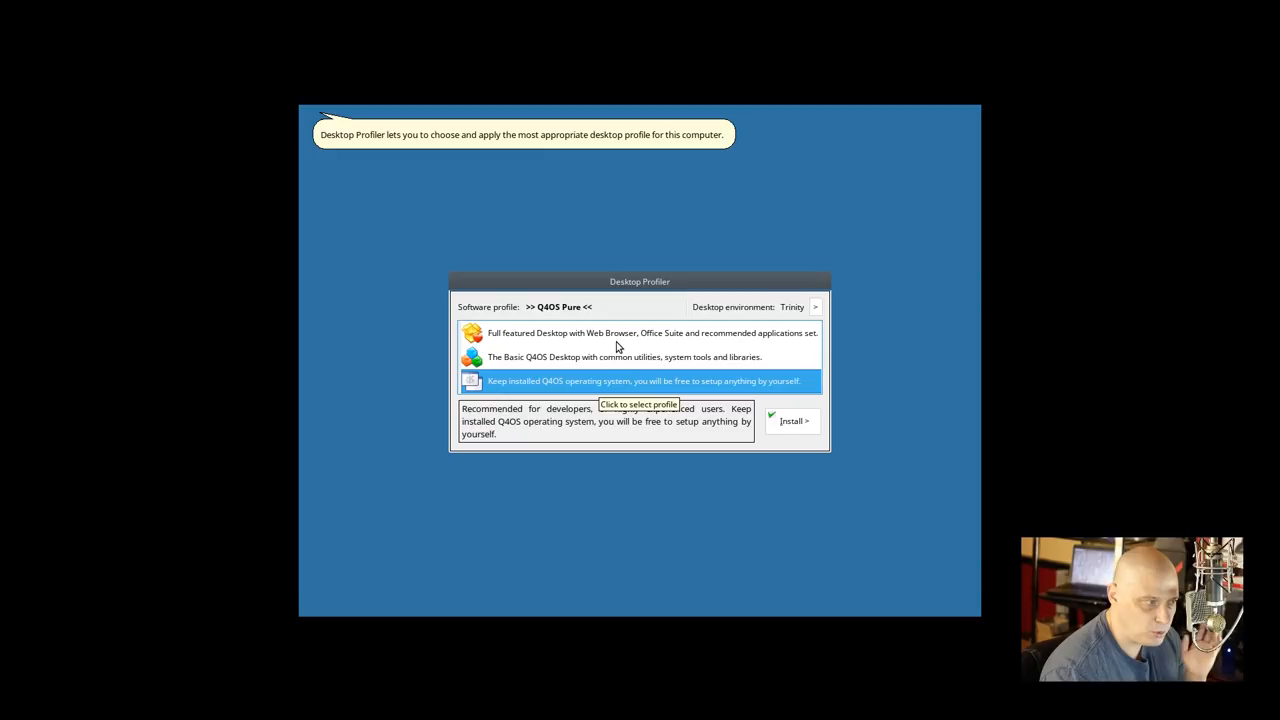
left_click(650, 332)
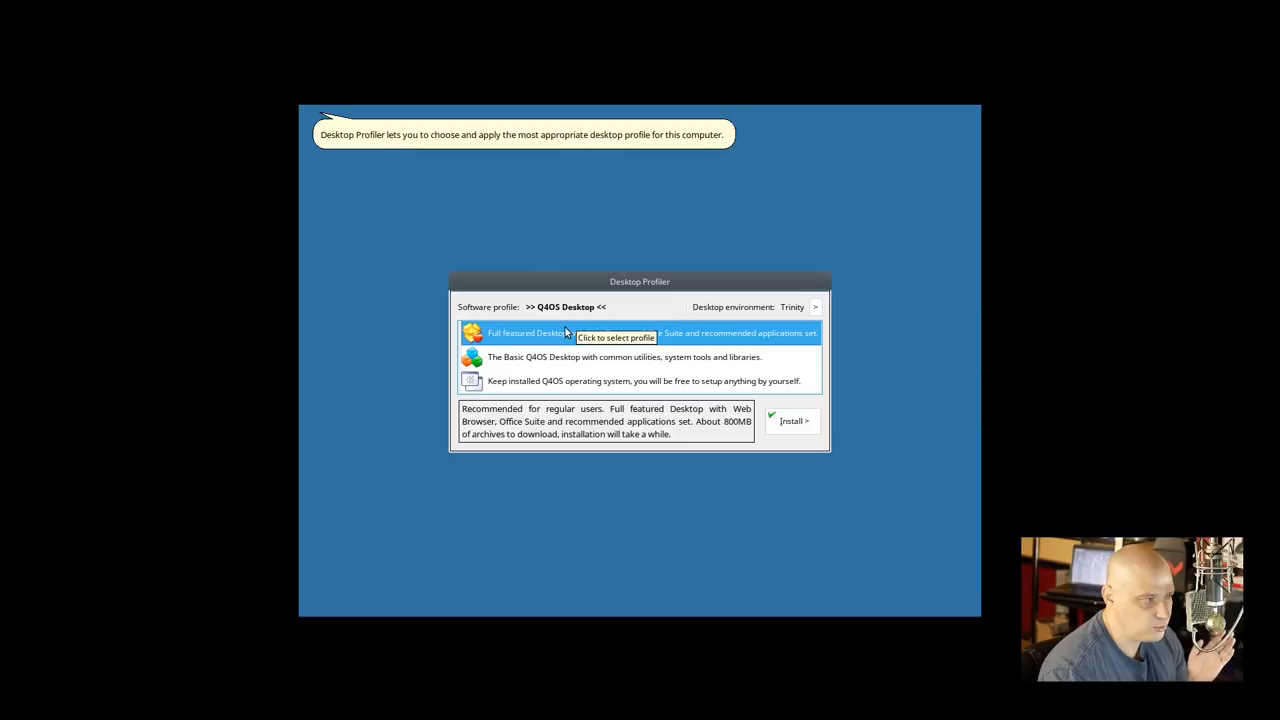
Install the Q4OS Desktop profile and finish once installation reports success
left_click(792, 420)
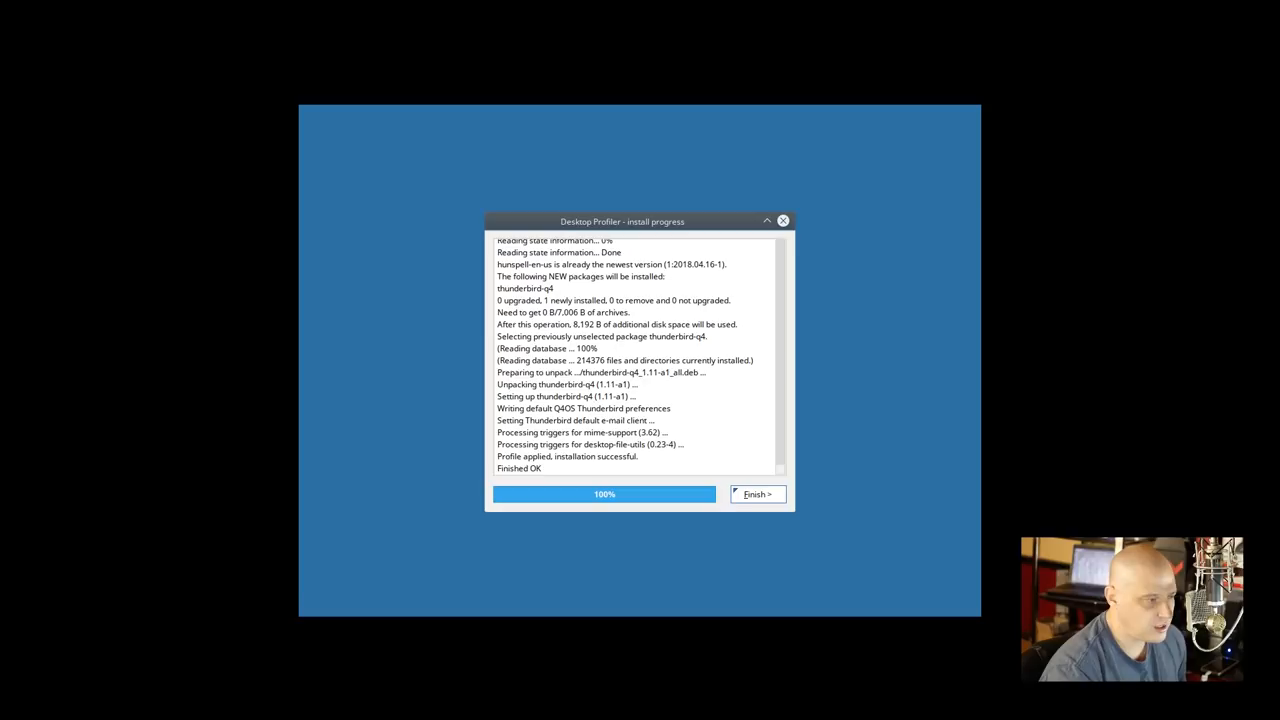
mouse_move(892, 516)
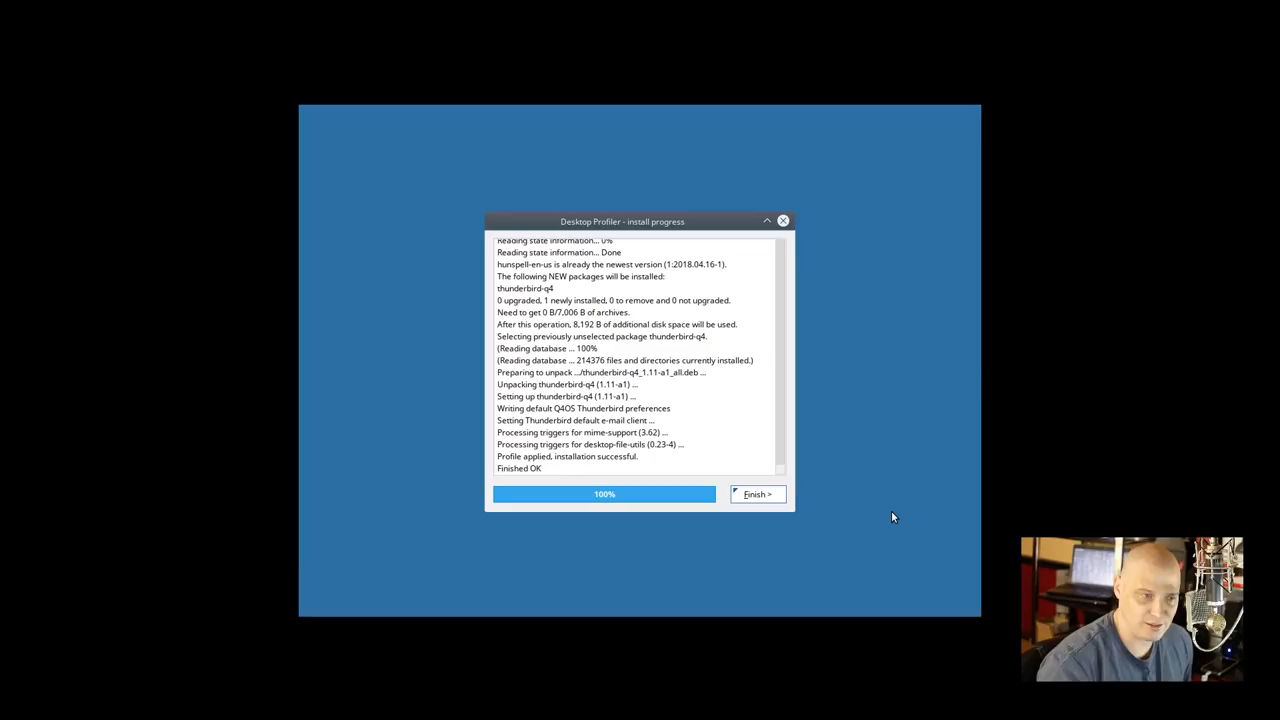
mouse_move(660, 220)
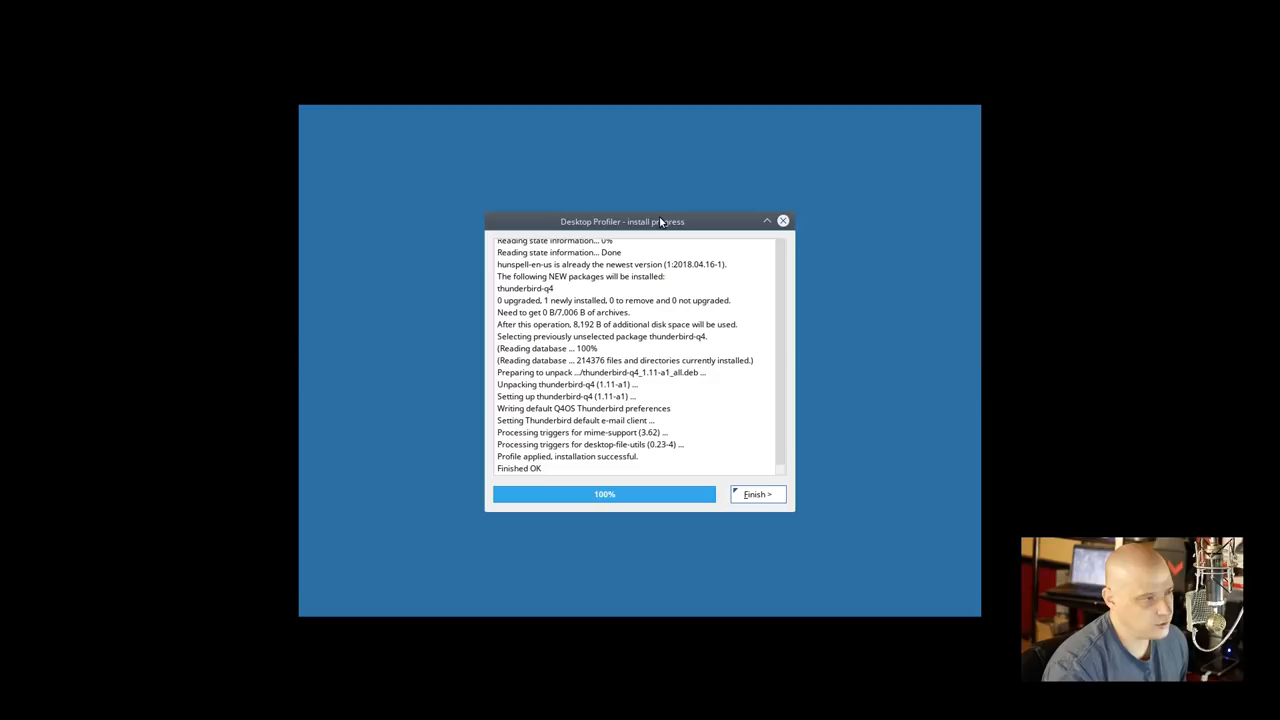
left_click(756, 494)
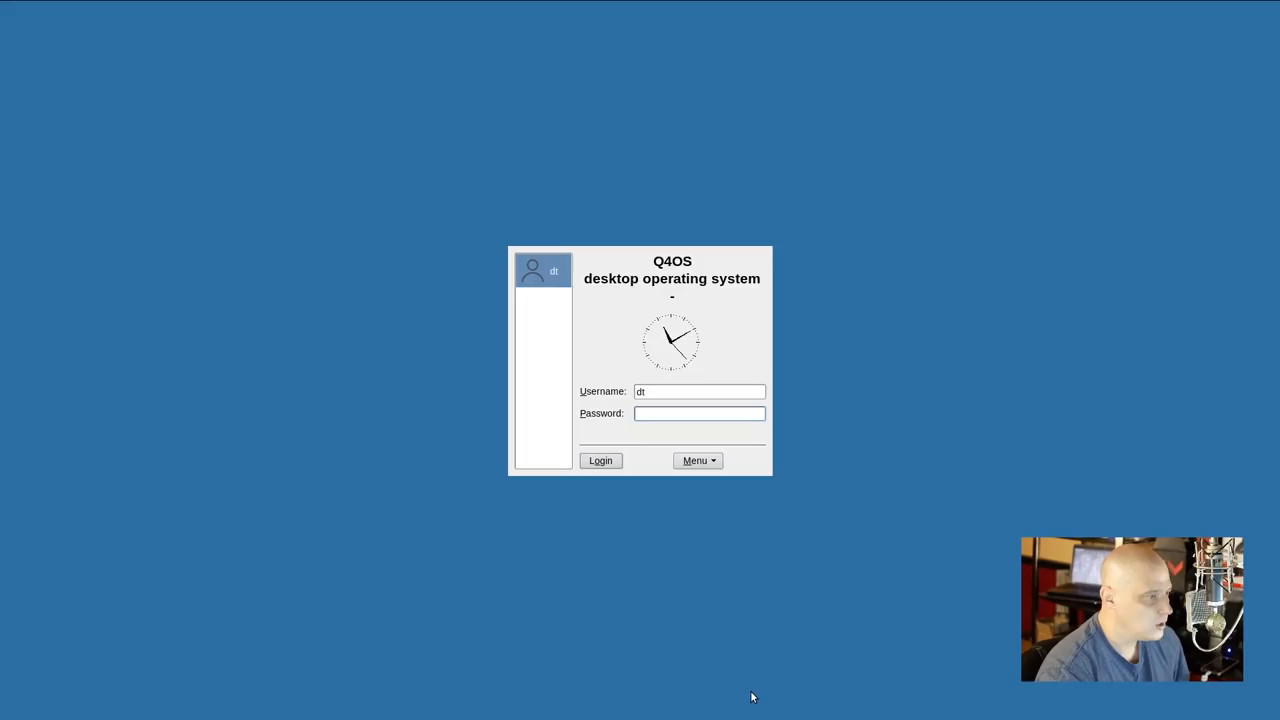
Enter the account password at the login manager to reach the Trinity desktop
left_click(600, 460)
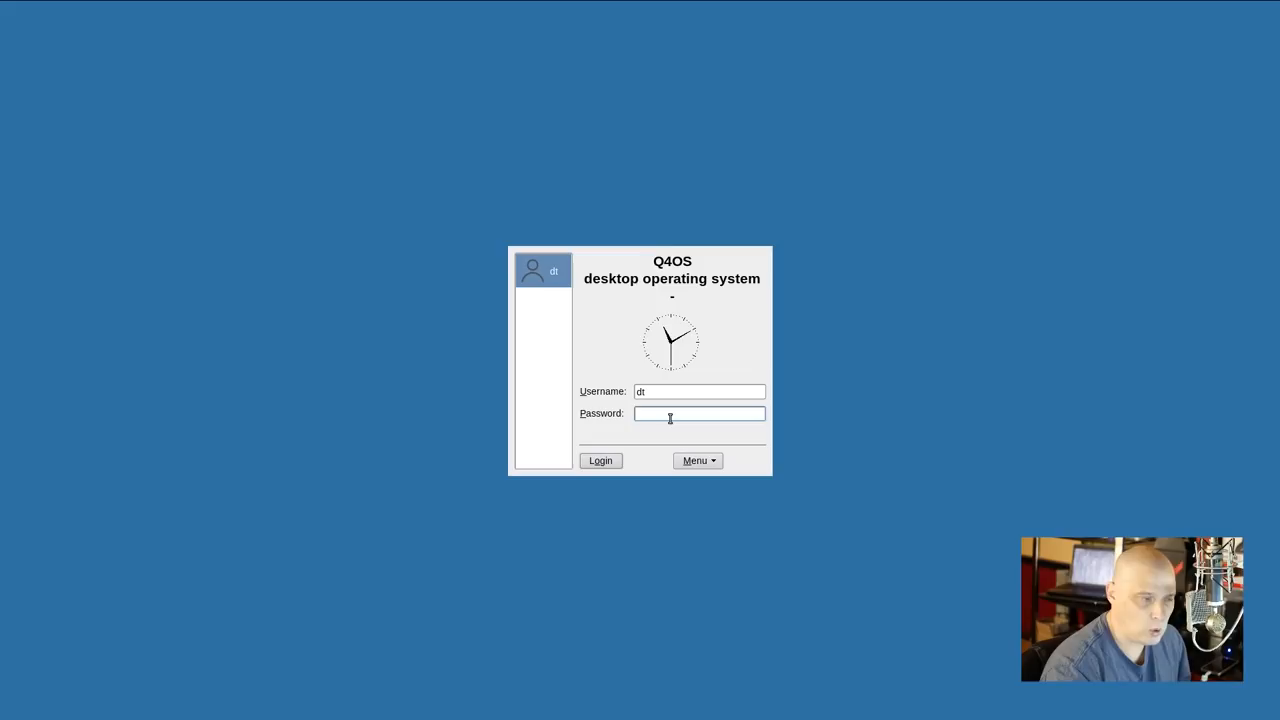
left_click(600, 460)
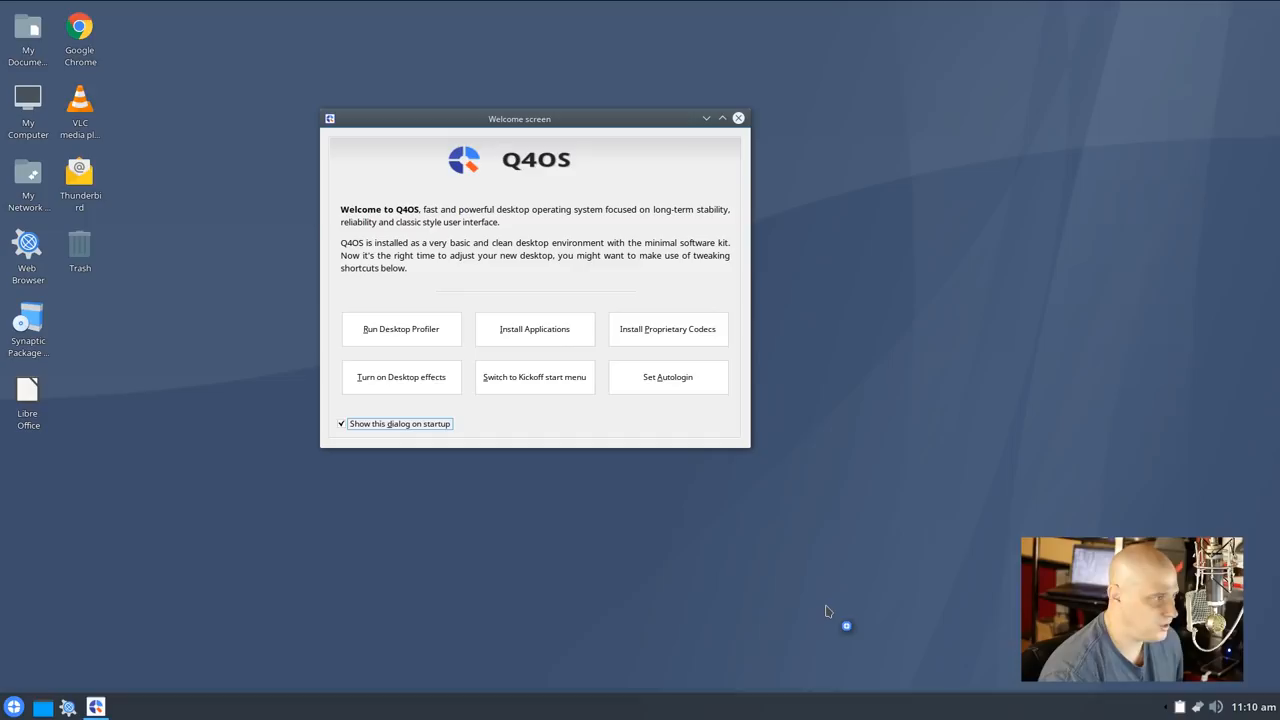
left_click_drag(520, 118, 620, 190)
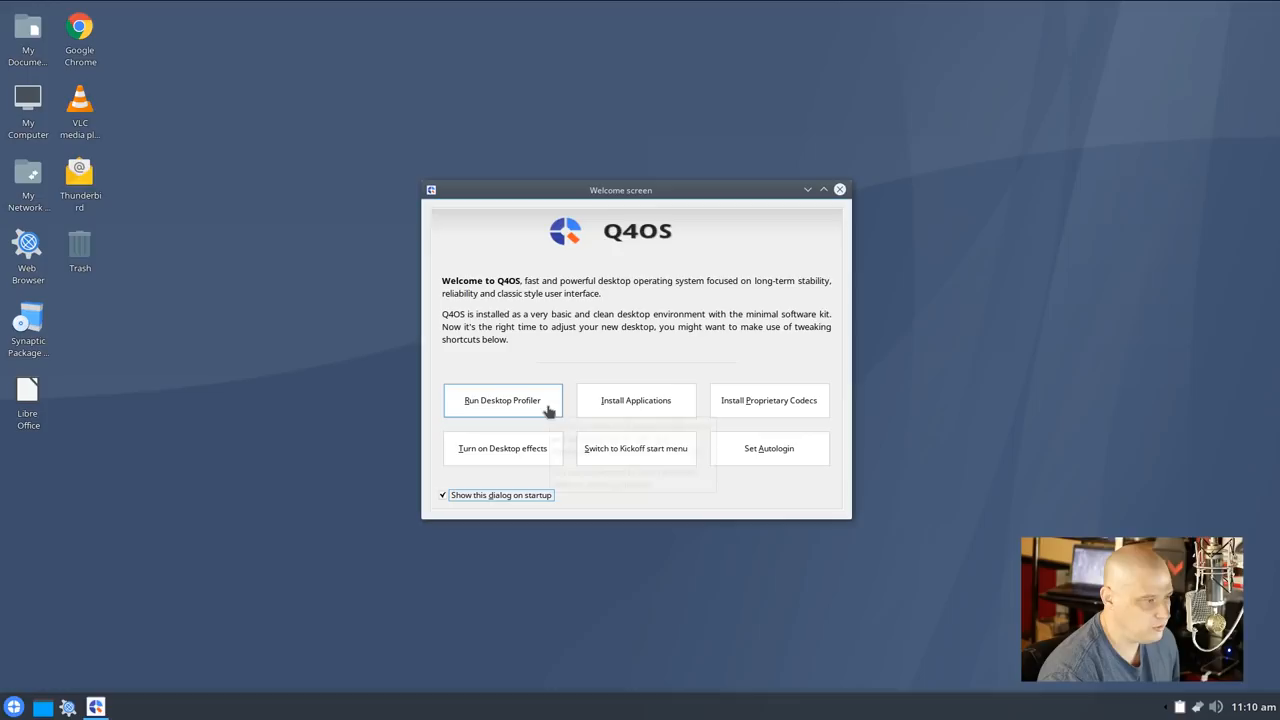
left_click(502, 448)
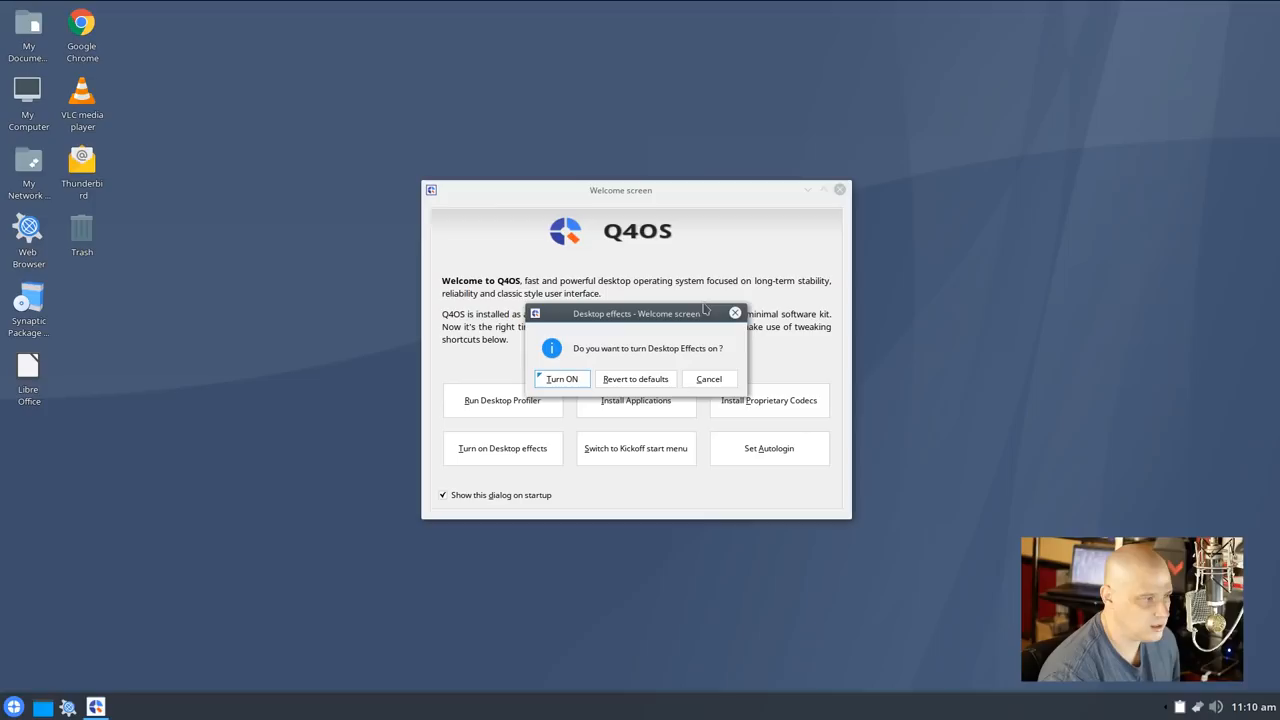
mouse_move(632, 332)
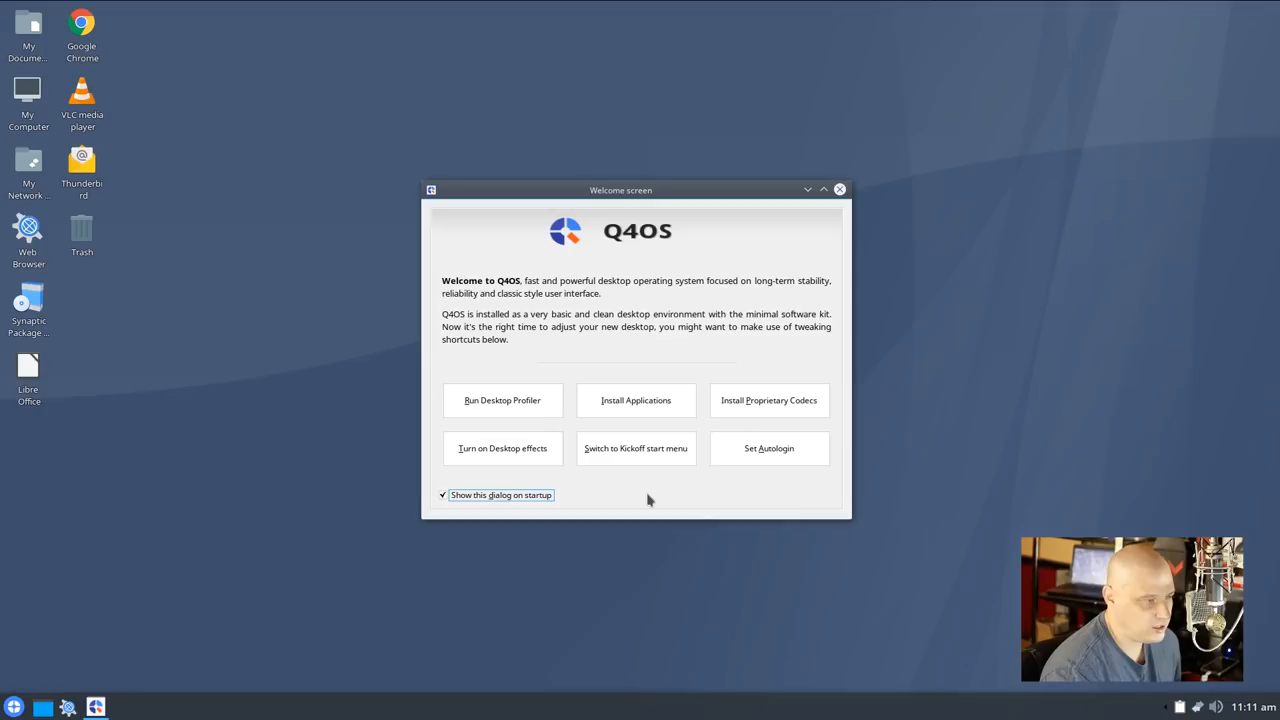
mouse_move(632, 508)
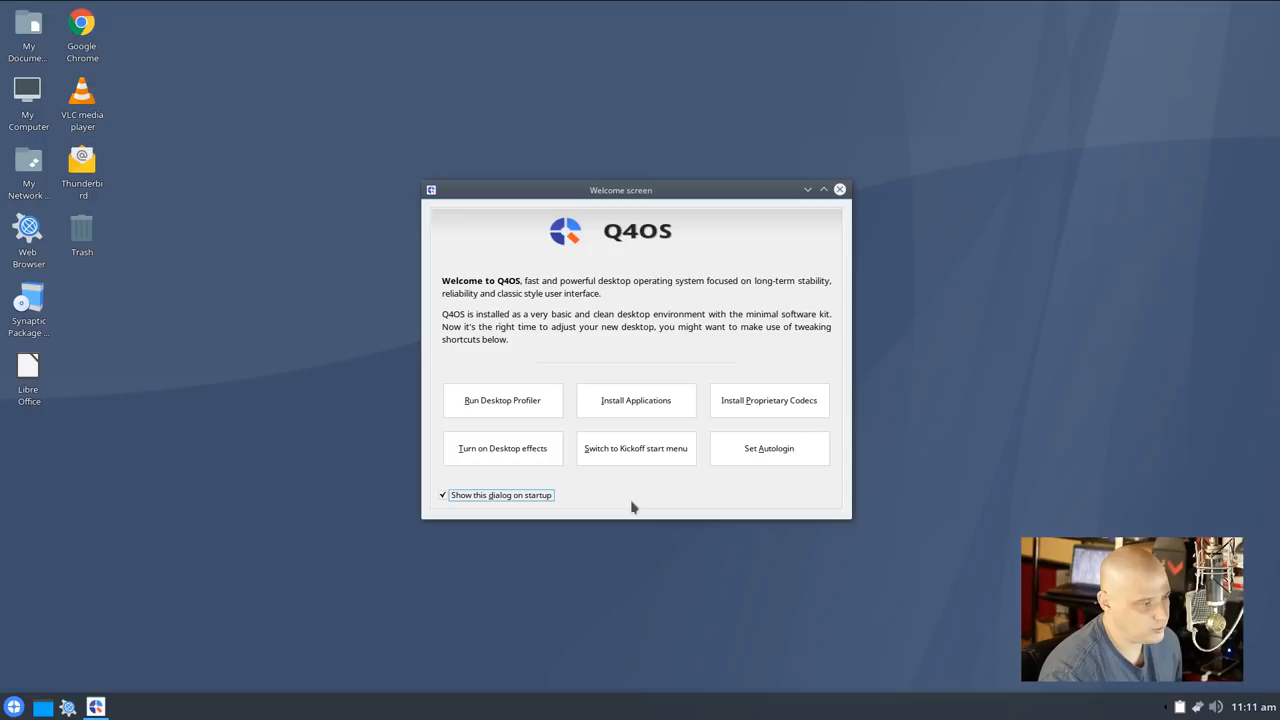
Briefly check the Software Centre, then download the proprietary multimedia codecs
left_click(636, 400)
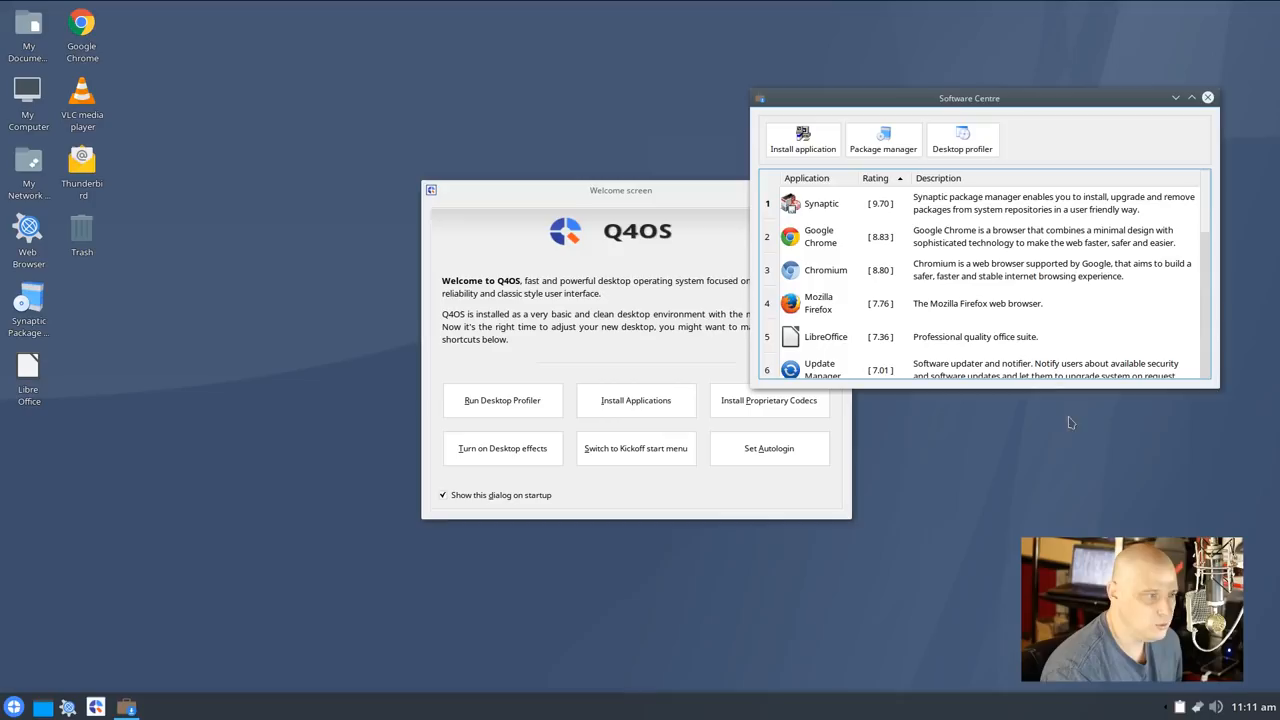
mouse_move(1196, 84)
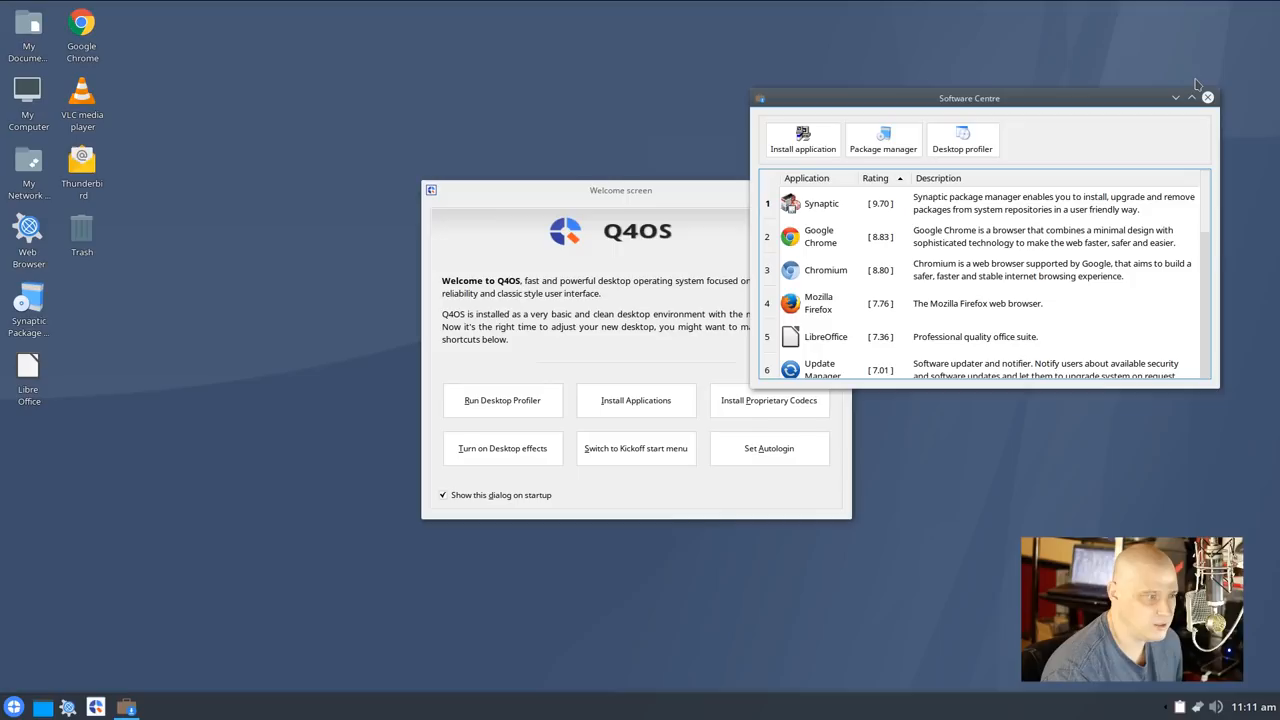
left_click(1208, 96)
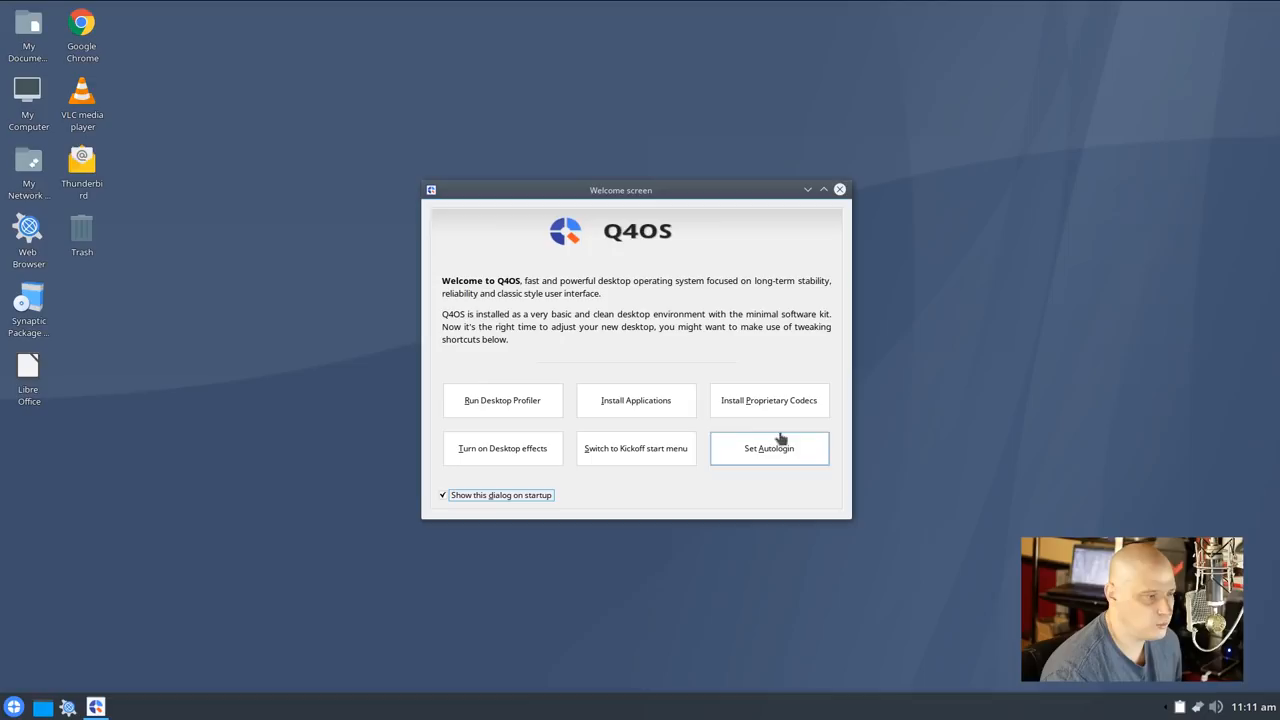
left_click(768, 400)
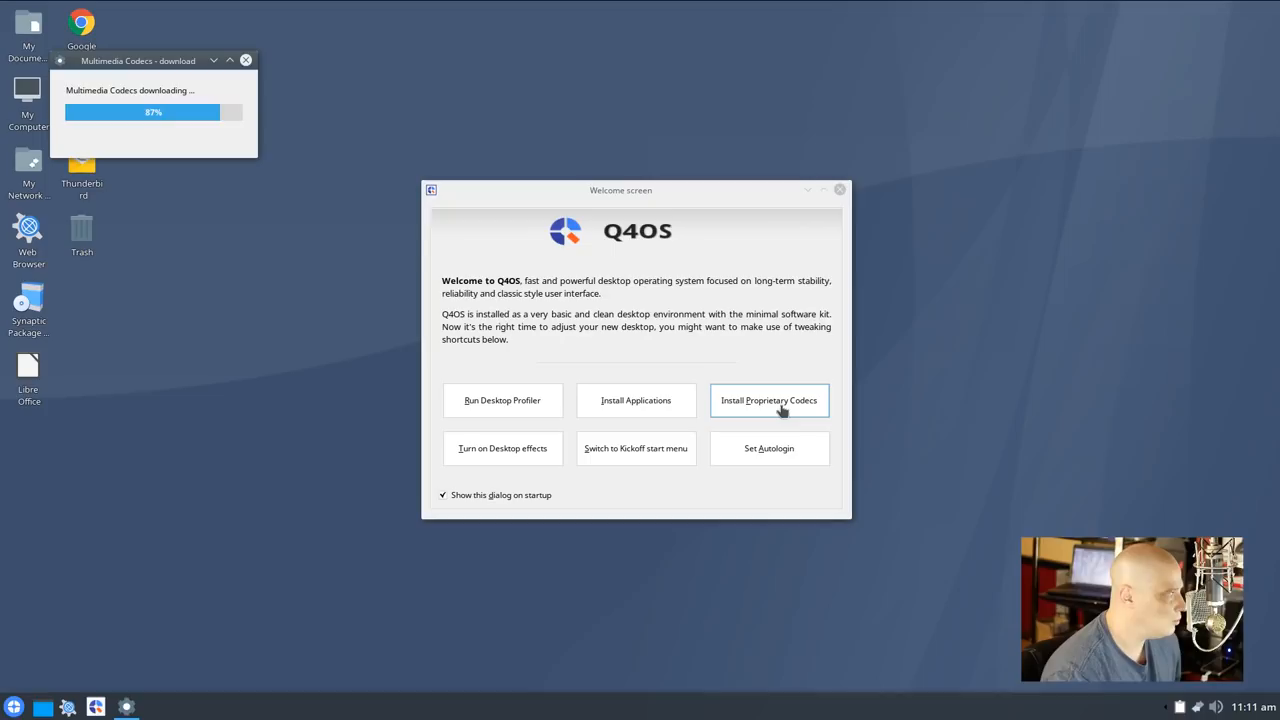
left_click(768, 400)
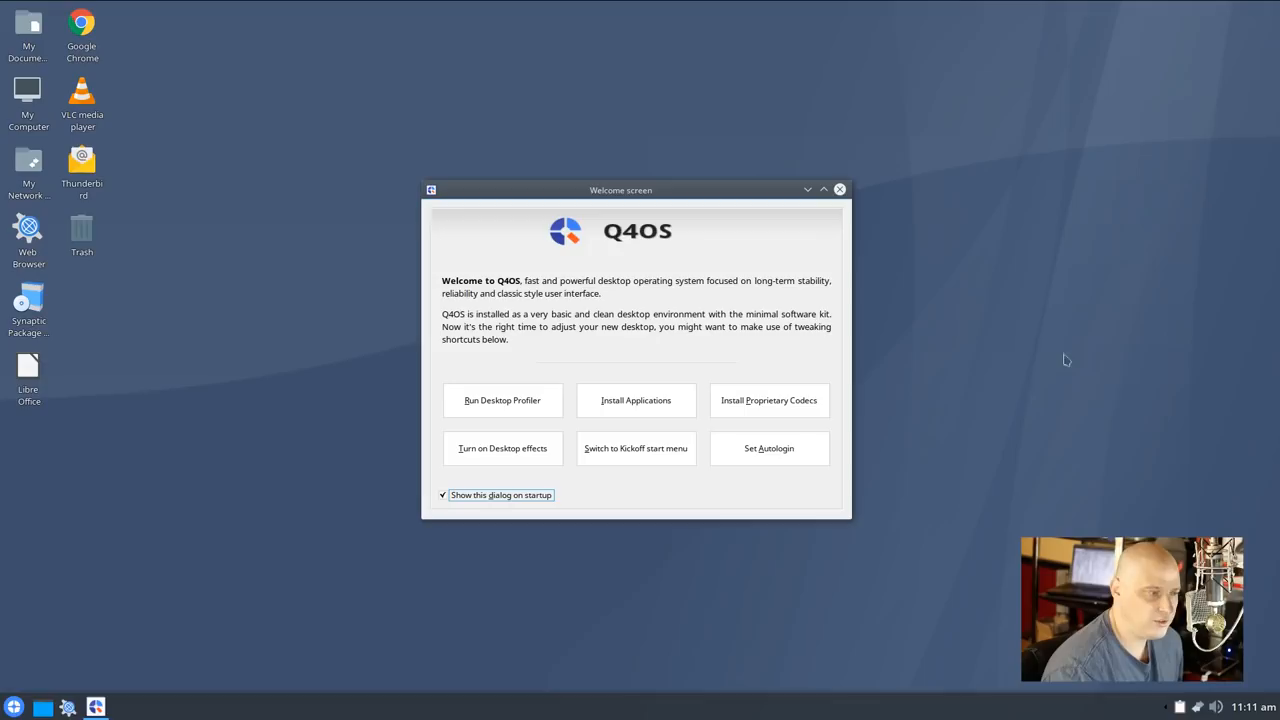
mouse_move(696, 570)
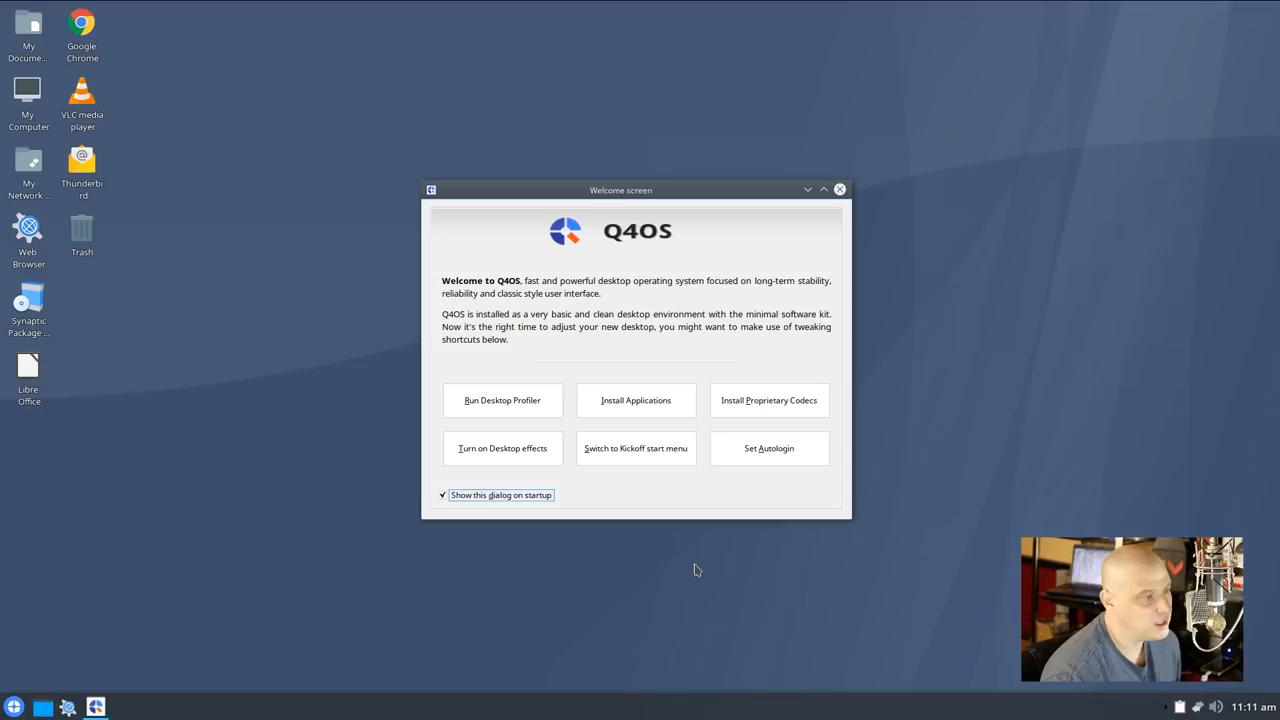
Untick 'Show this dialog on startup' and close the Welcome screen
left_click(12, 708)
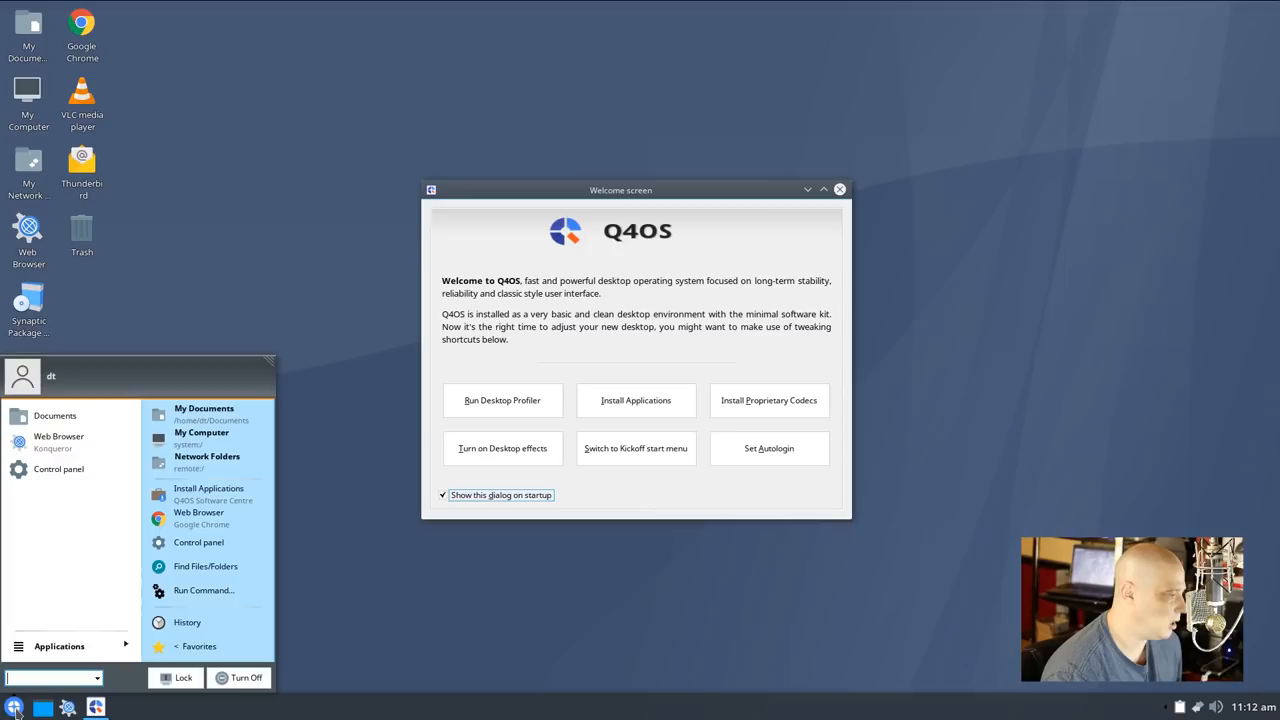
left_click(768, 448)
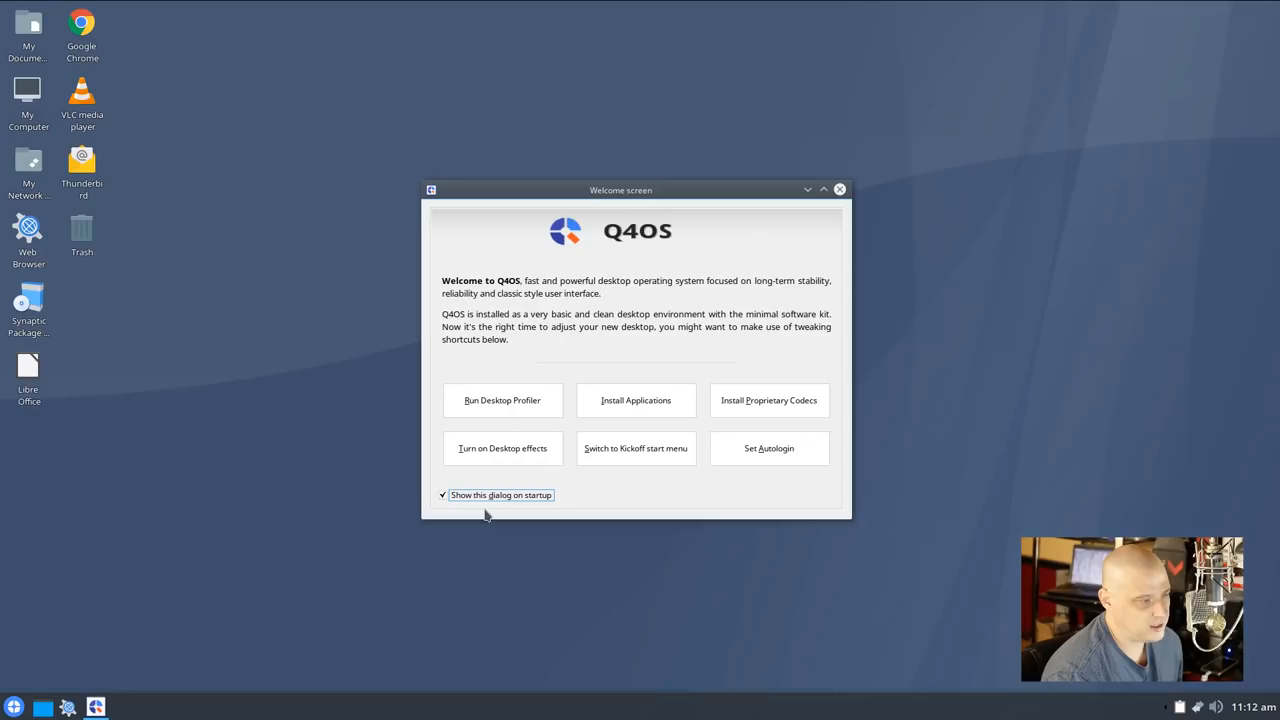
left_click(444, 496)
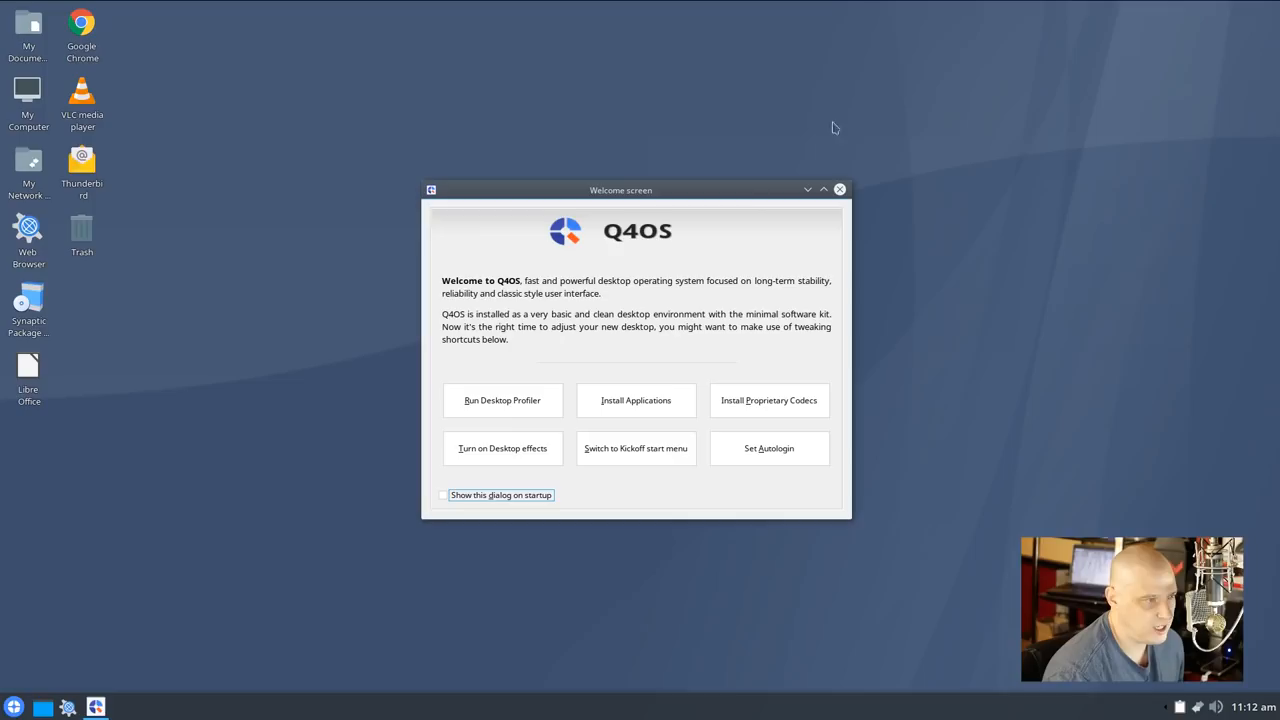
left_click(840, 188)
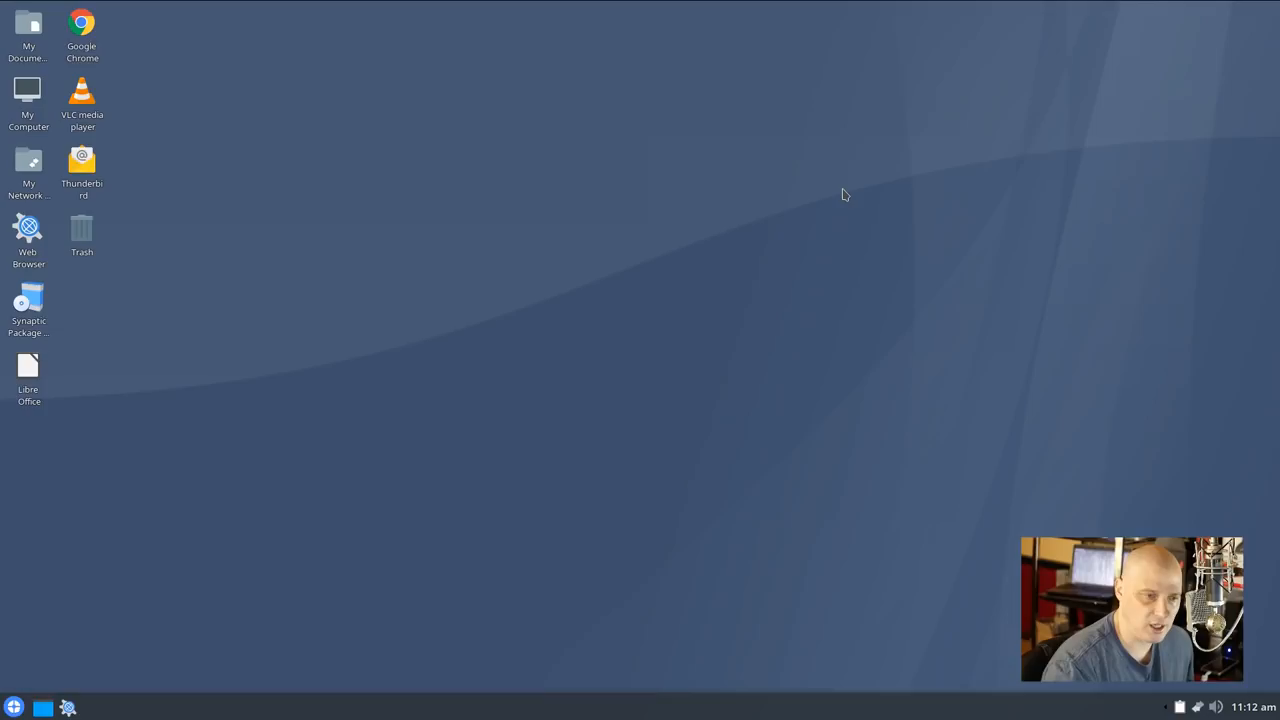
Search 'welcom' in the start menu, close it, then bring the launcher back up
left_click(14, 708)
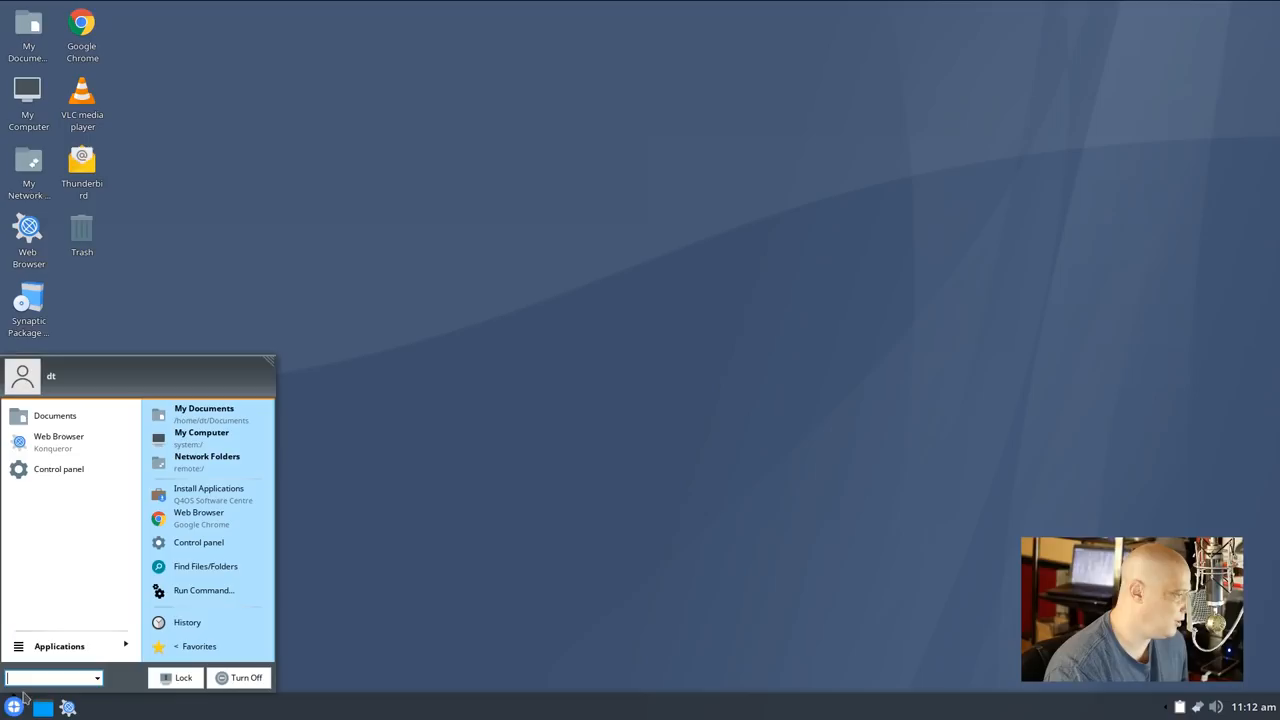
type("welcom")
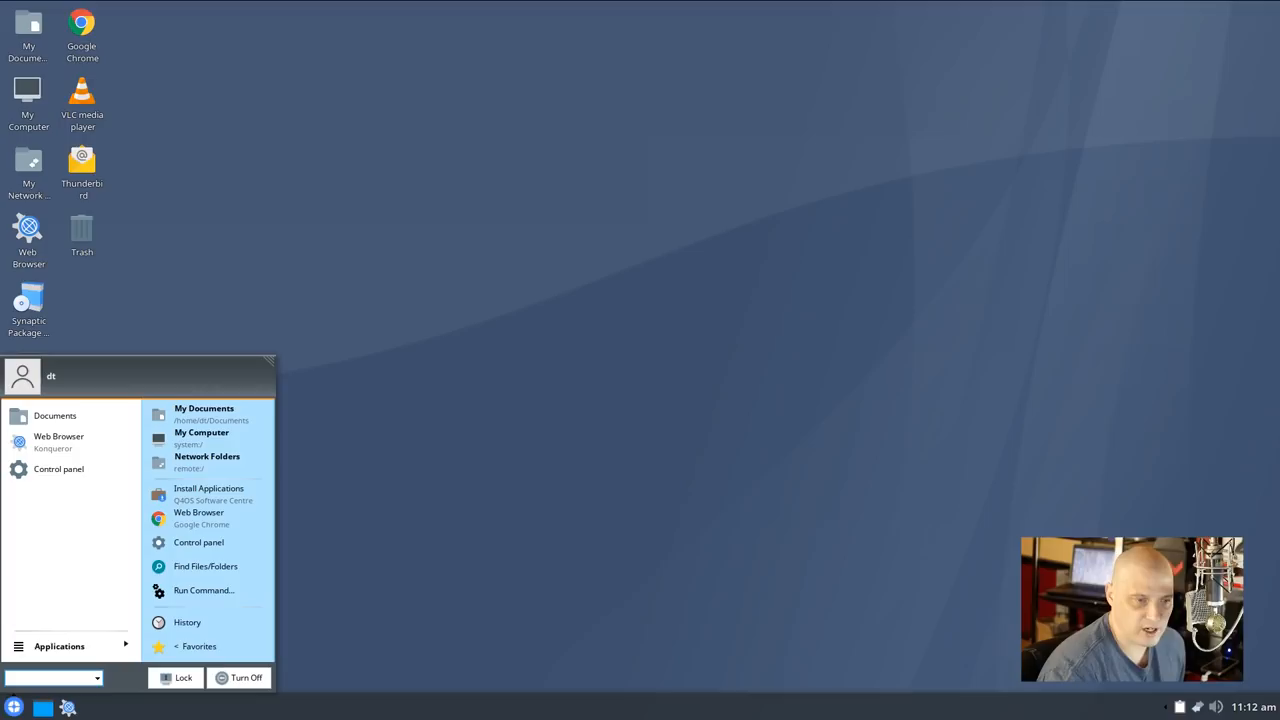
left_click(370, 622)
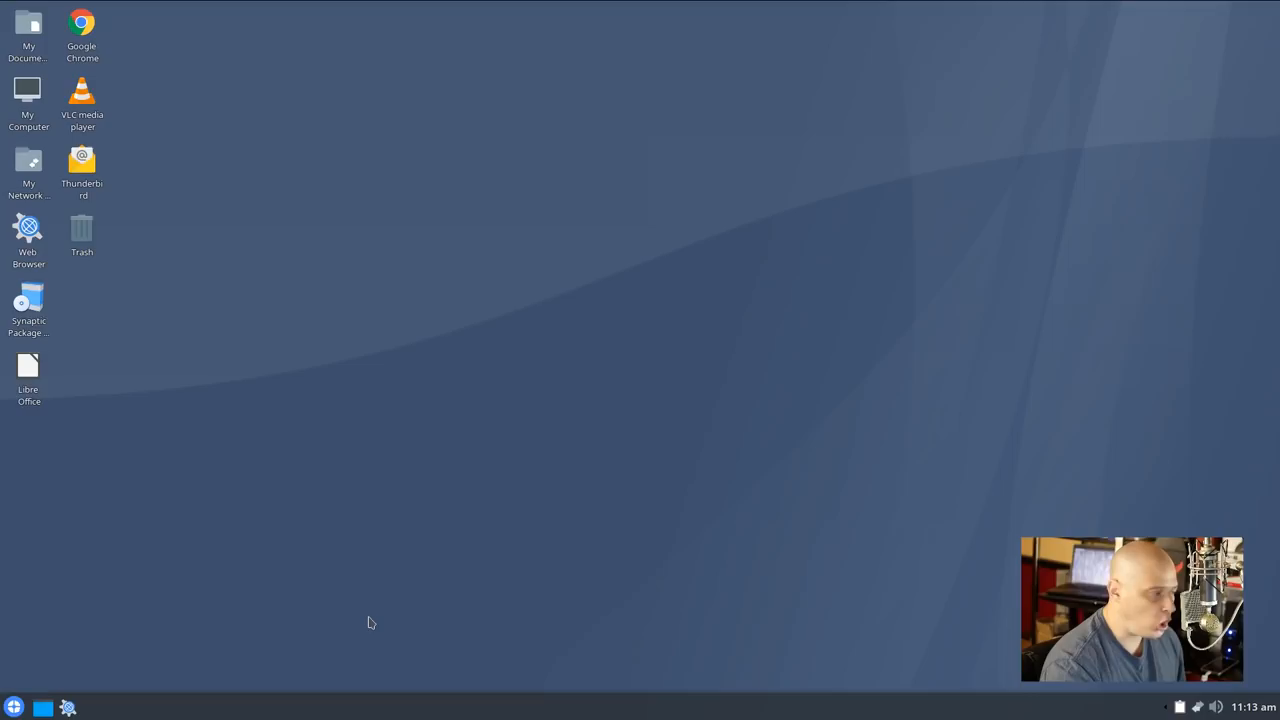
left_click(14, 708)
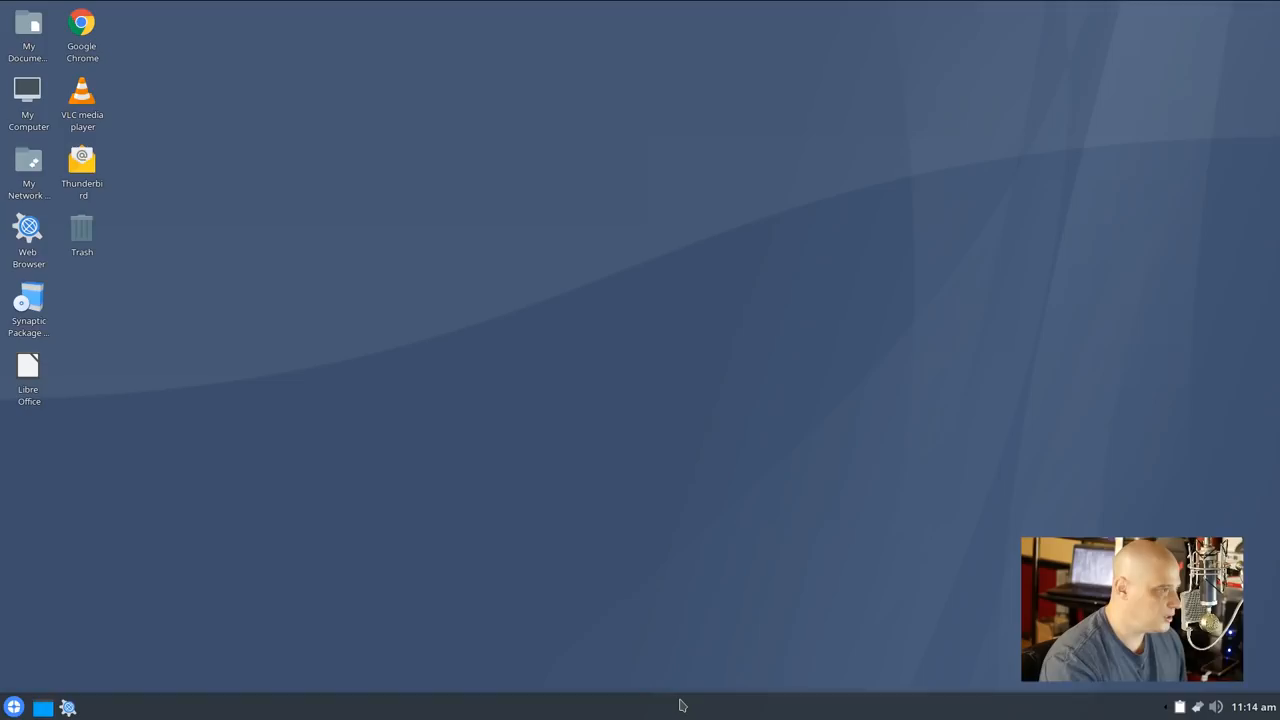
mouse_move(376, 378)
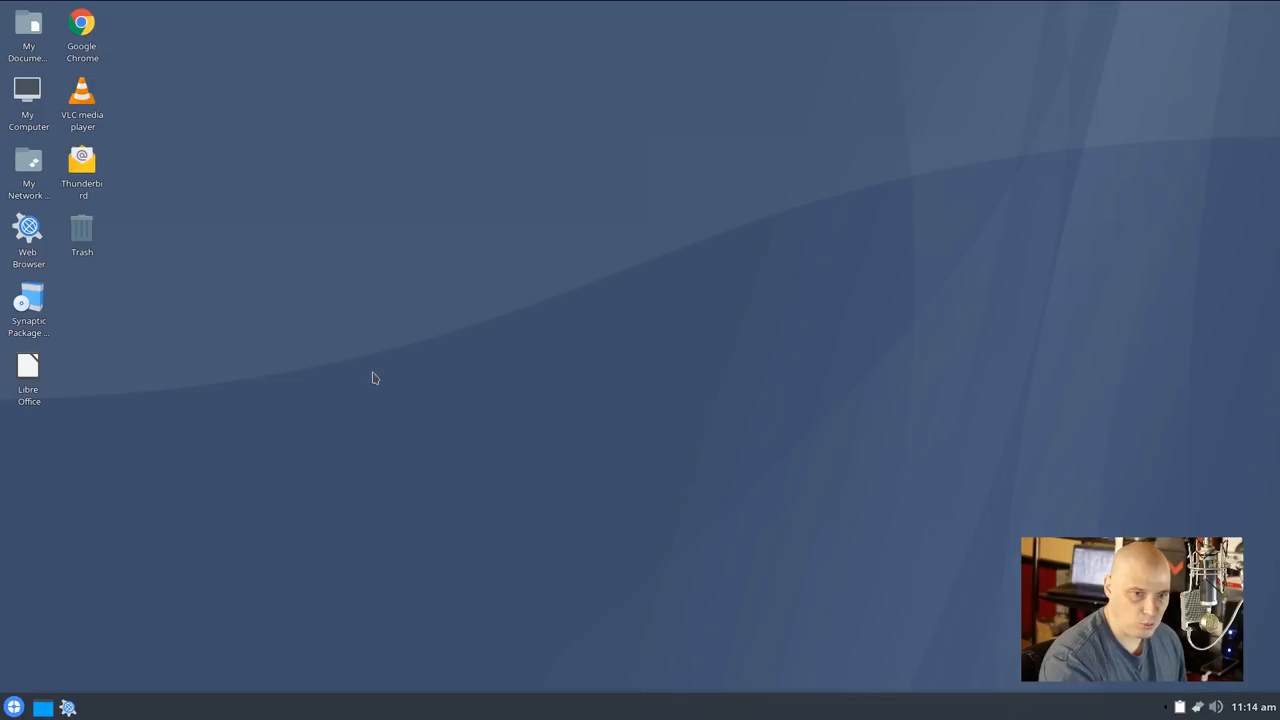
left_click(12, 708)
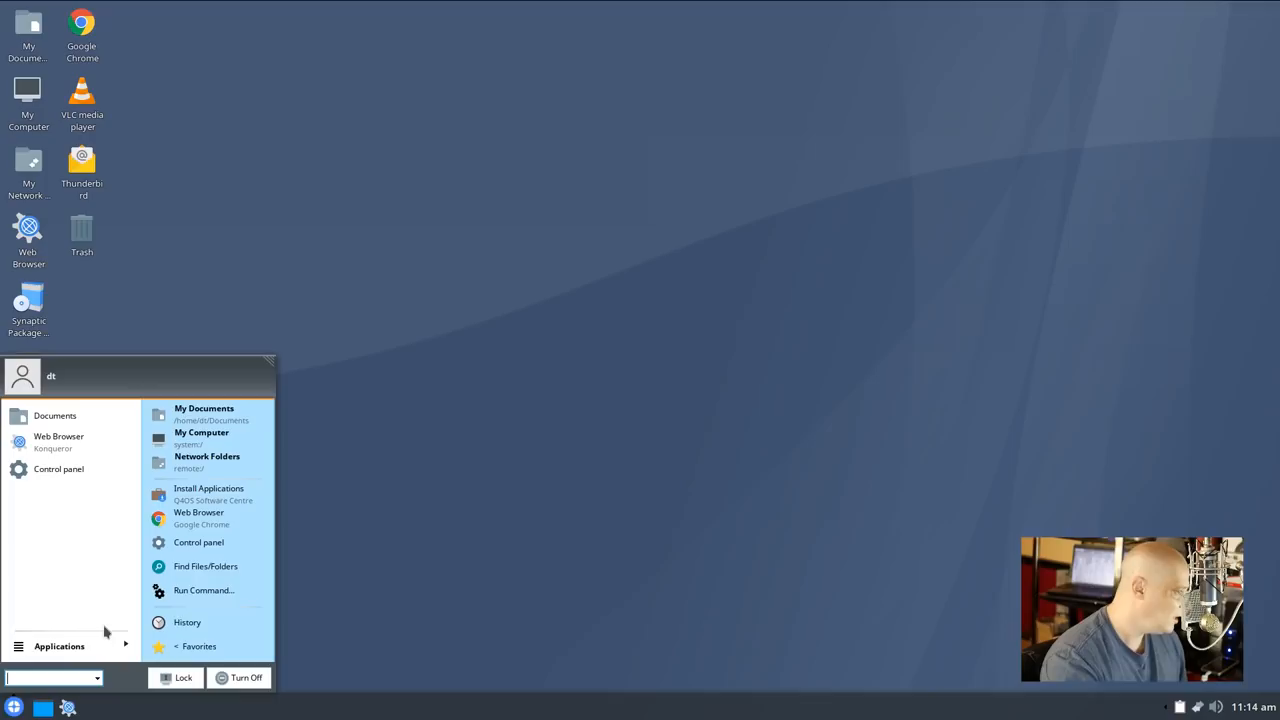
Browse into Applications and back up to the program categories in the start menu
left_click(60, 644)
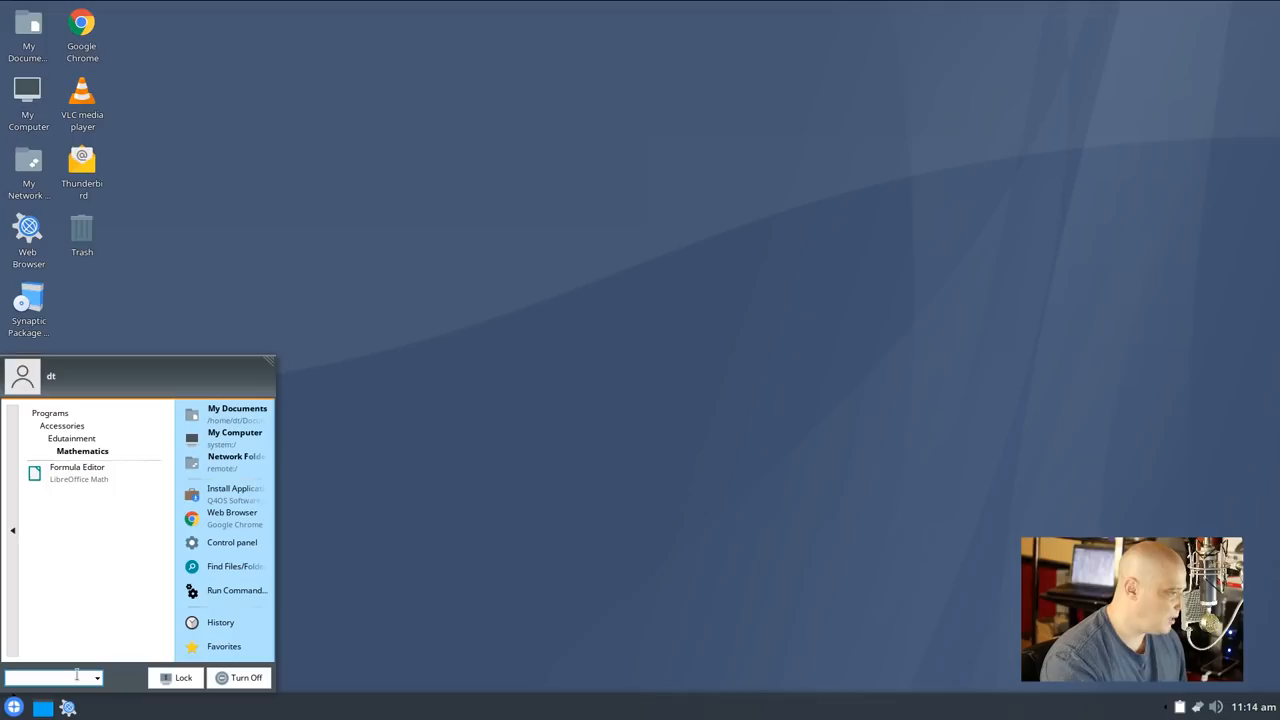
left_click(60, 424)
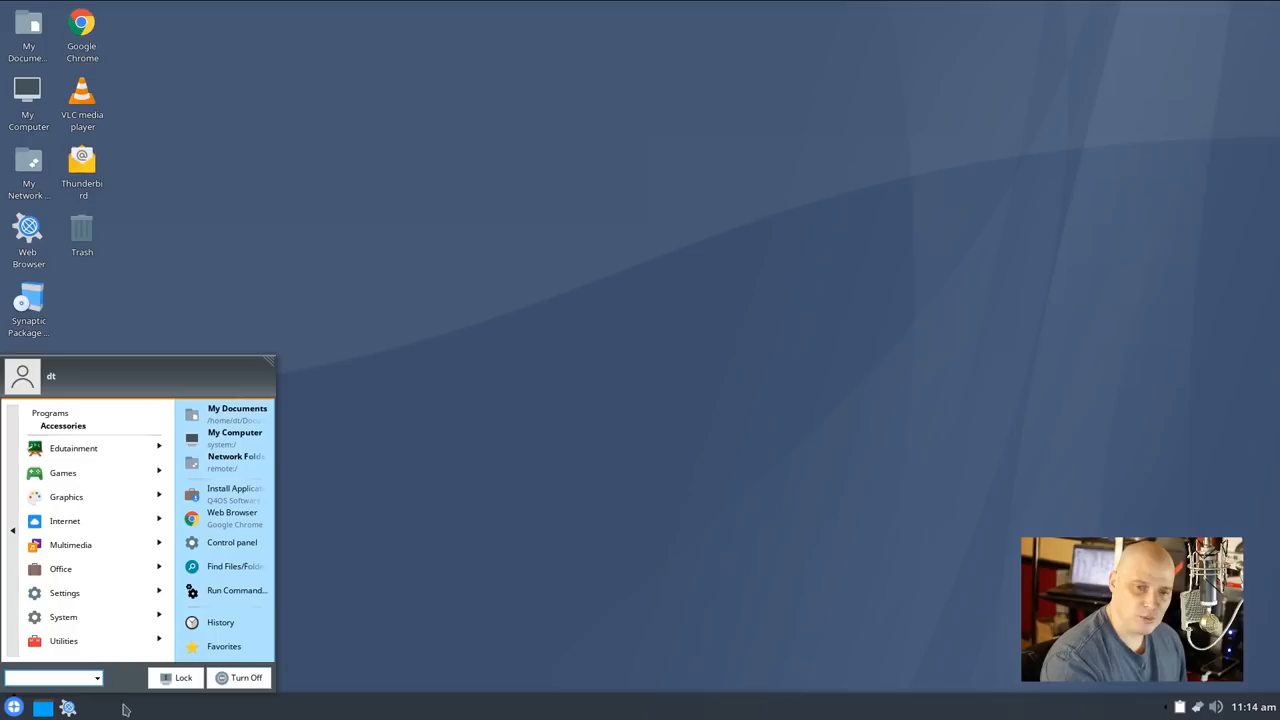
mouse_move(232, 518)
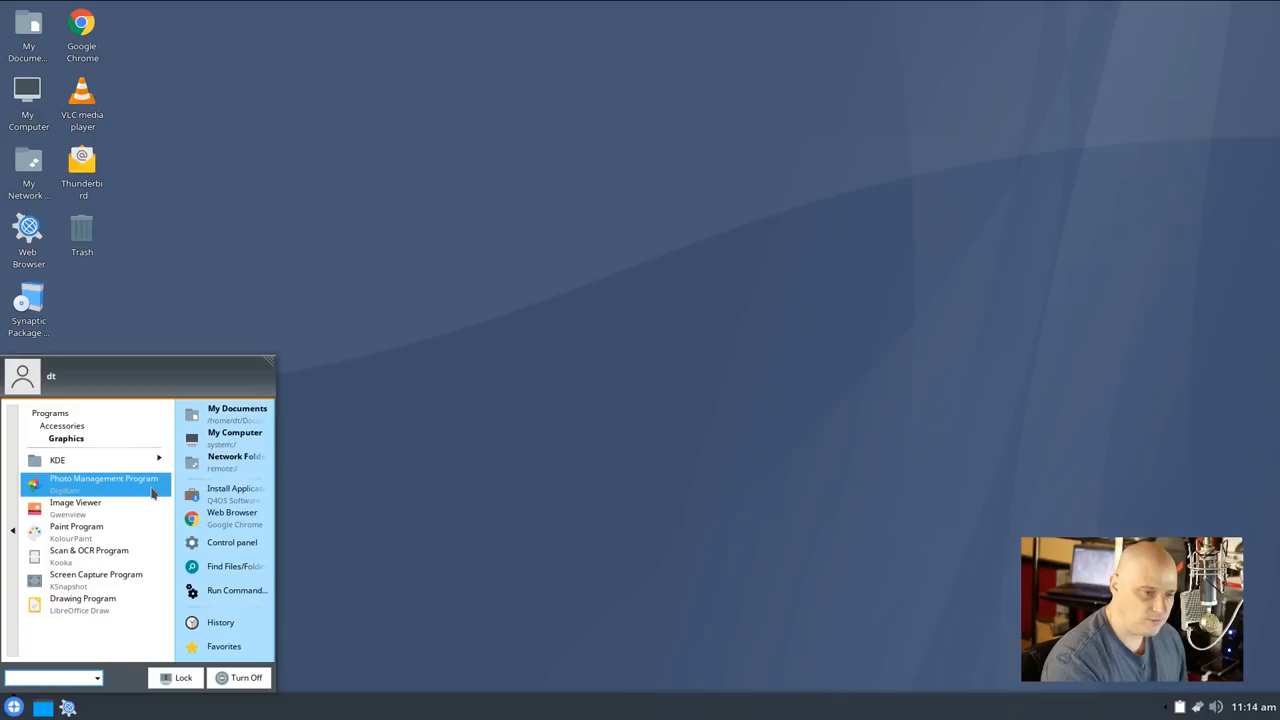
mouse_move(96, 578)
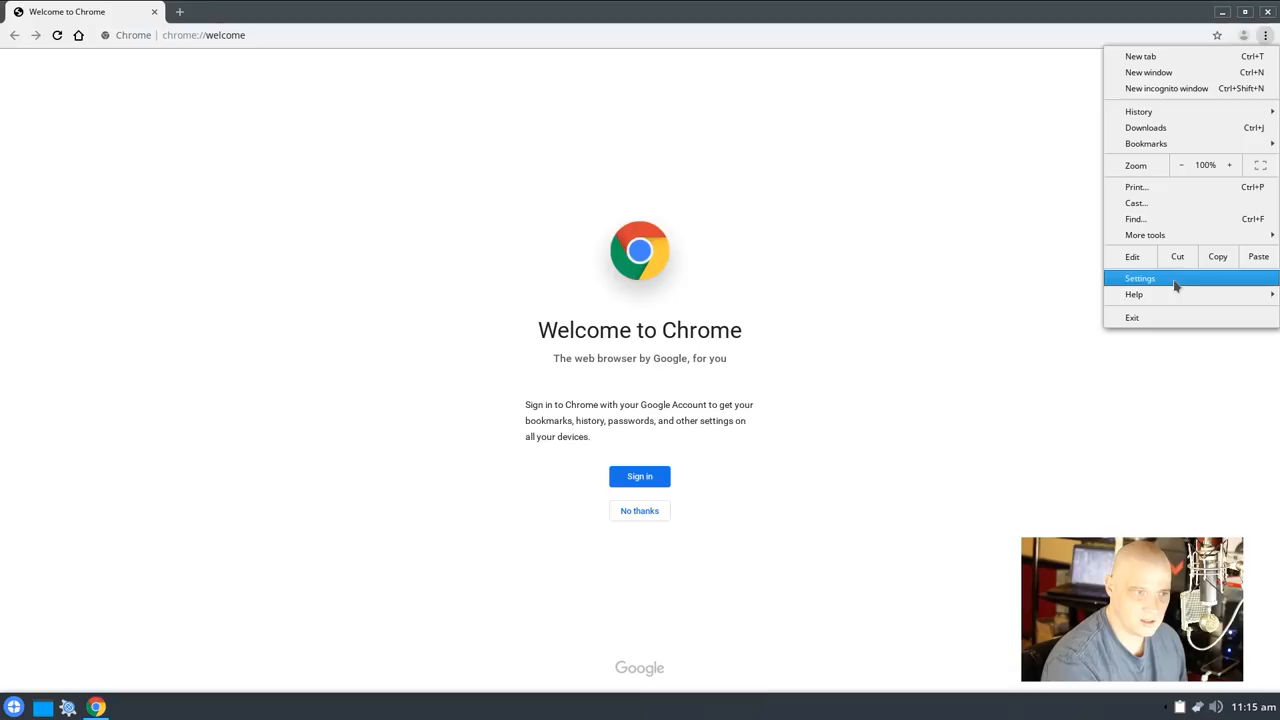
mouse_move(1134, 294)
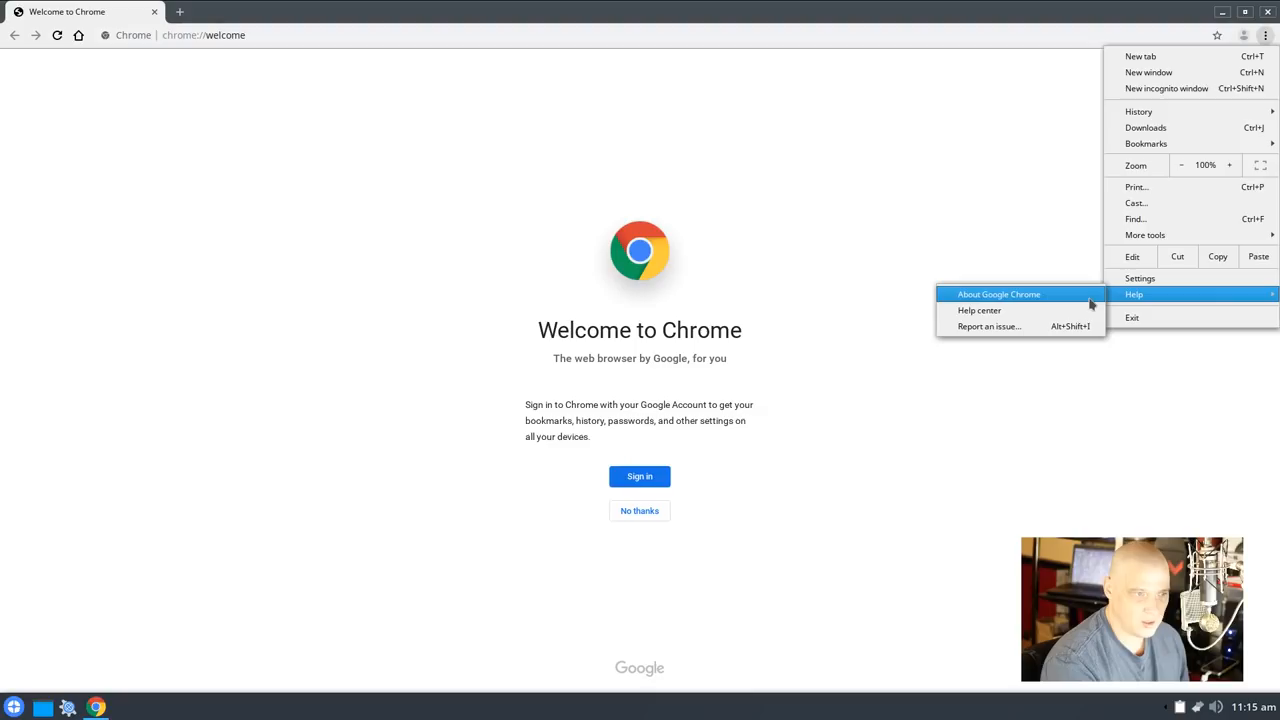
Show the About Google Chrome page, then bring up the start menu again
left_click(998, 294)
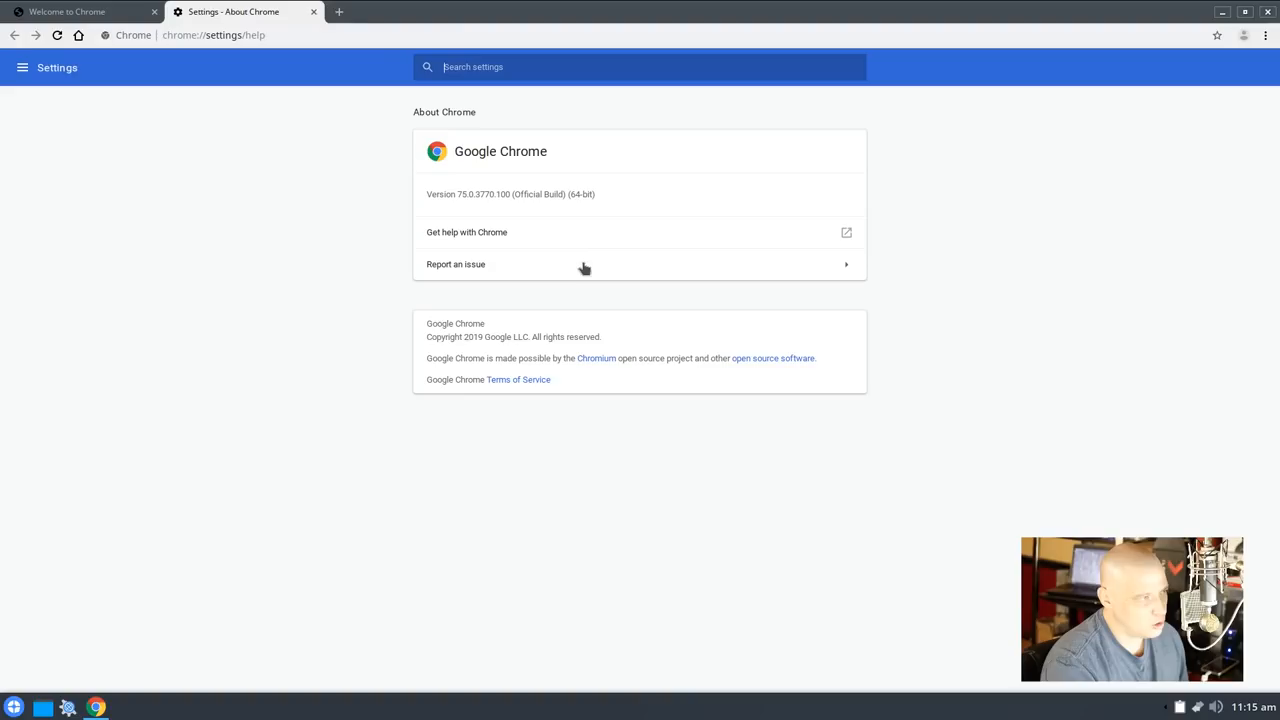
left_click(14, 708)
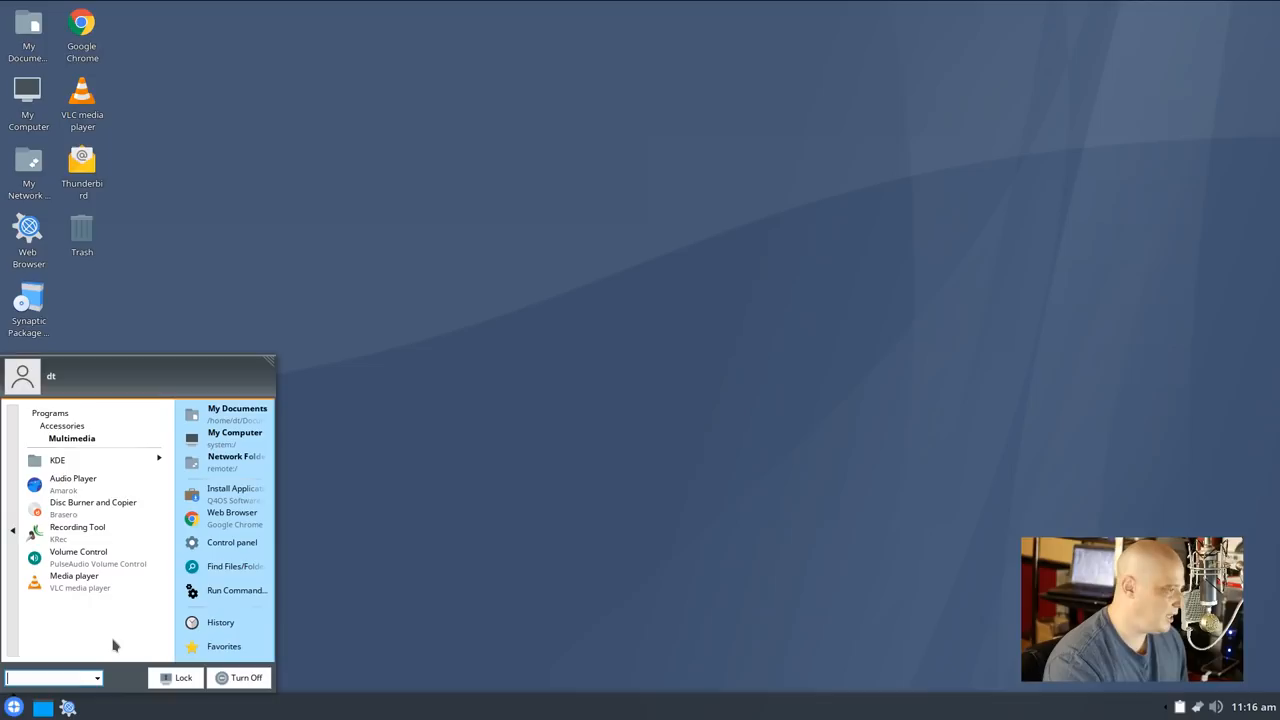
left_click(72, 482)
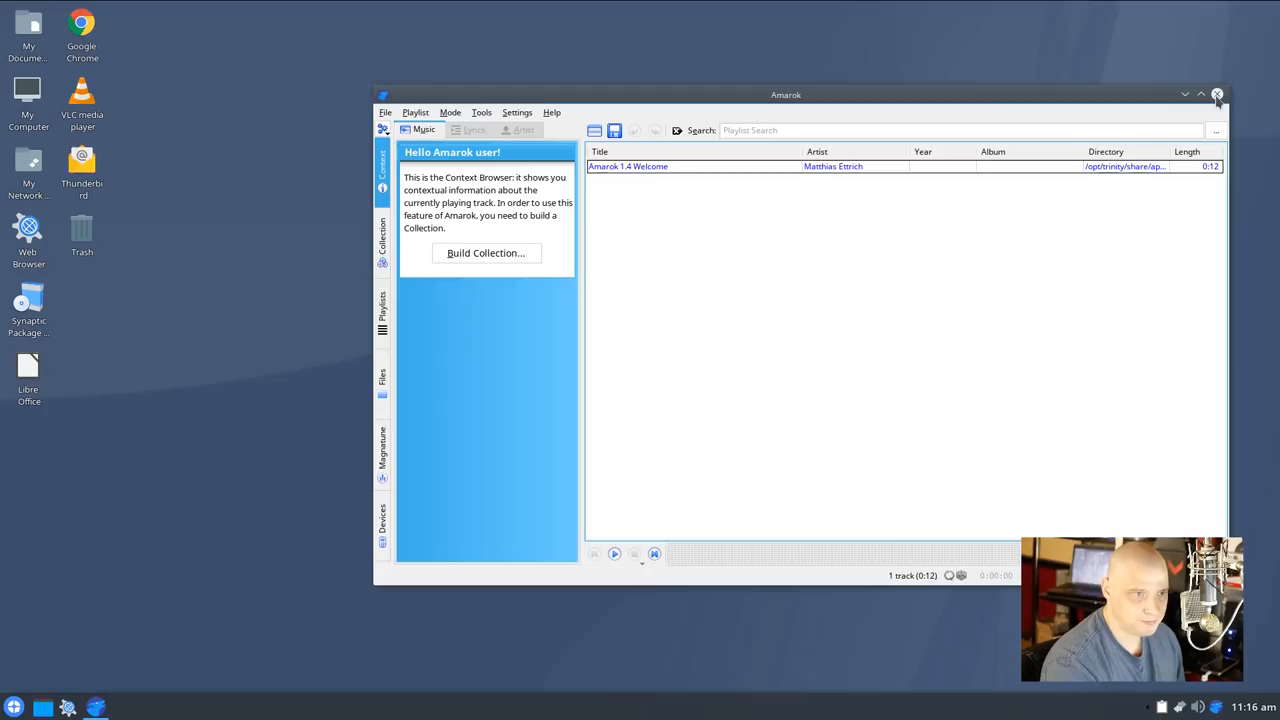
left_click(1218, 94)
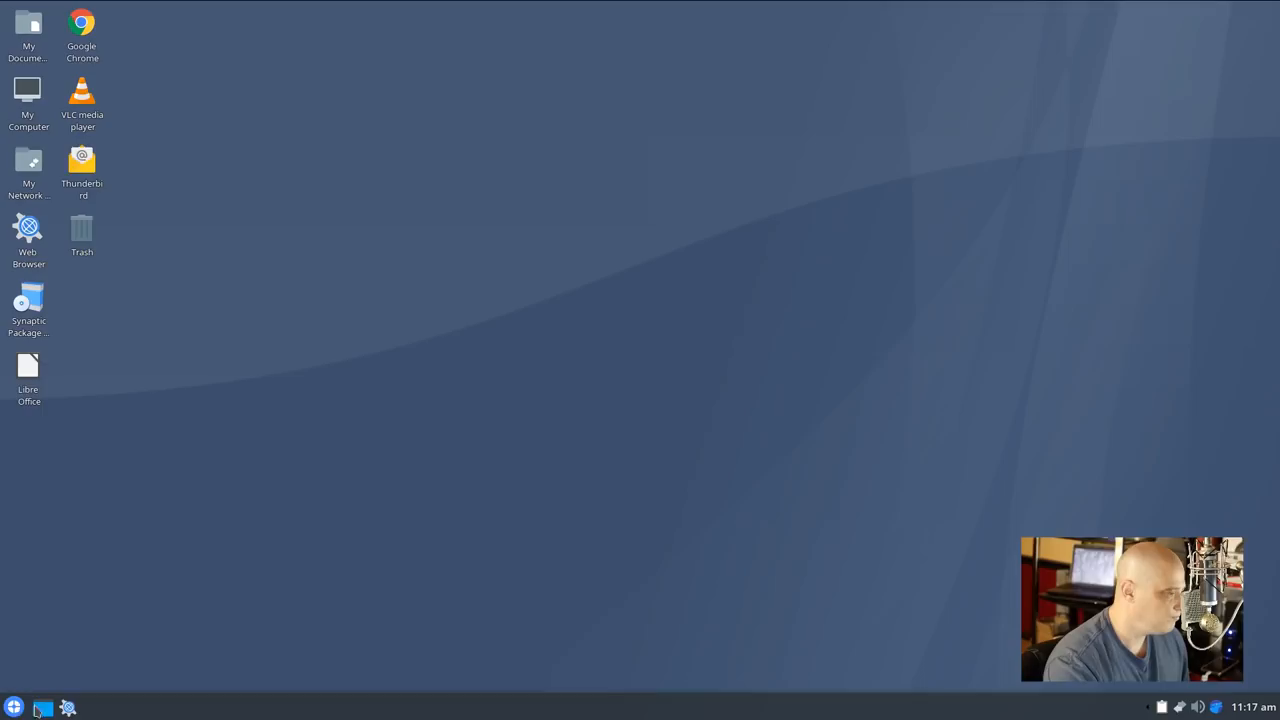
left_click(12, 708)
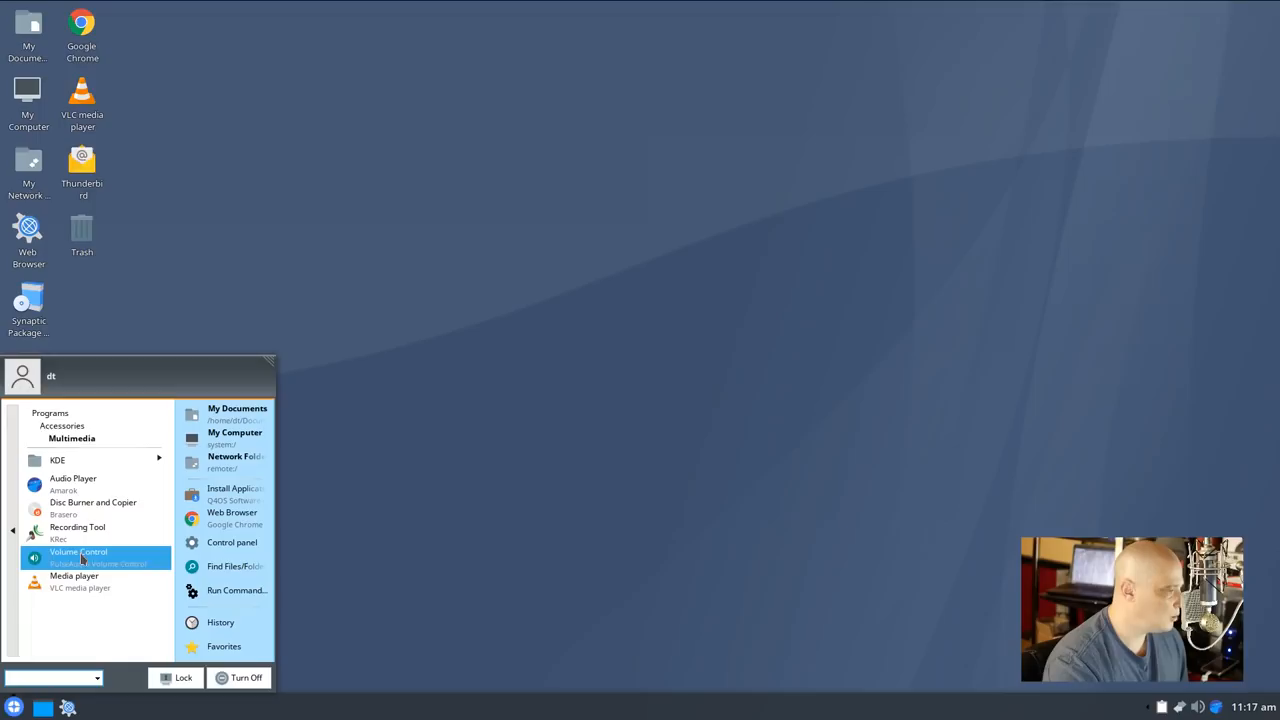
mouse_move(92, 508)
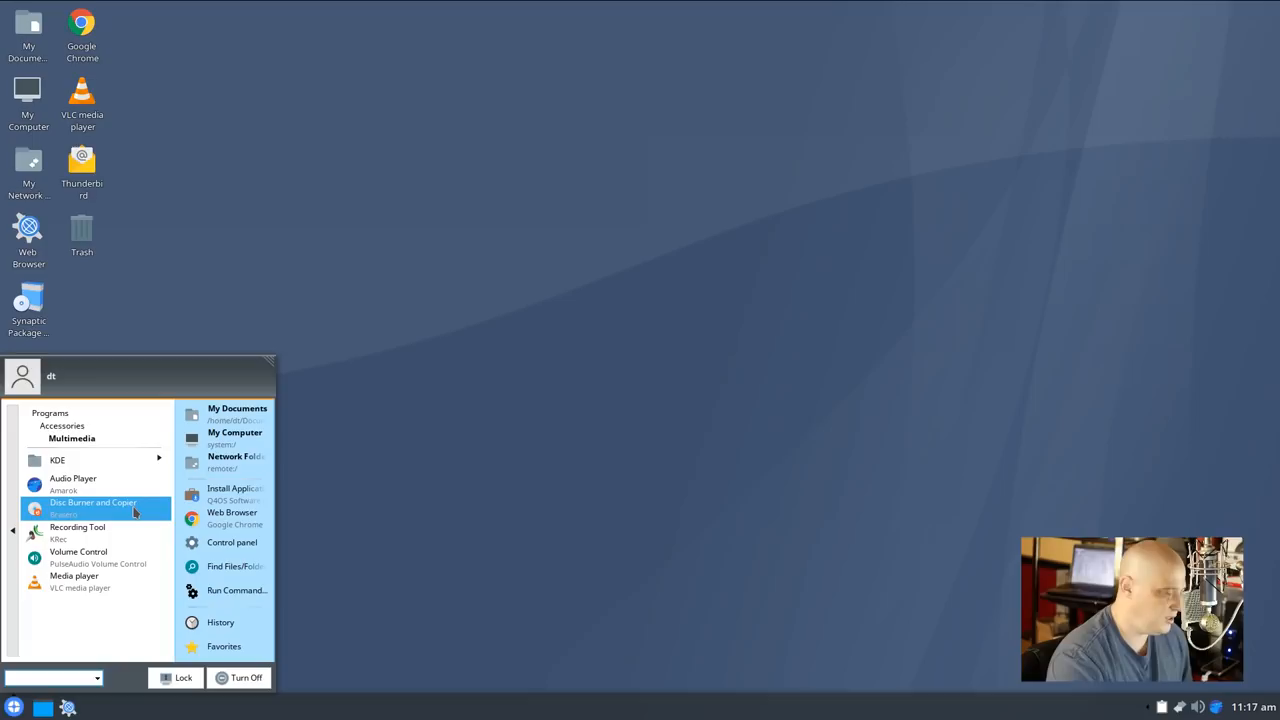
left_click(92, 508)
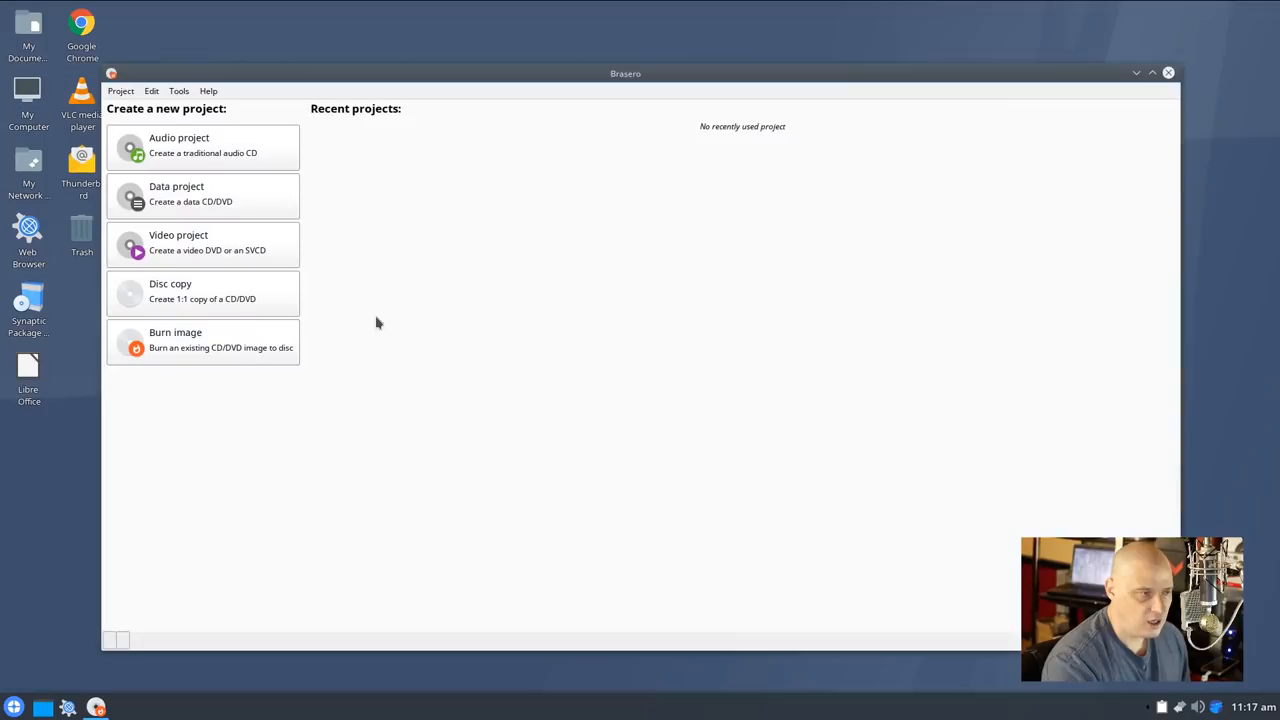
mouse_move(488, 184)
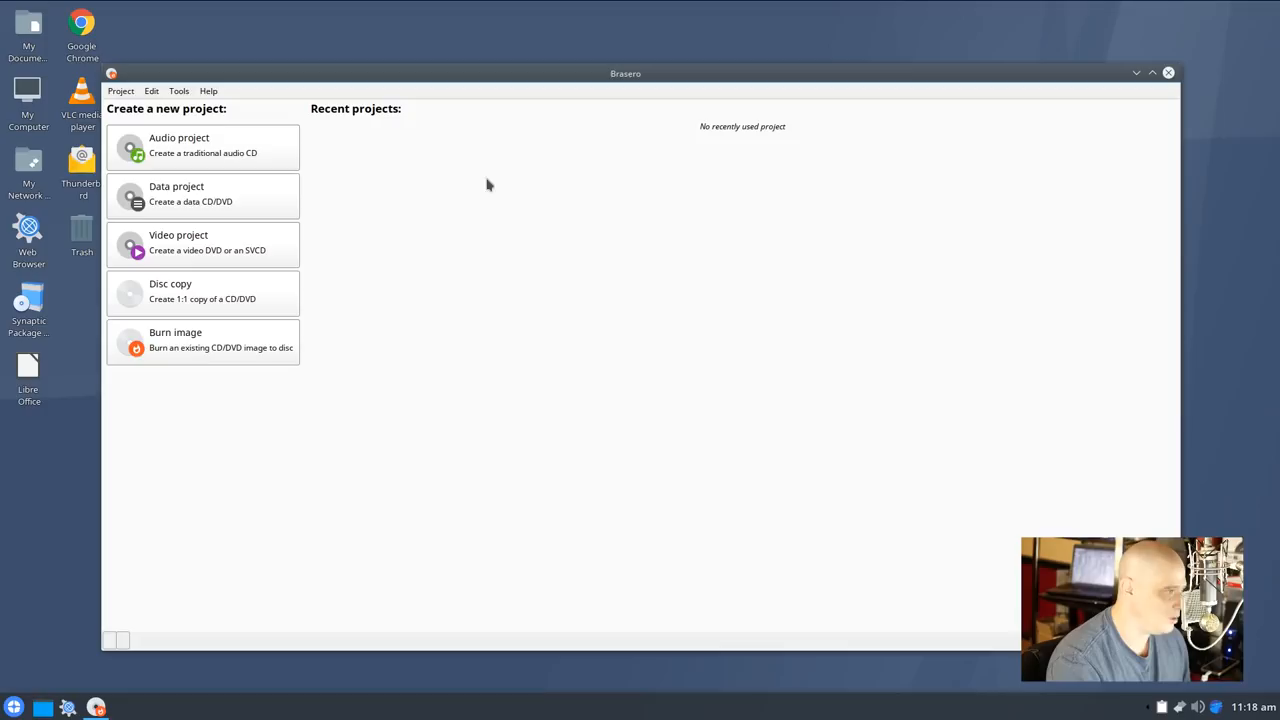
left_click(1168, 72)
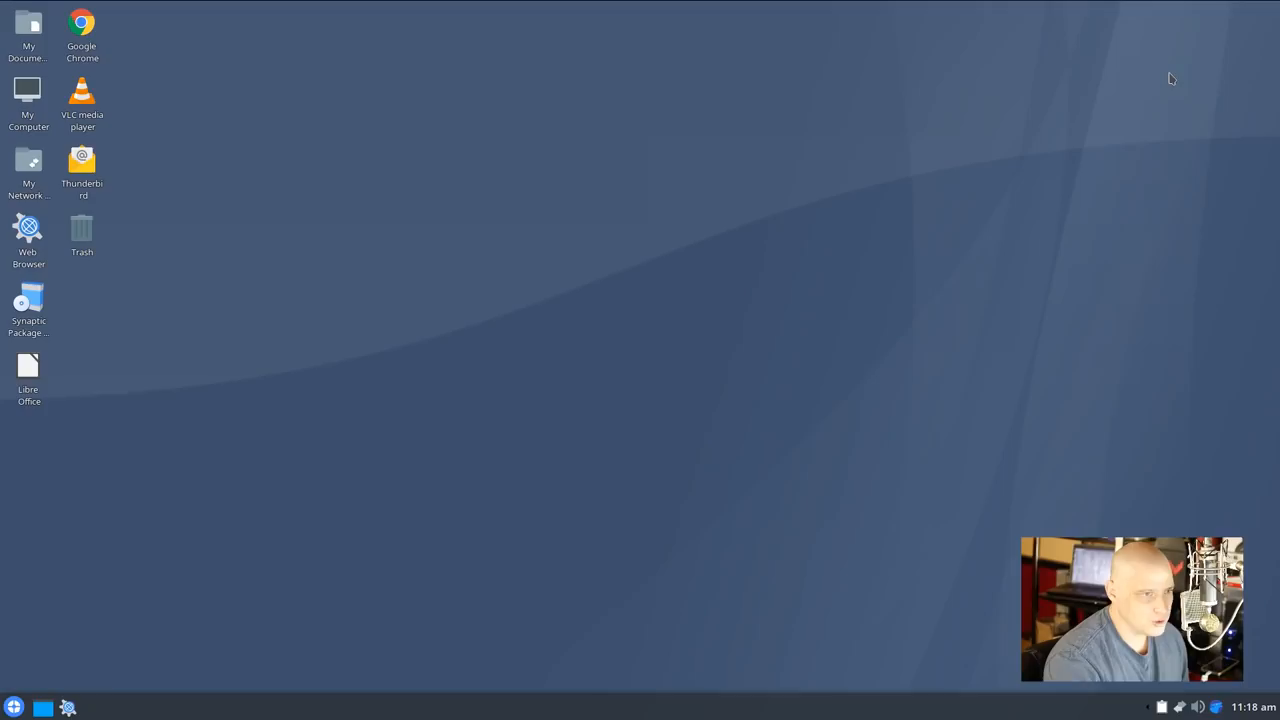
Launch PulseAudio Volume Control from Multimedia, check output devices, and close it
left_click(12, 708)
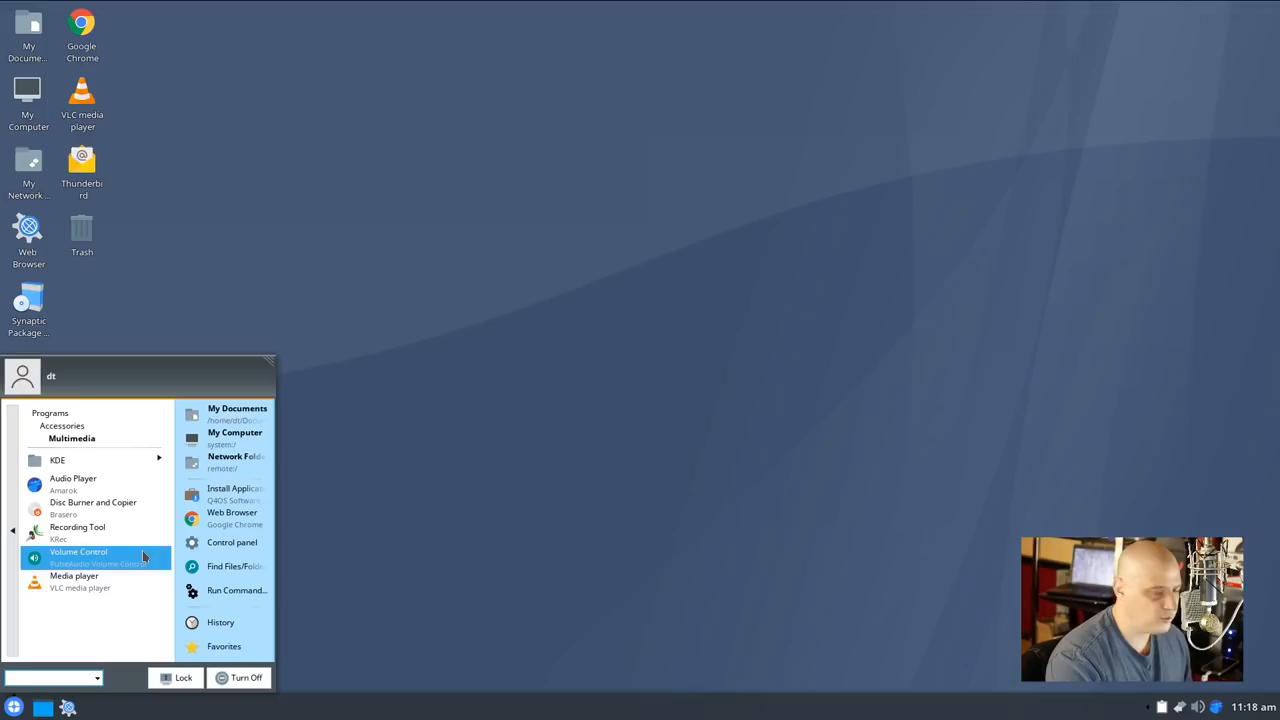
left_click(78, 552)
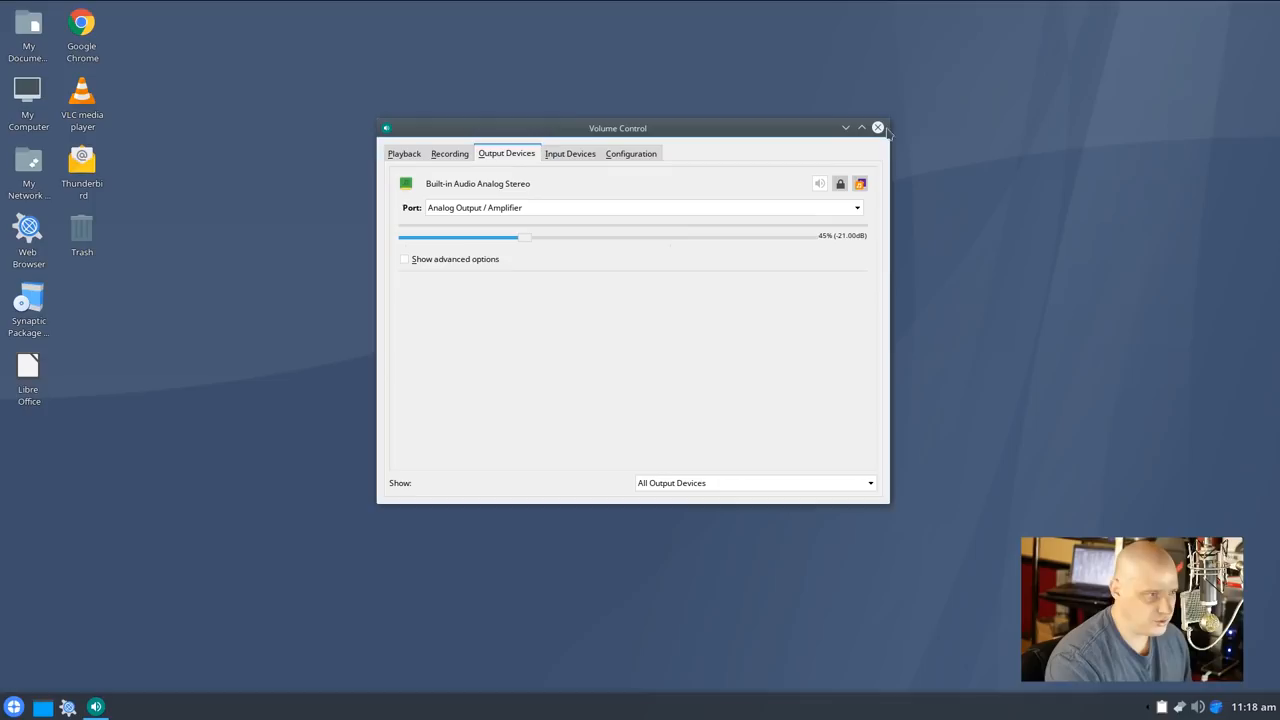
left_click(12, 708)
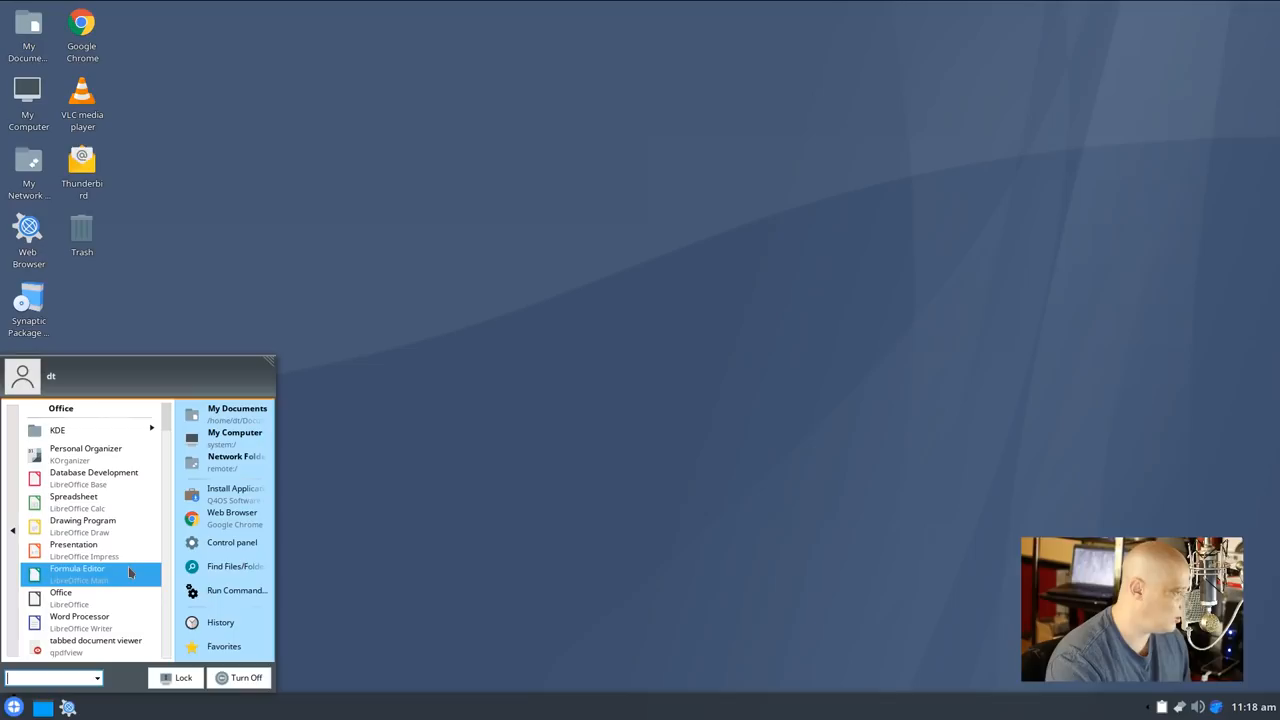
Launch LibreOffice Writer and show its About dialog with the version number
left_click(80, 616)
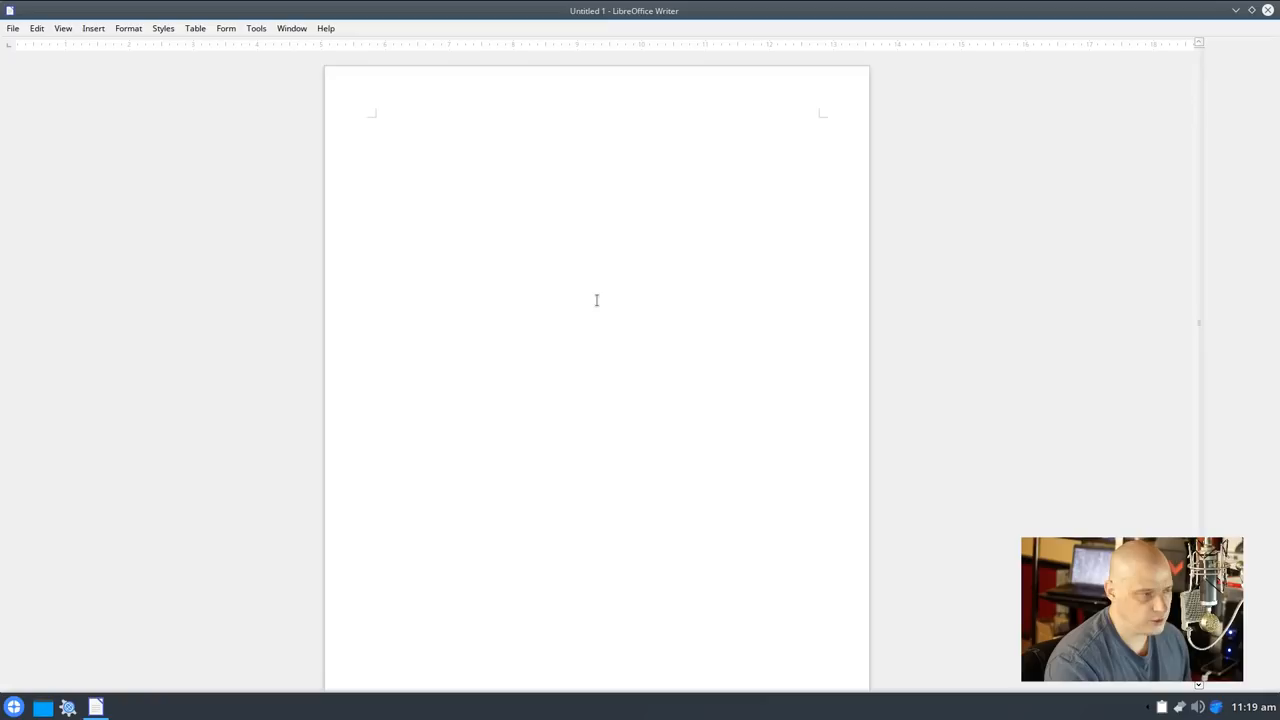
left_click(326, 28)
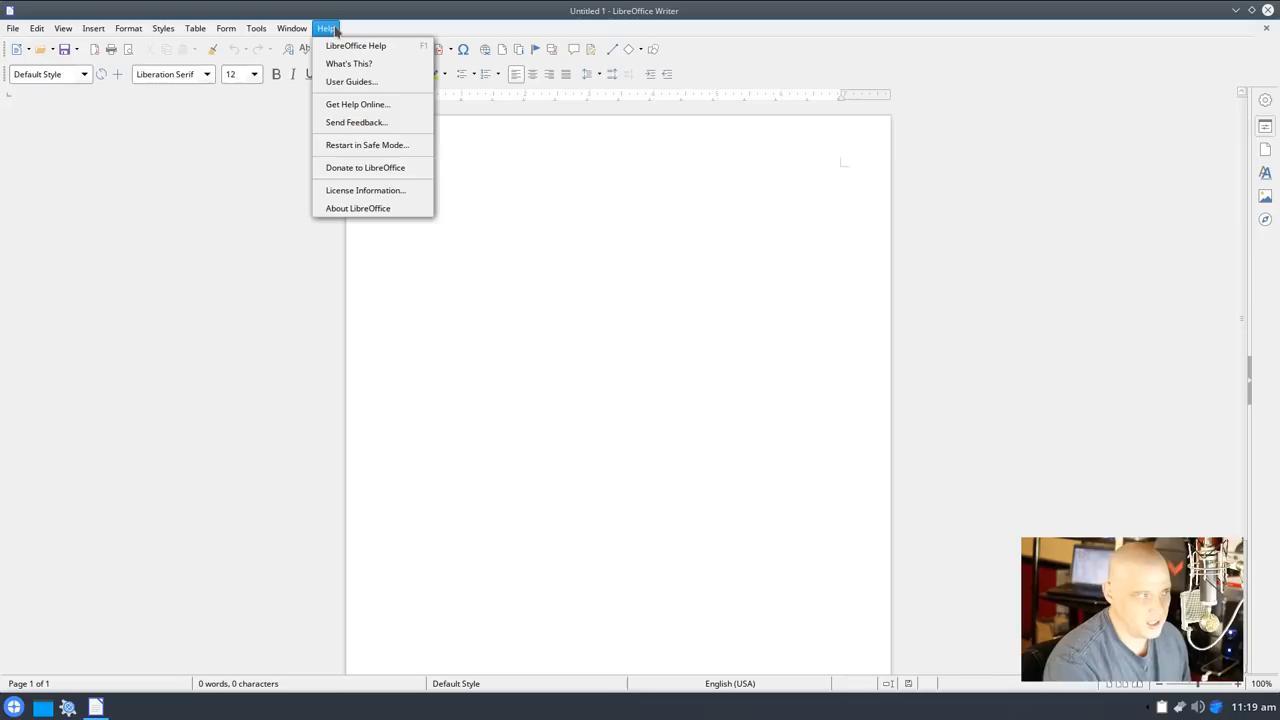
left_click(358, 208)
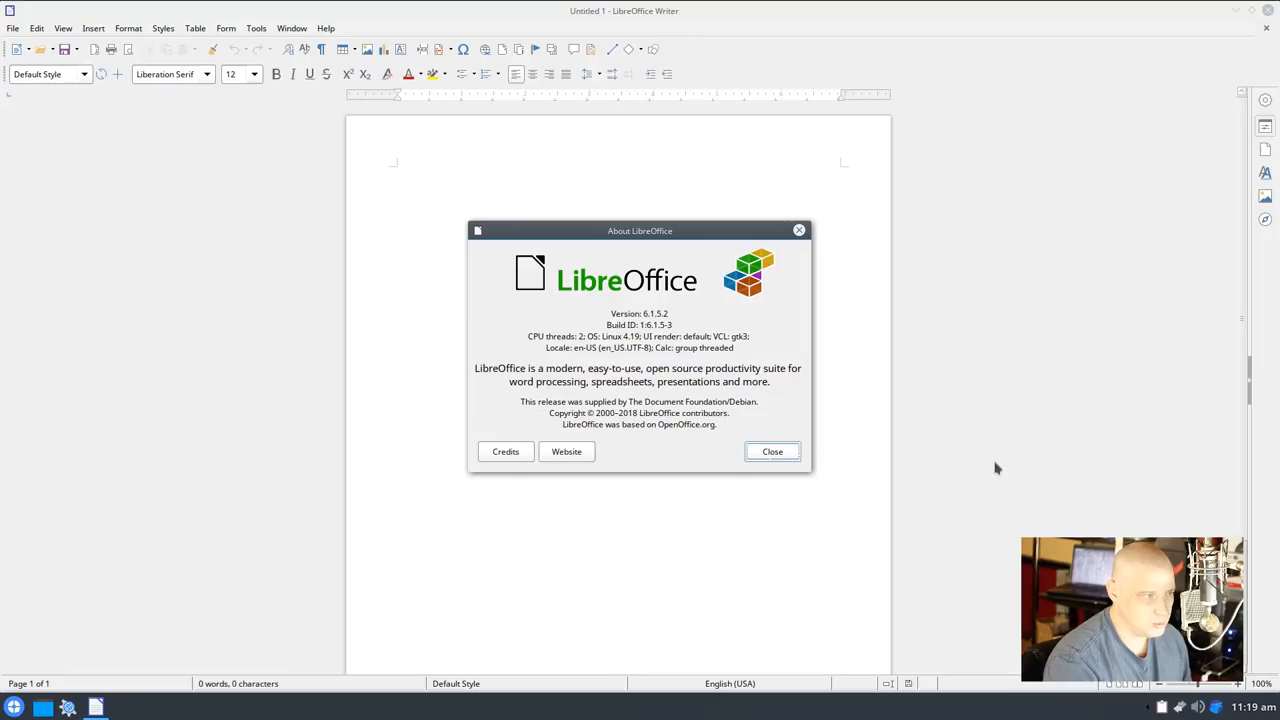
mouse_move(800, 232)
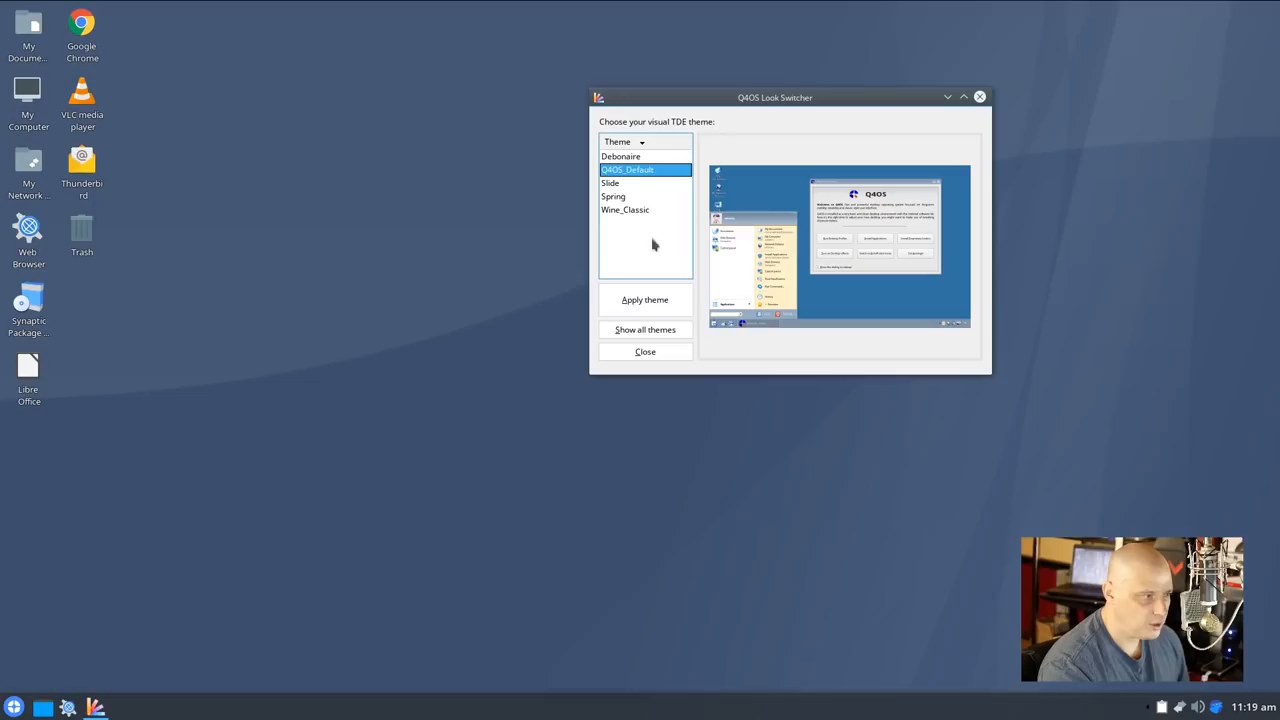
Apply the Q4OS_Default theme and log out now so it takes effect
left_click(644, 300)
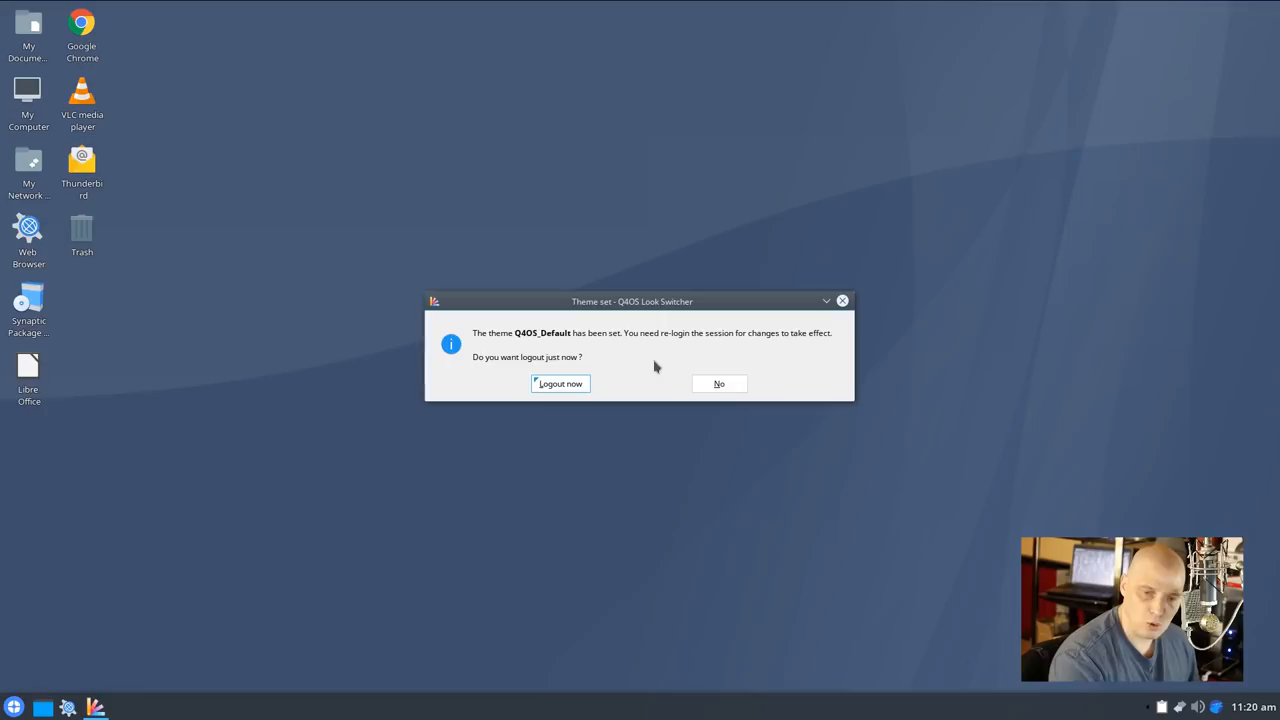
mouse_move(600, 398)
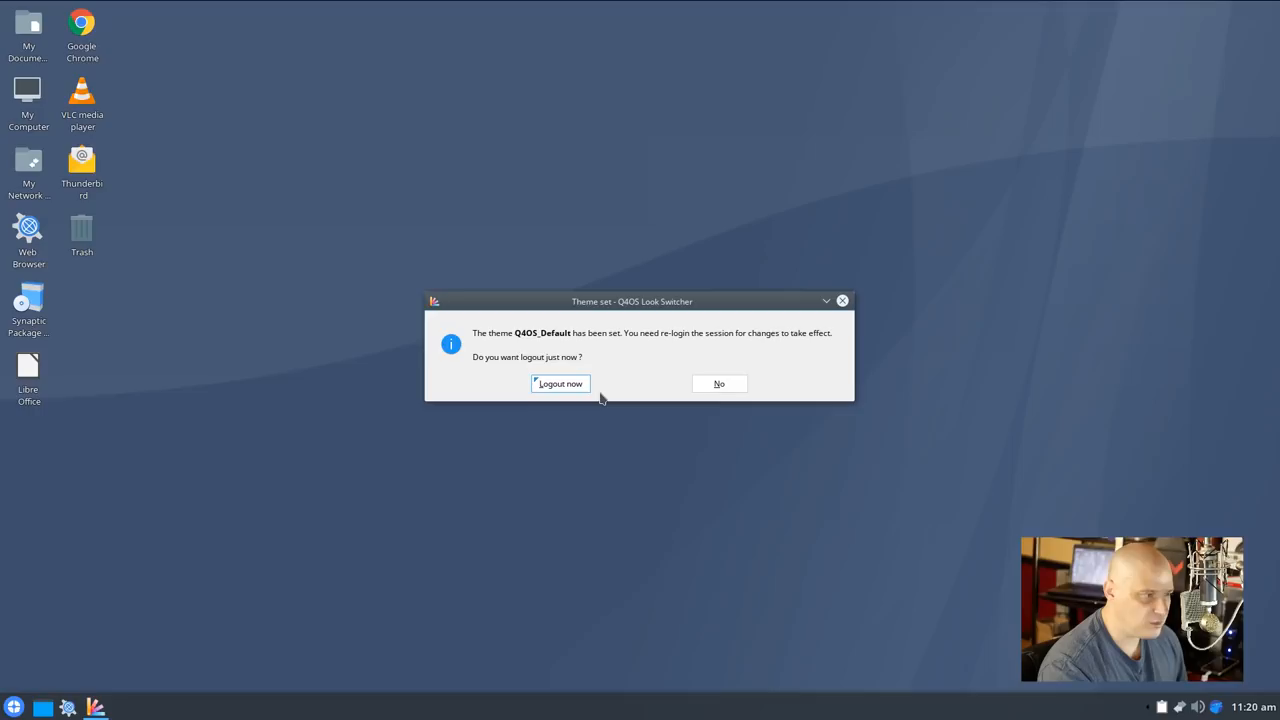
mouse_move(560, 384)
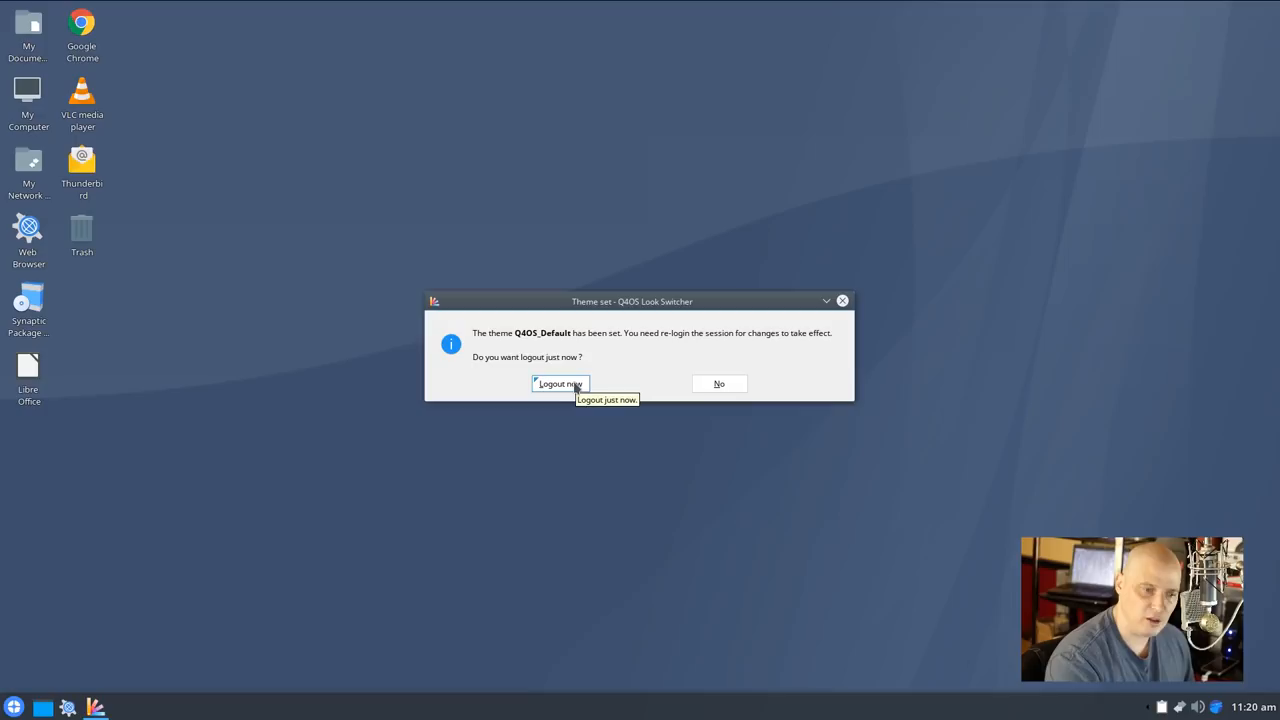
left_click(560, 384)
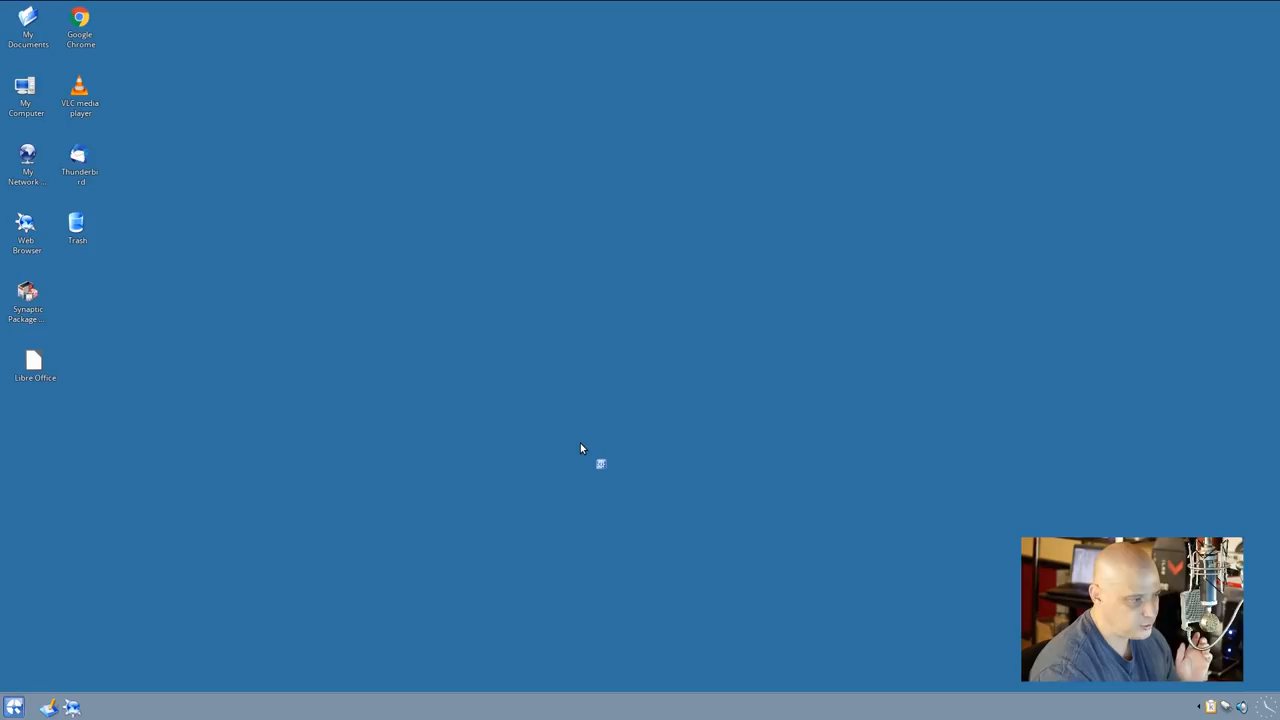
mouse_move(770, 696)
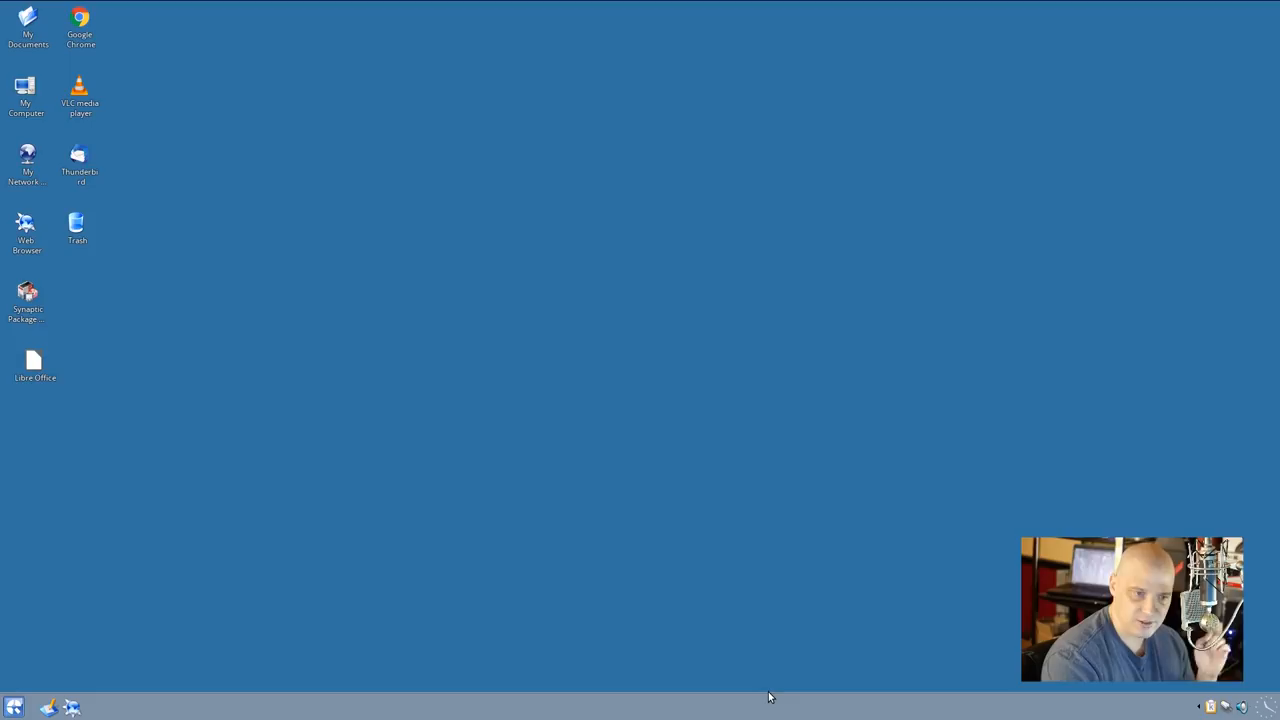
mouse_move(712, 606)
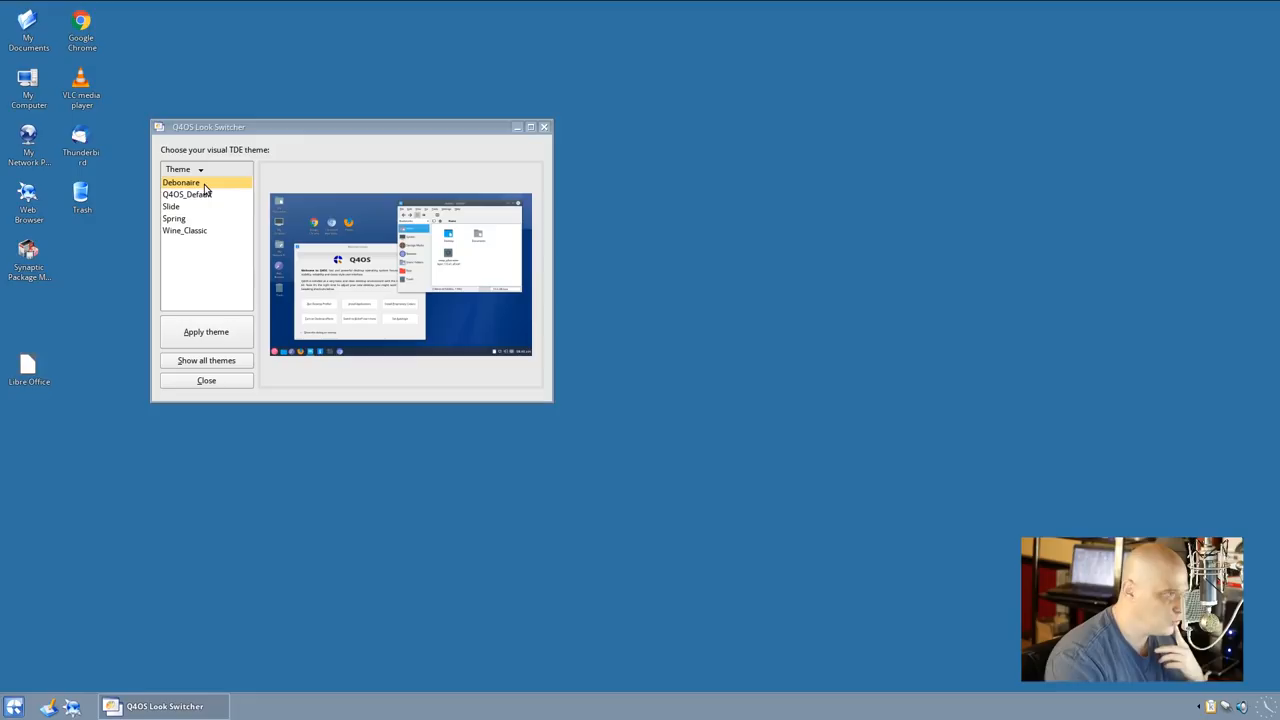
Preview Q4OS_Default, Slide, Spring and Wine_Classic themes in turn, then apply one
left_click(188, 194)
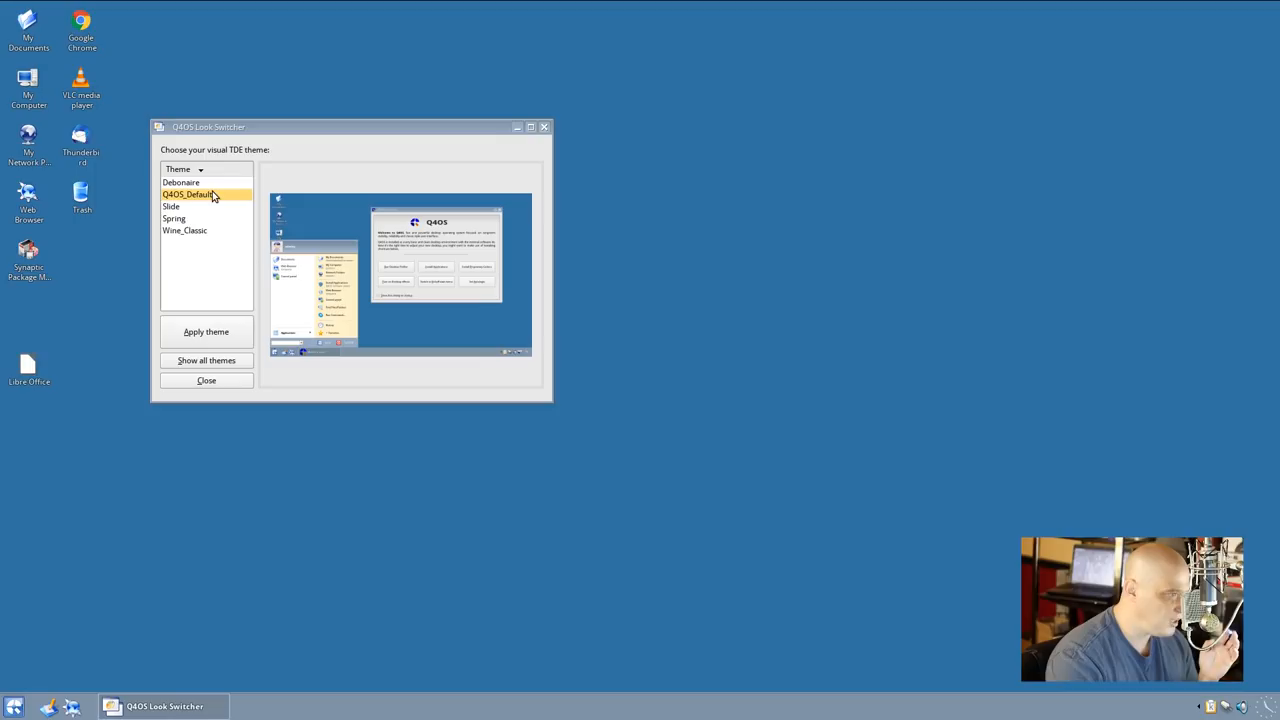
left_click(172, 206)
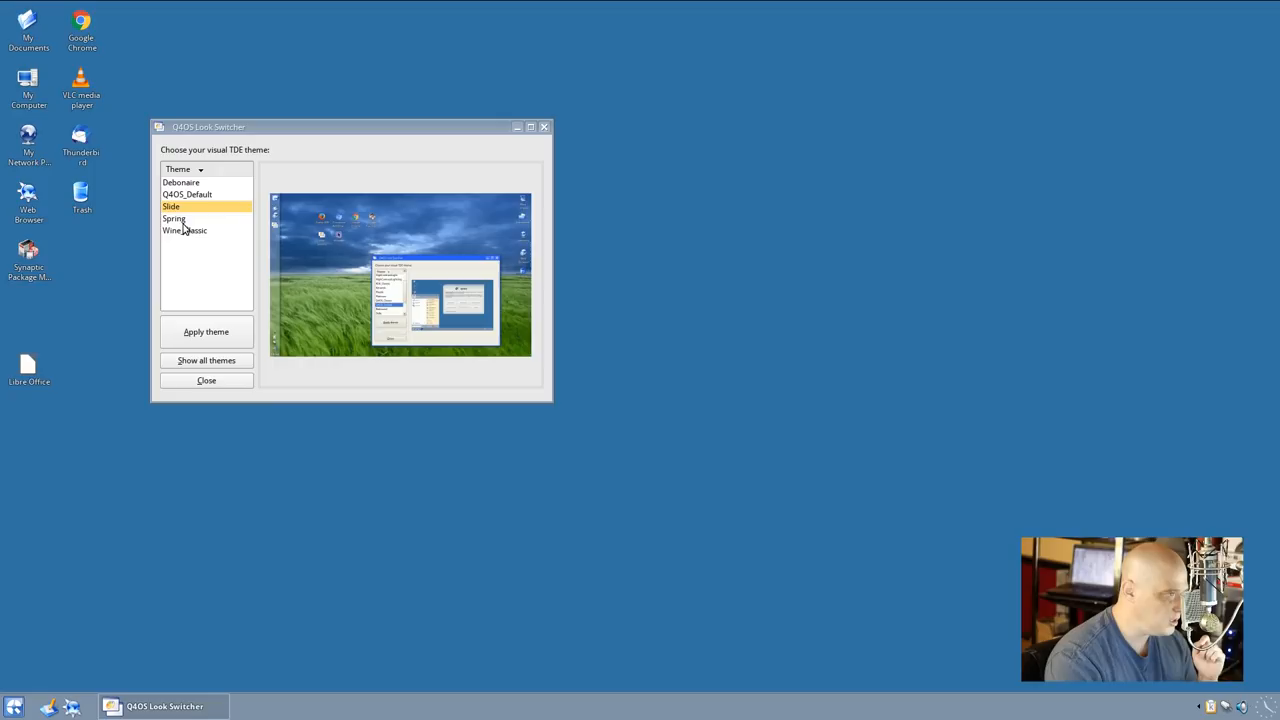
left_click(174, 218)
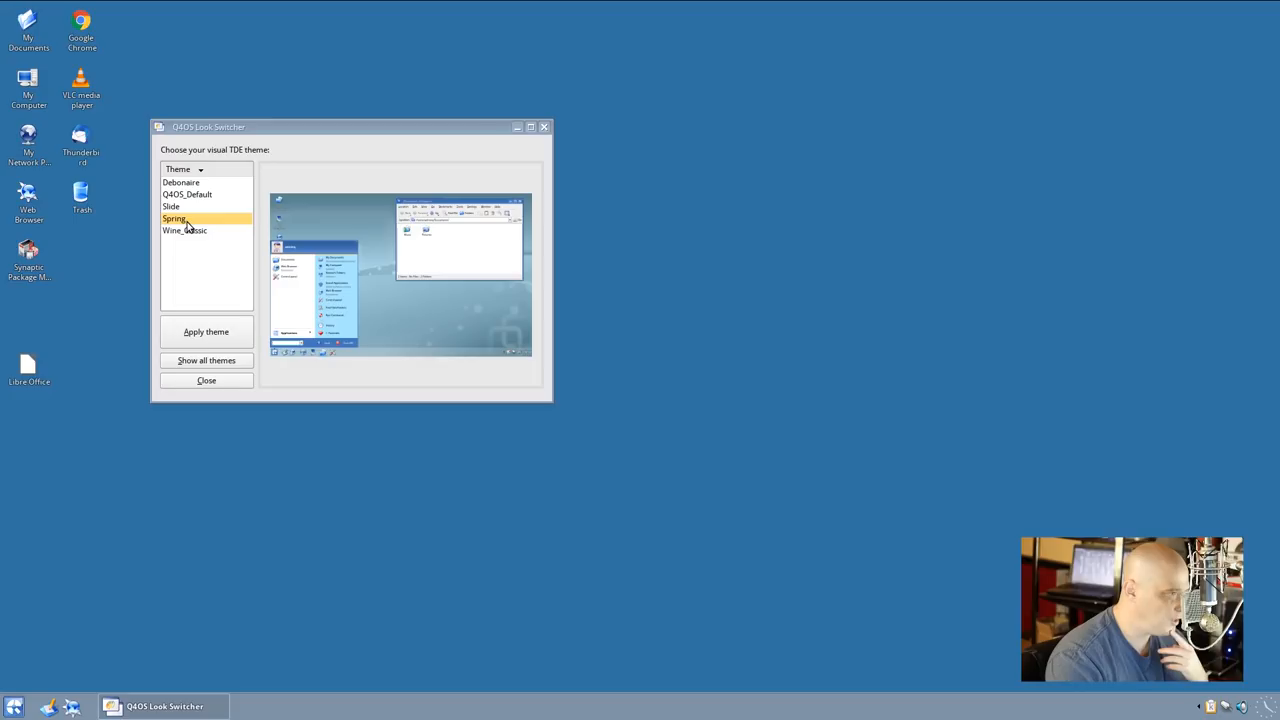
left_click(184, 230)
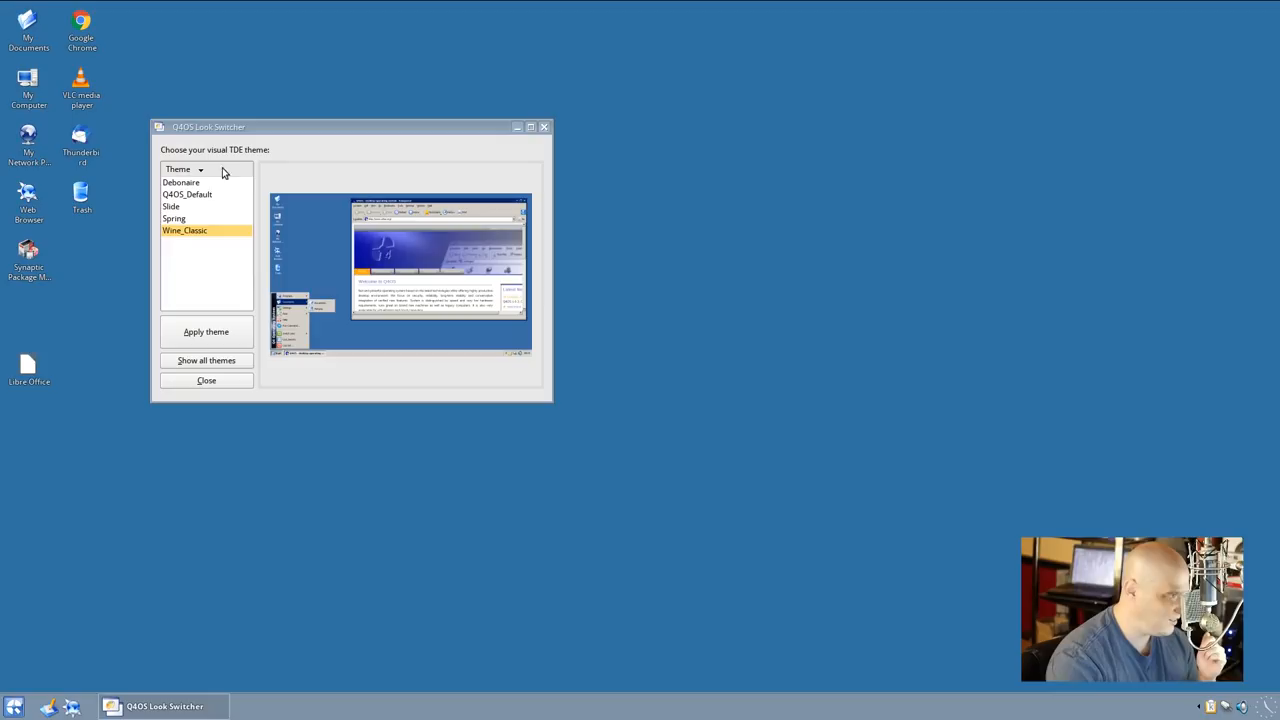
left_click(206, 332)
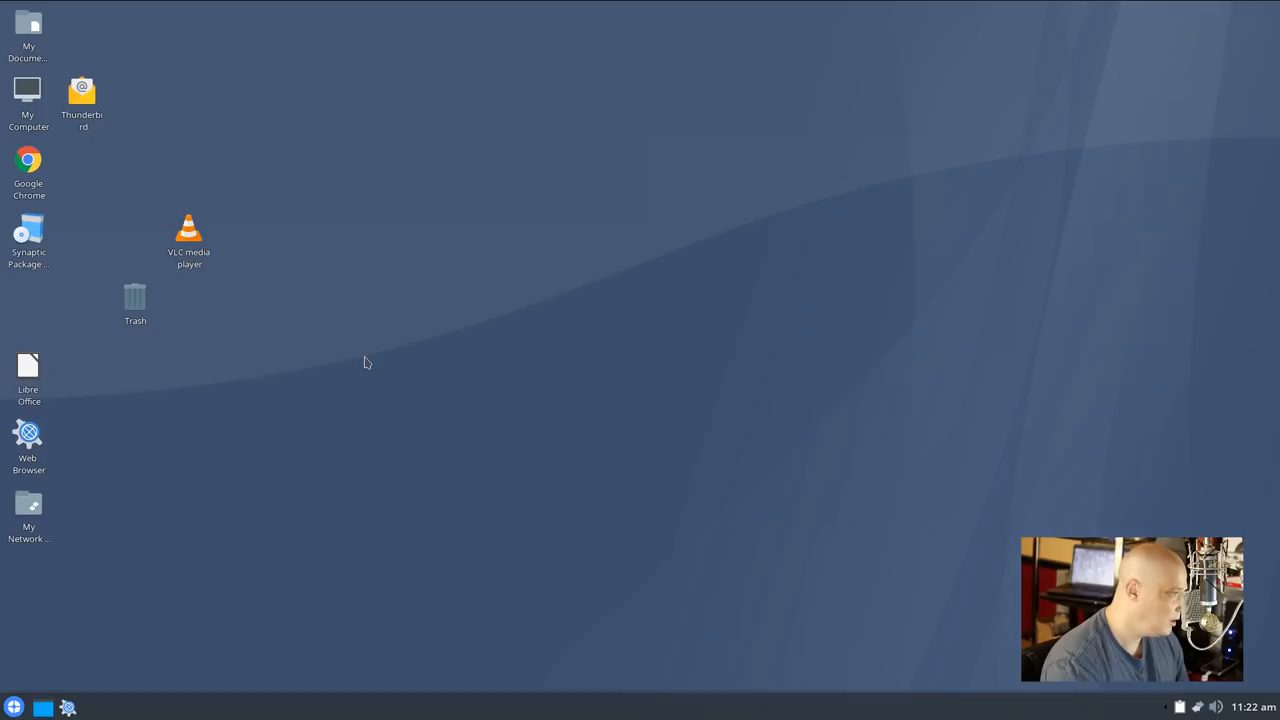
Bring up the desktop's right-click menu with its Icons and Configure Desktop options
right_click(366, 362)
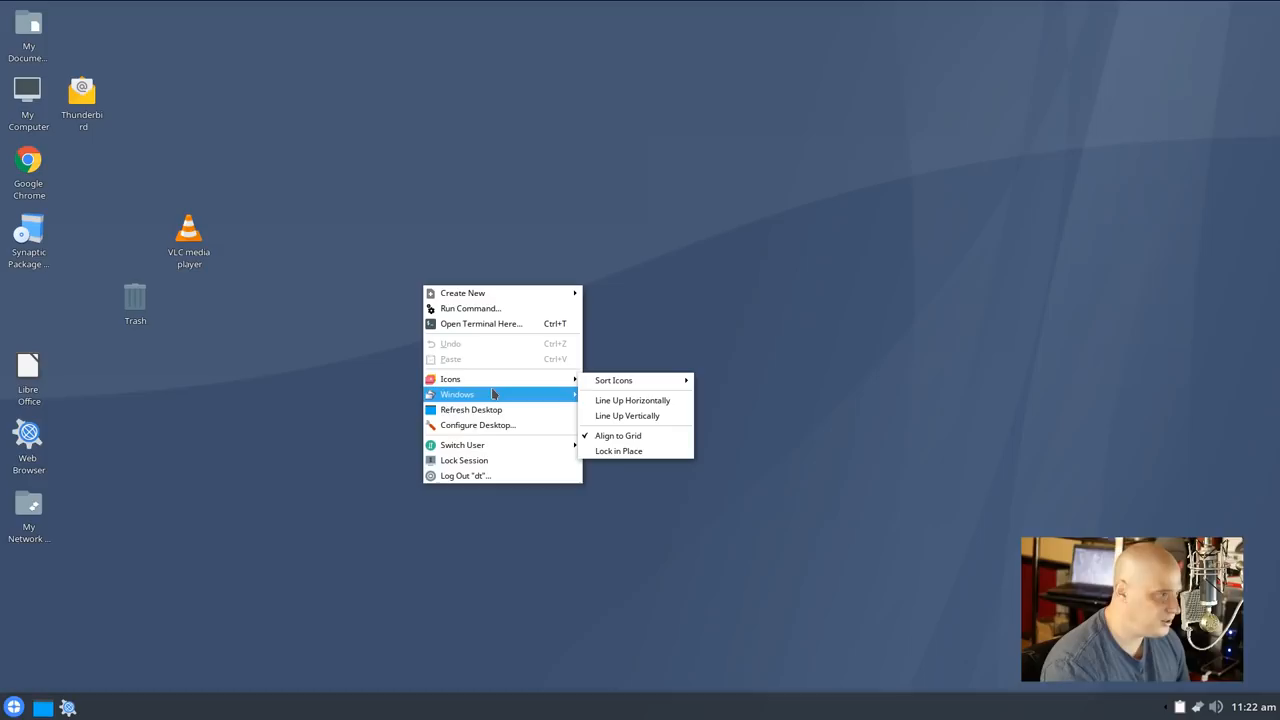
mouse_move(478, 424)
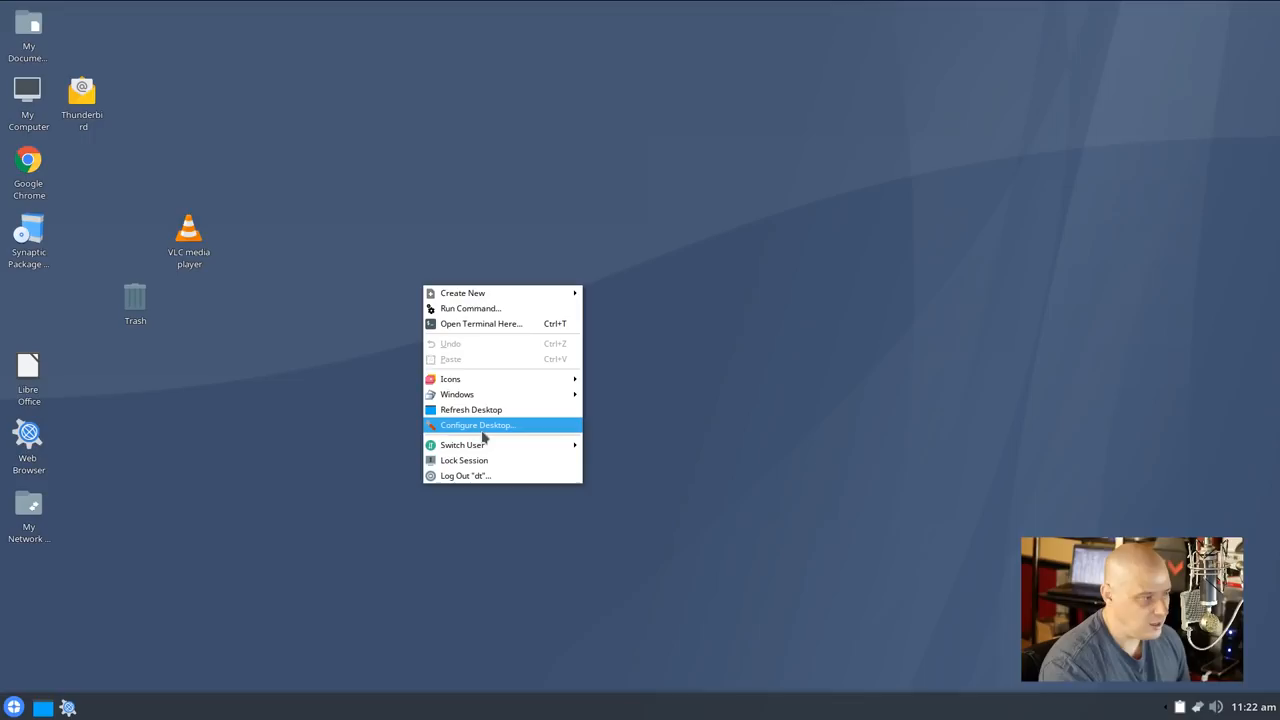
In Configure Desktop, browse the wallpapers folder and choose simpleOutlook-pyramids.svg as background
left_click(476, 424)
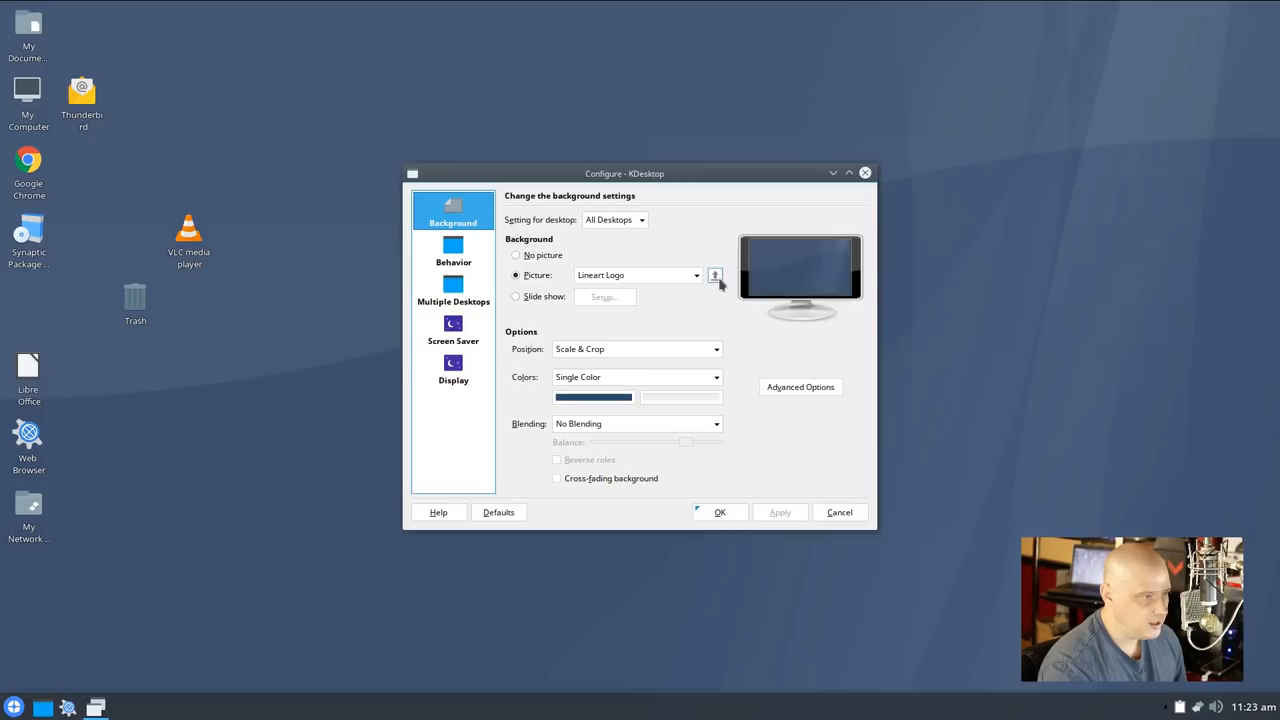
left_click(714, 276)
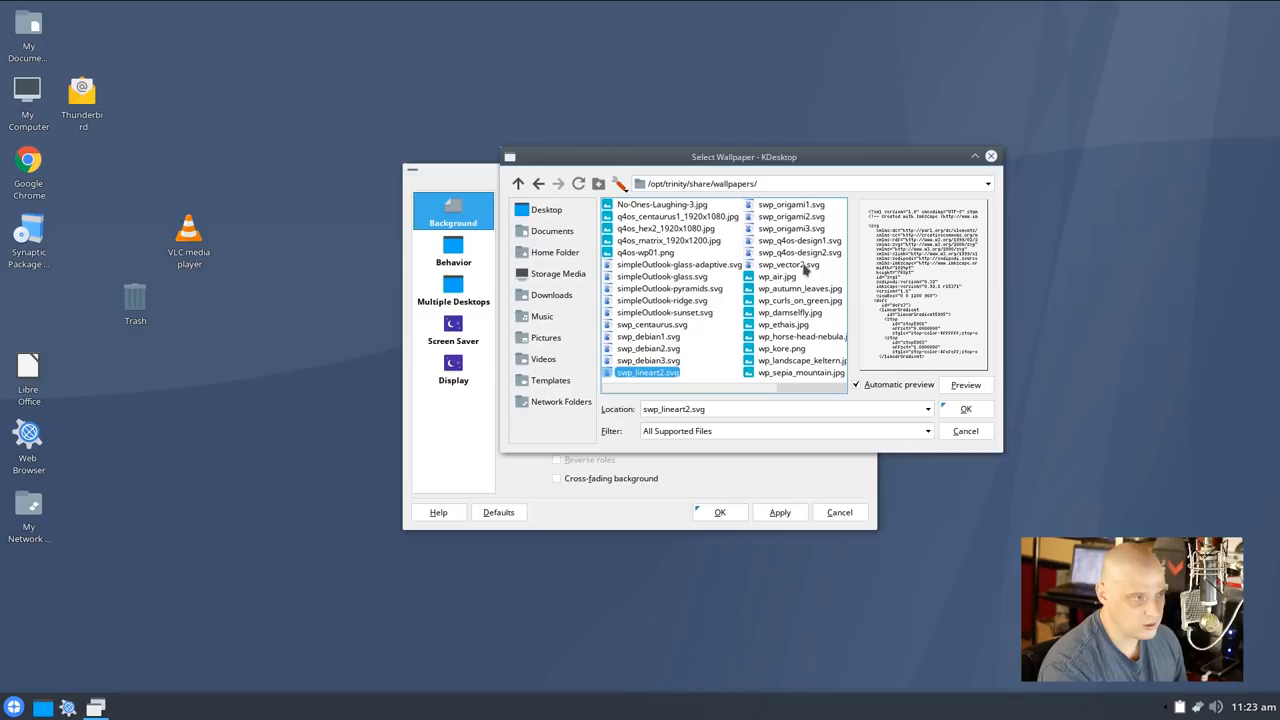
left_click(678, 264)
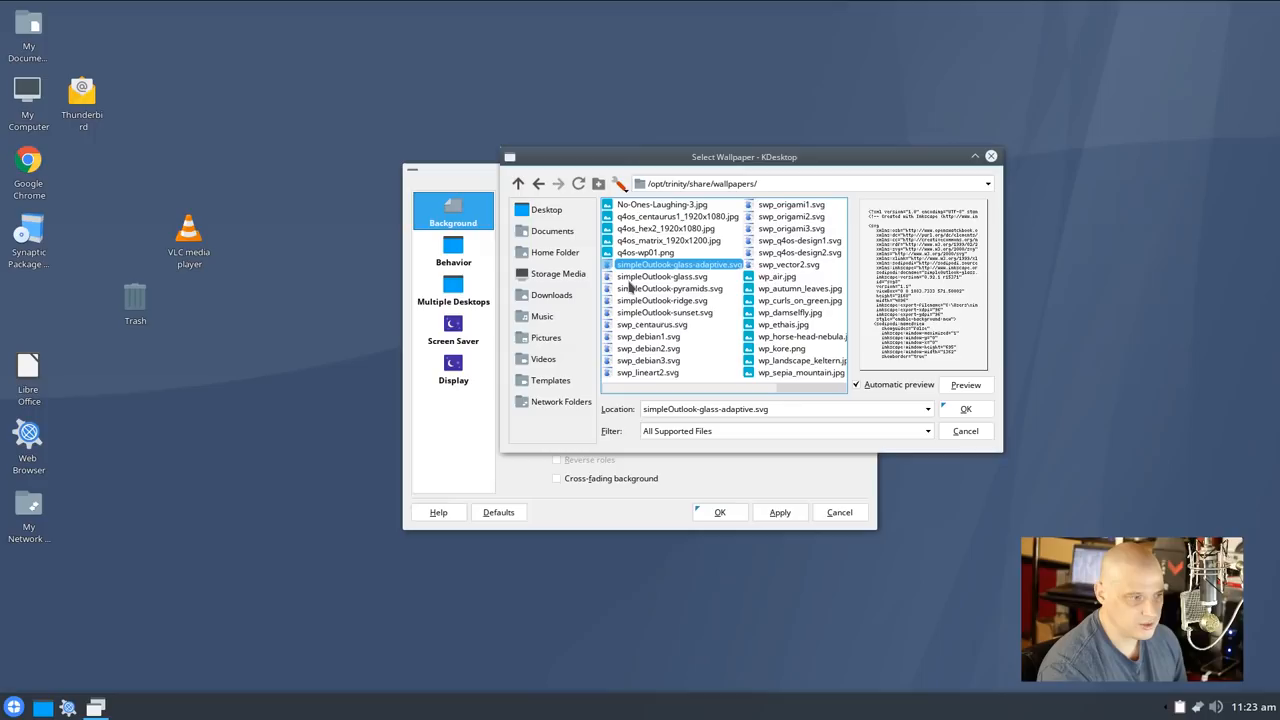
left_click(668, 288)
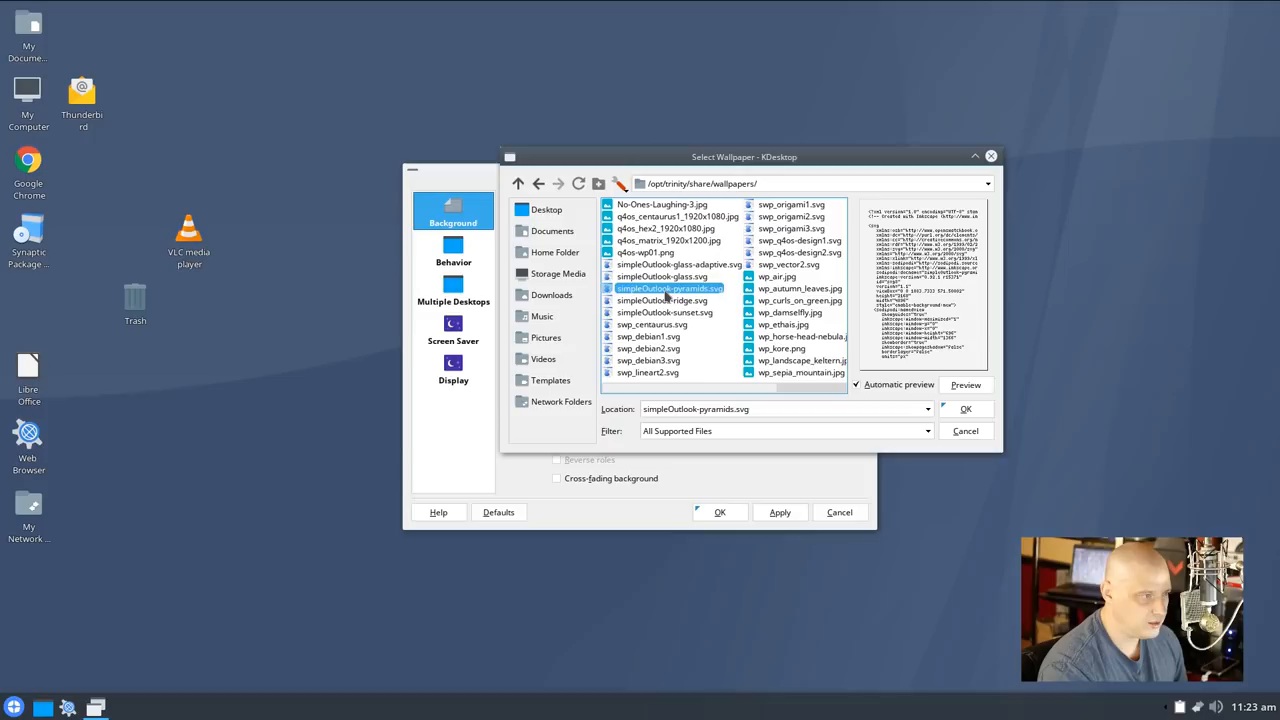
left_click(964, 408)
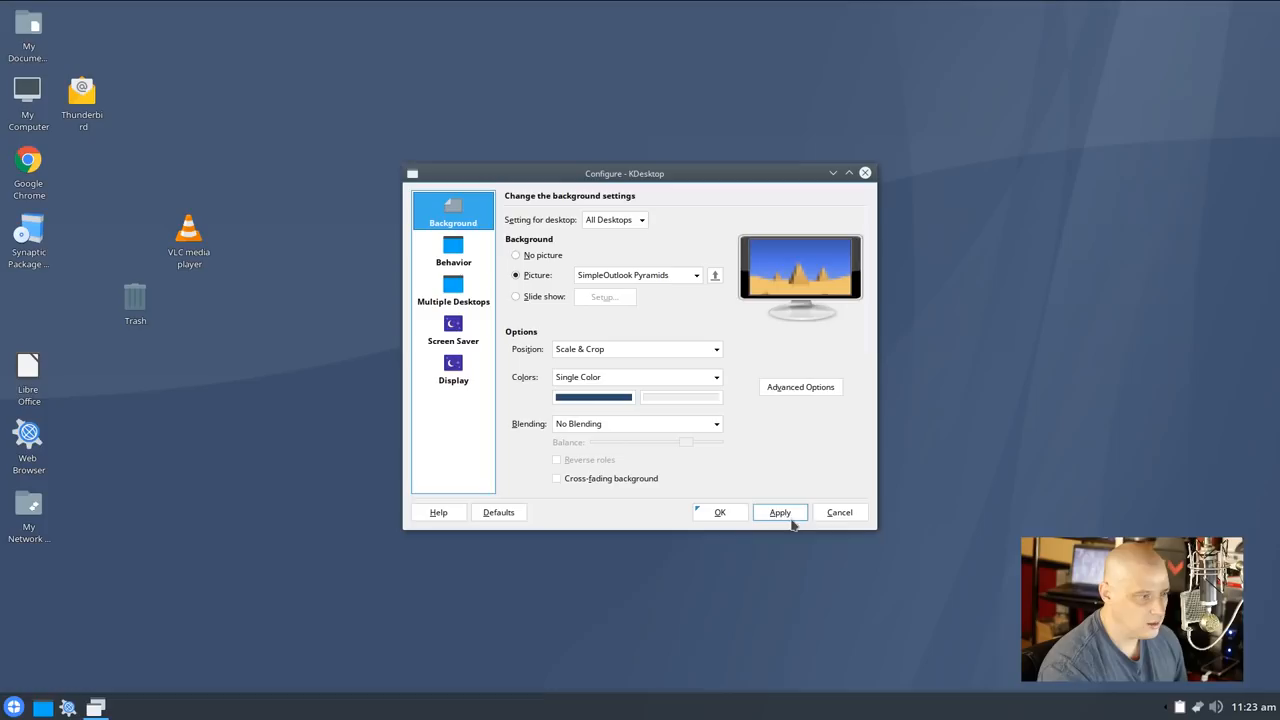
Apply the pyramids wallpaper, then switch to SimpleOutlook Ridge
left_click(780, 512)
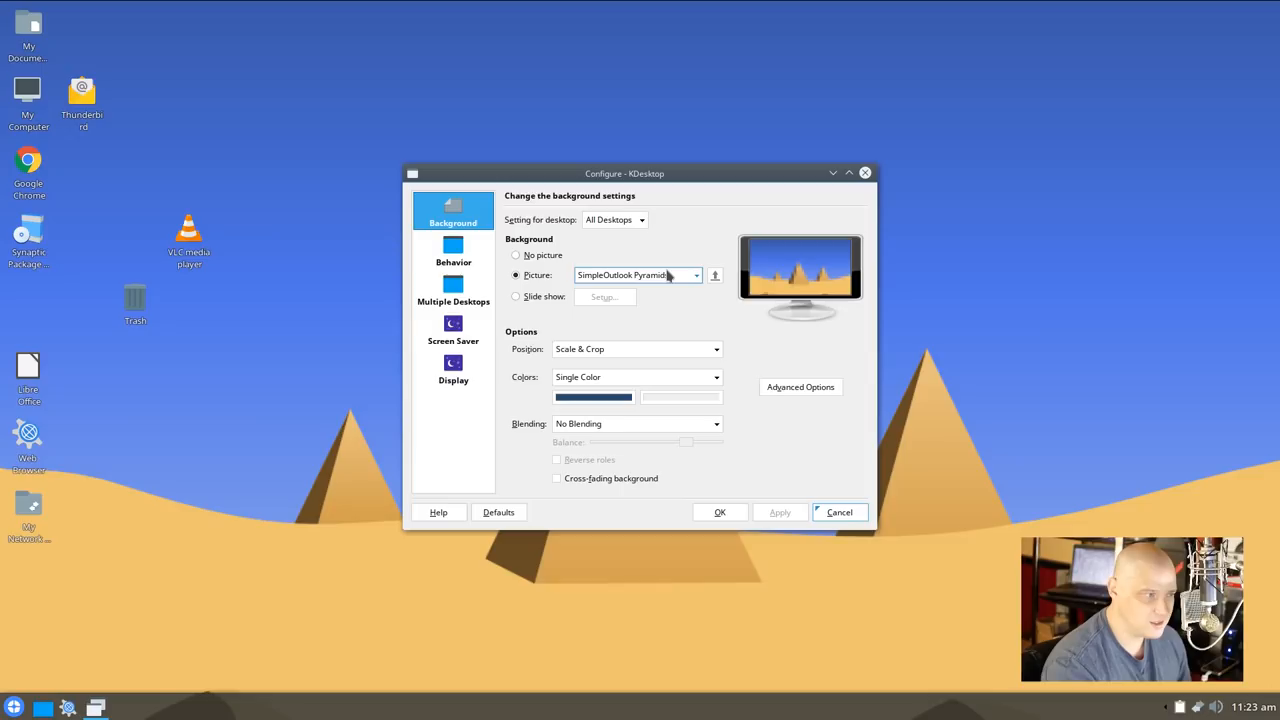
left_click(780, 512)
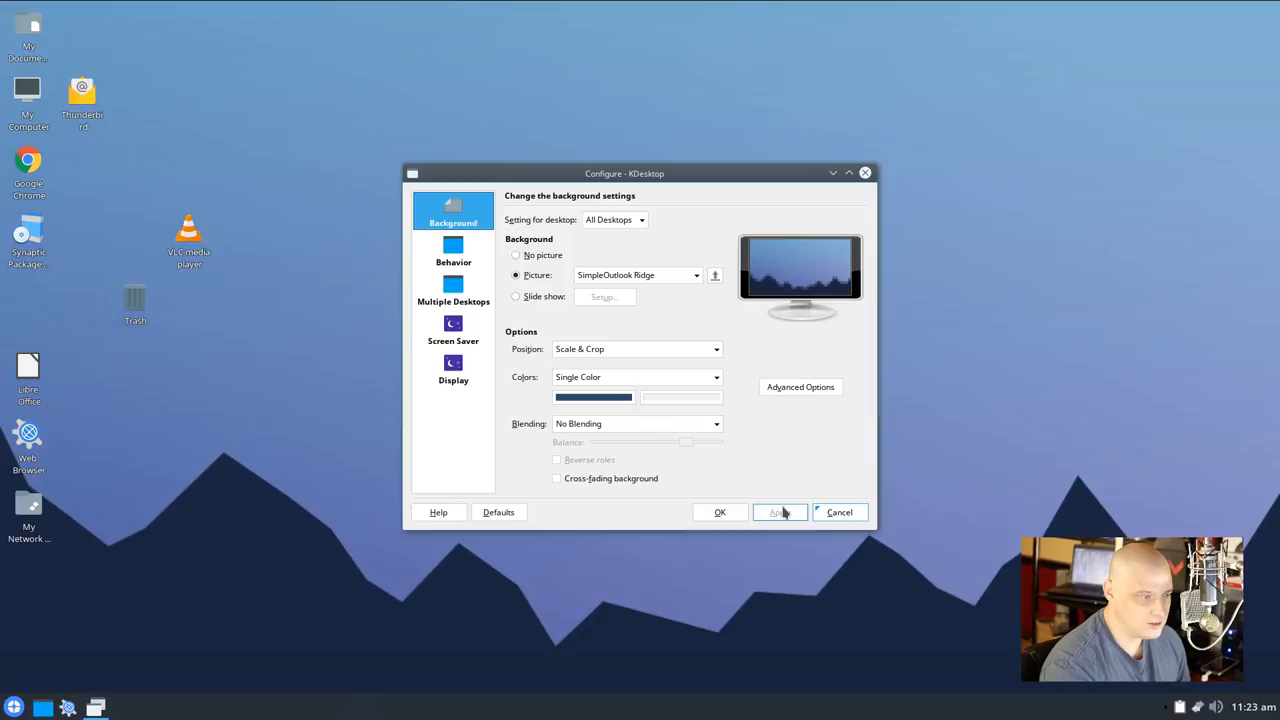
left_click(696, 276)
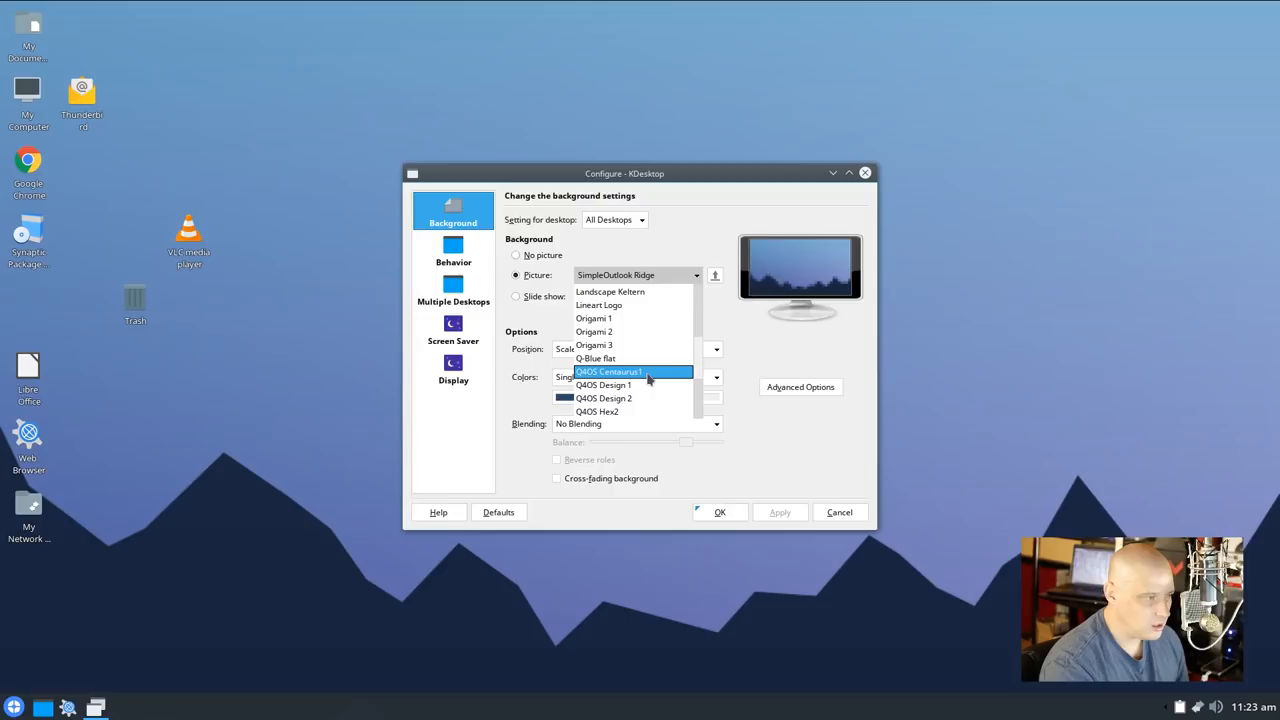
Switch the wallpaper to Q4OS Centaurus1 and reopen the file browser for another picture
left_click(608, 370)
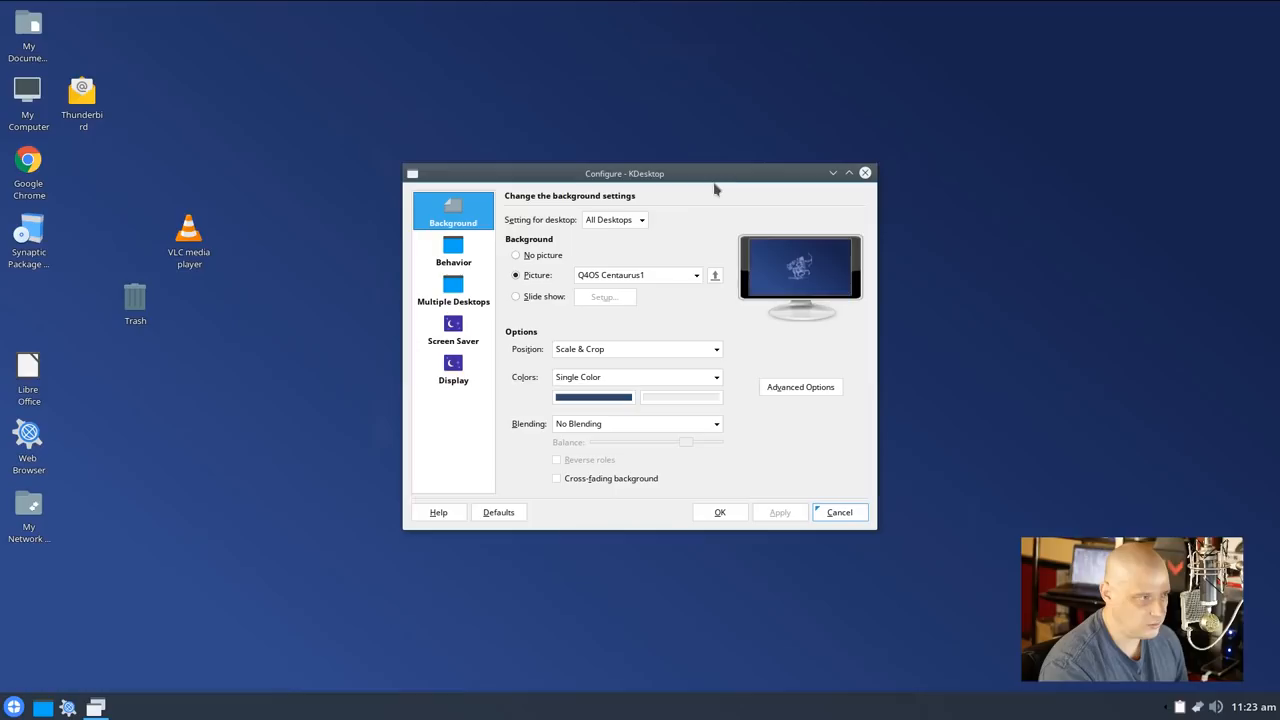
left_click(714, 276)
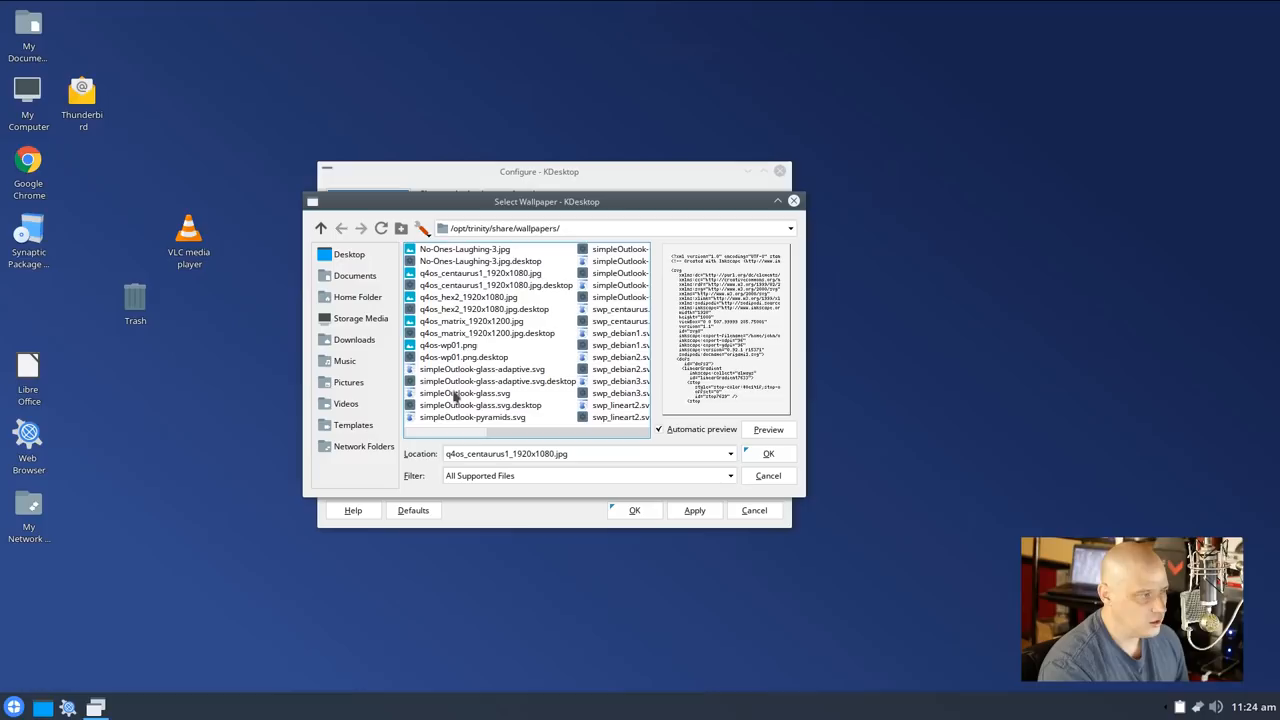
Apply the wheat-field Landscape Kelleran wallpaper and close the configuration dialog with icons off
left_click(768, 452)
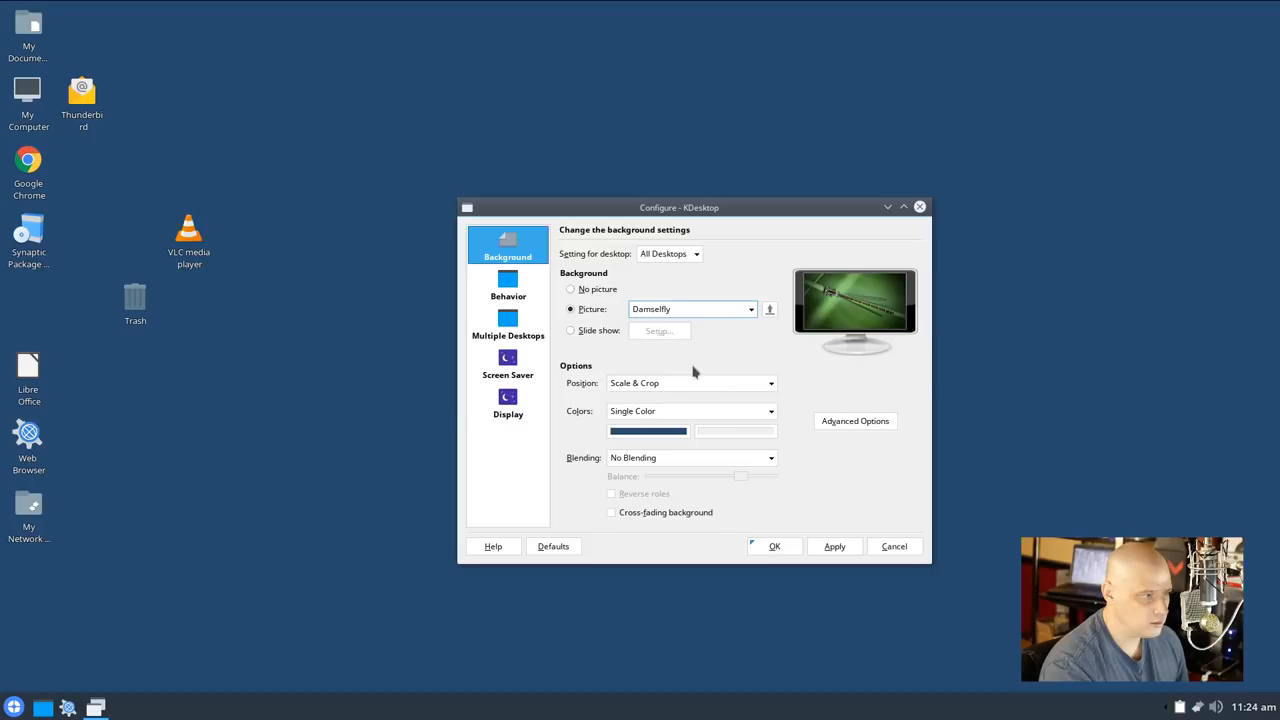
left_click(774, 546)
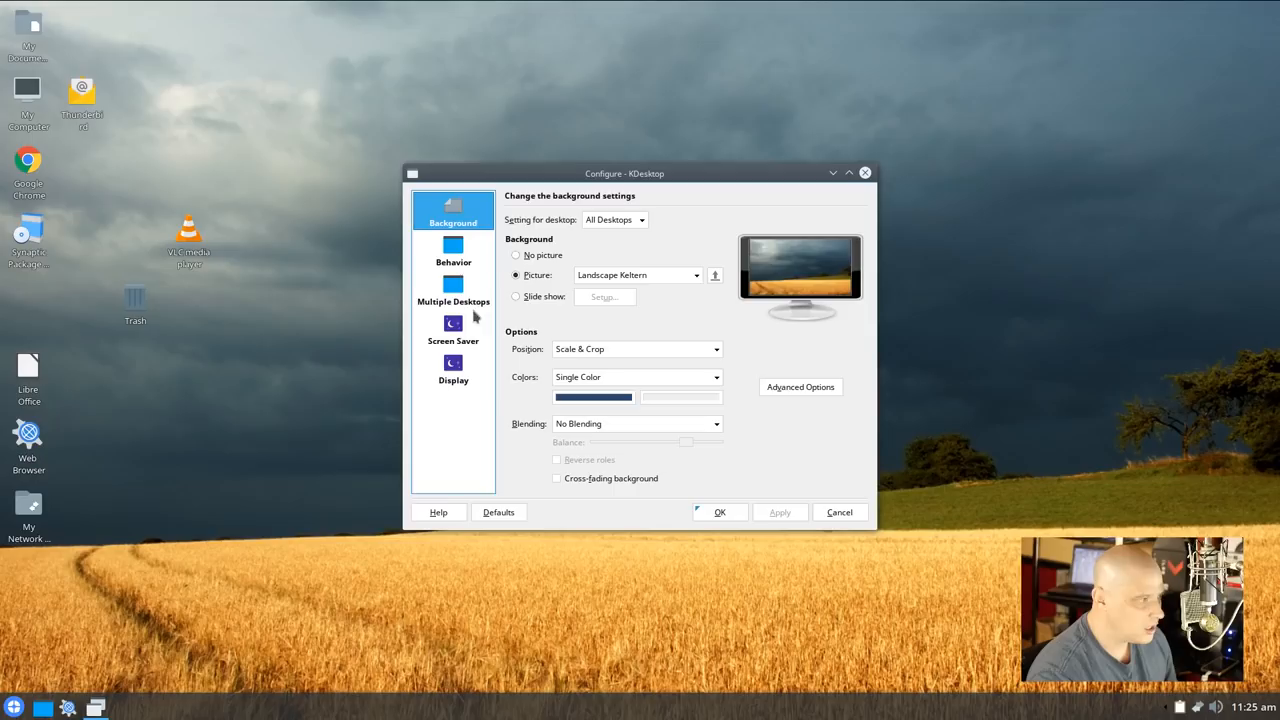
left_click(452, 256)
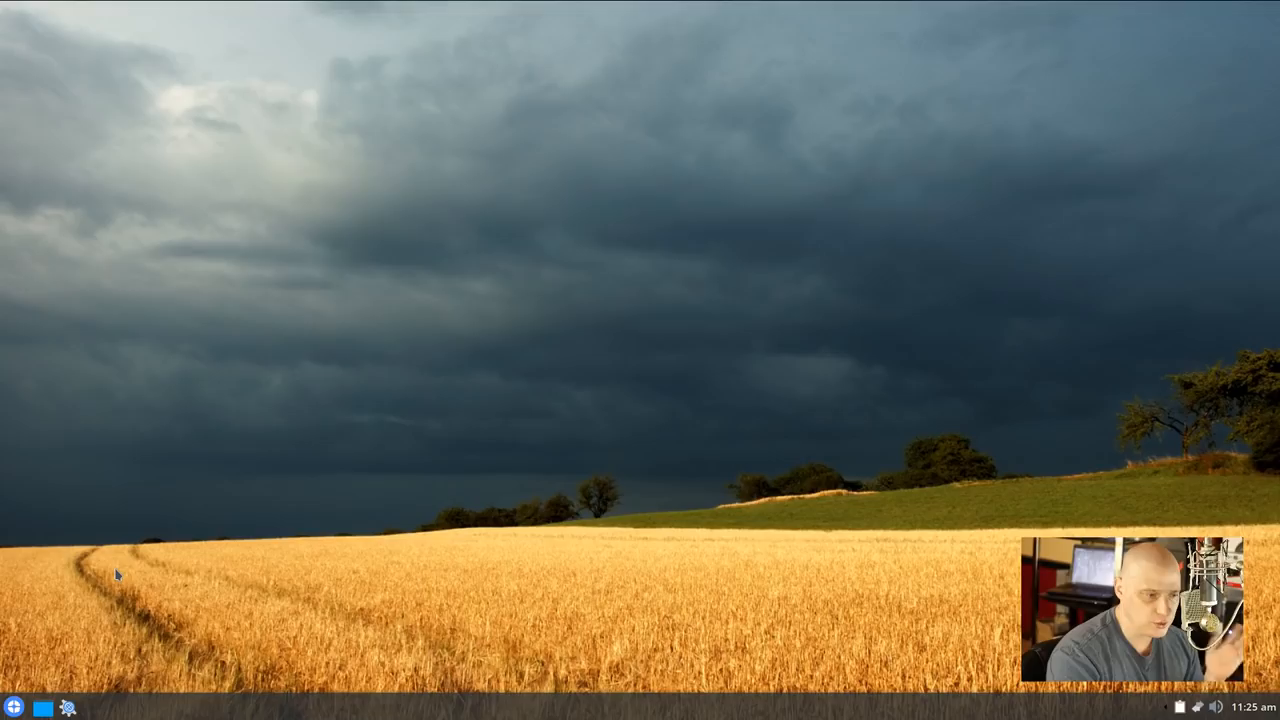
mouse_move(332, 222)
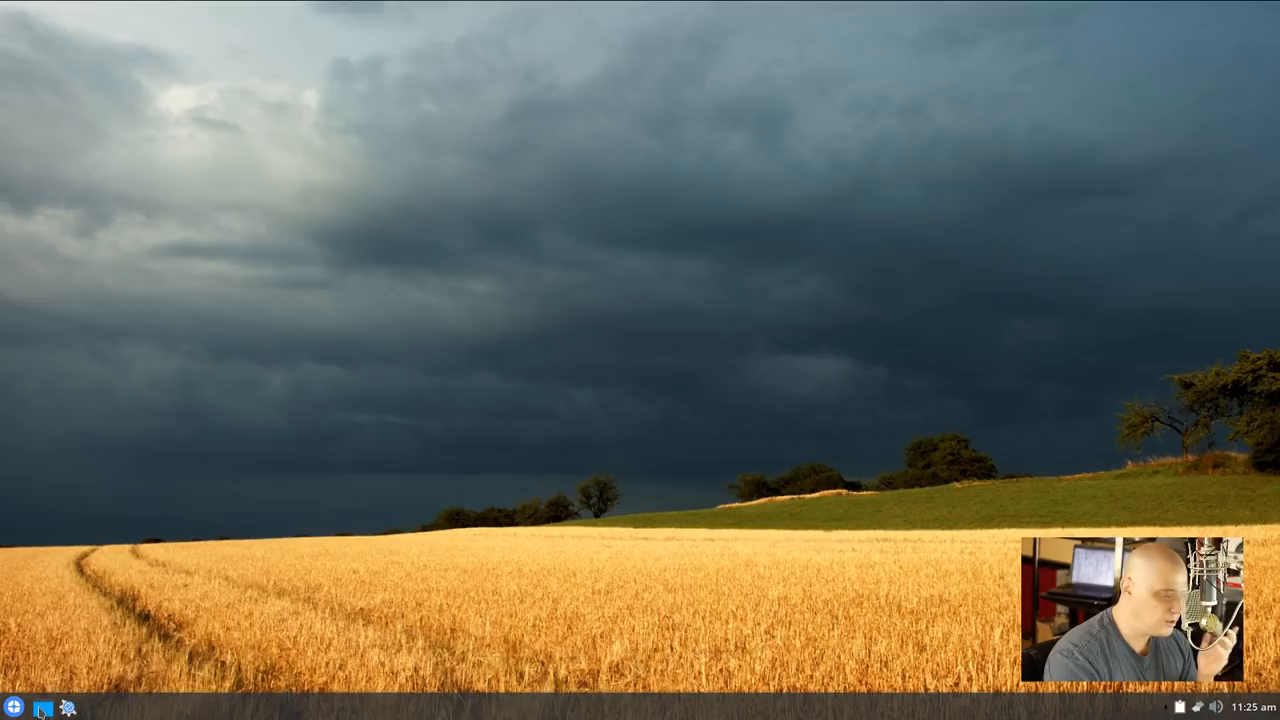
Show the Trinity start menu over the wheat-field desktop
left_click(14, 708)
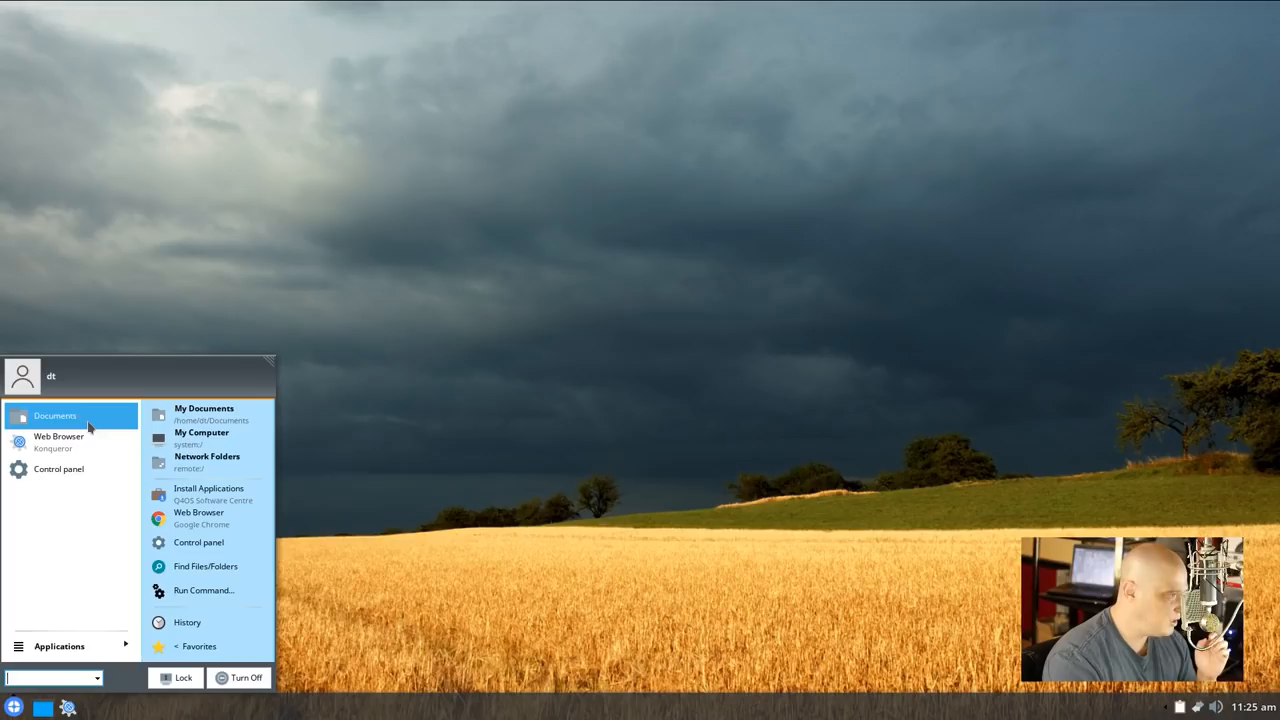
left_click(56, 414)
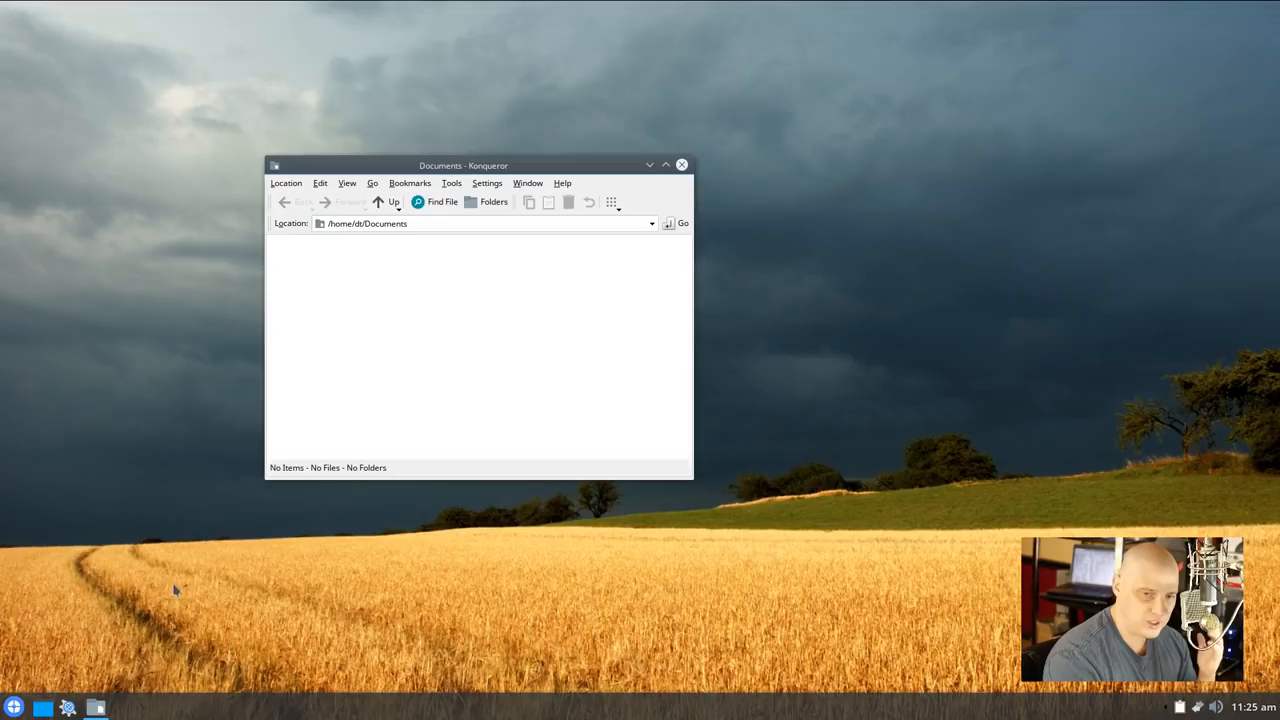
left_click(680, 164)
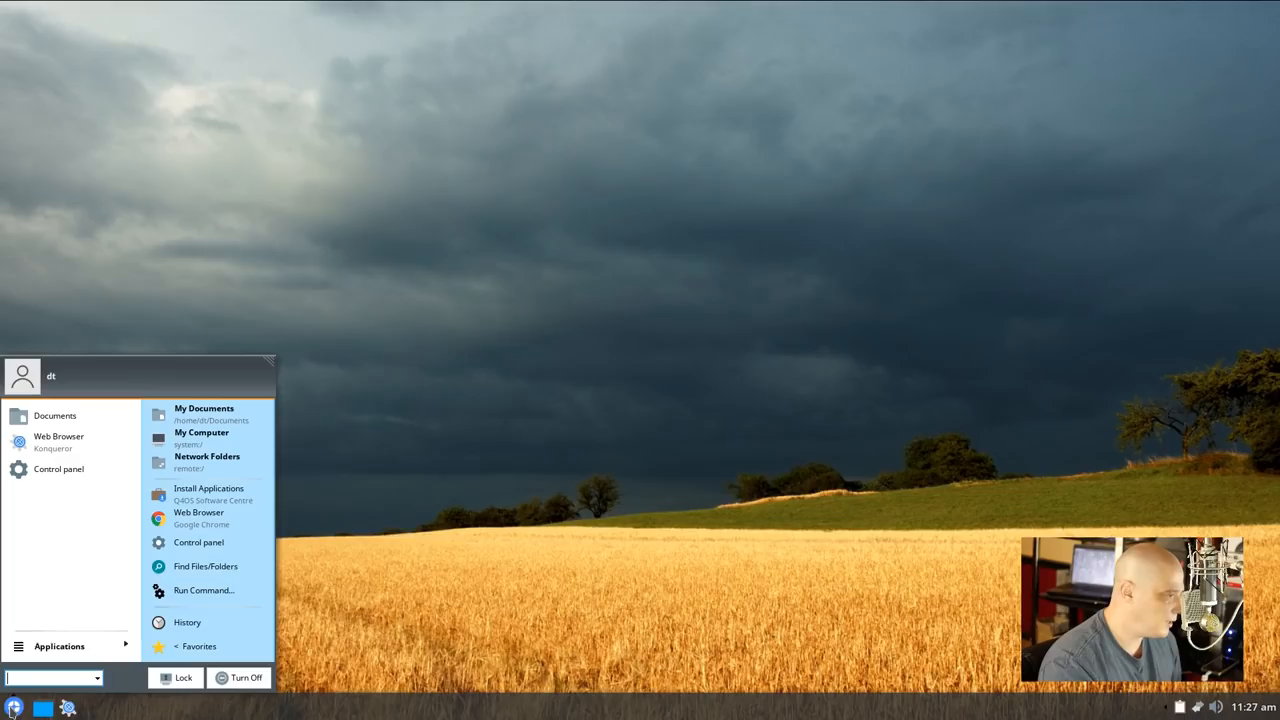
mouse_move(62, 620)
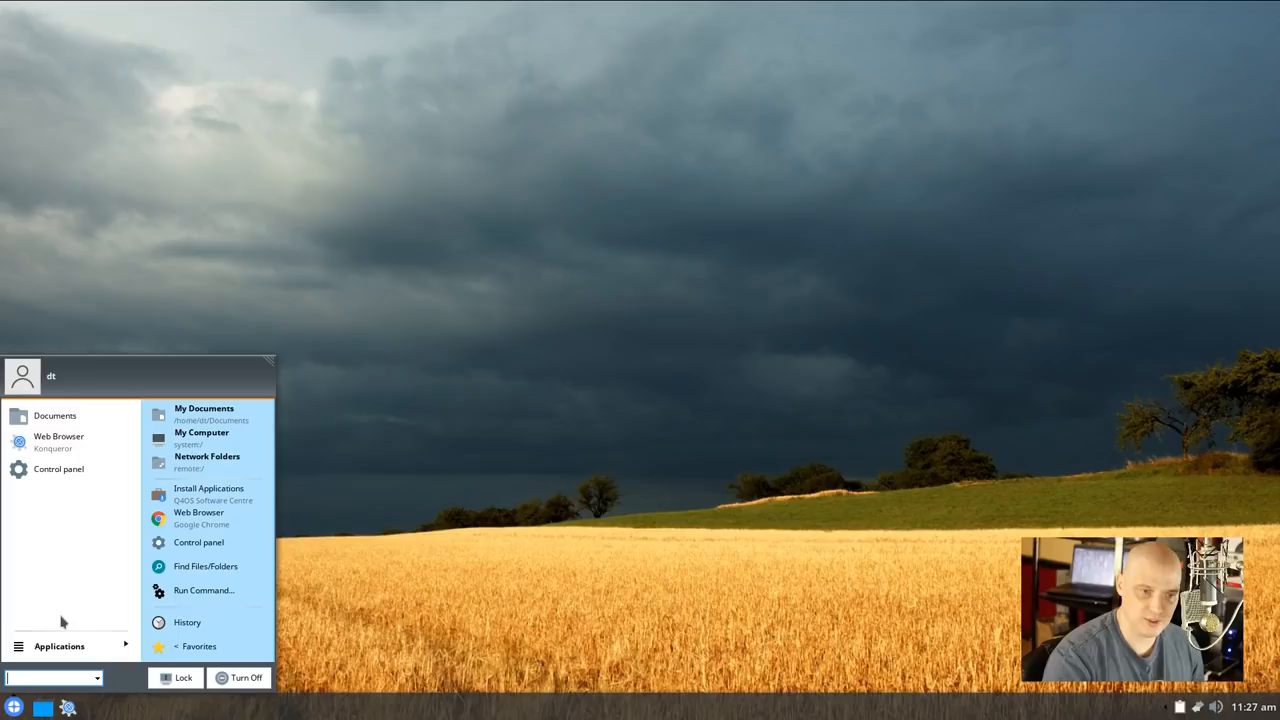
Launch Konsole via the menu search and move its window toward the screen centre
type("kon")
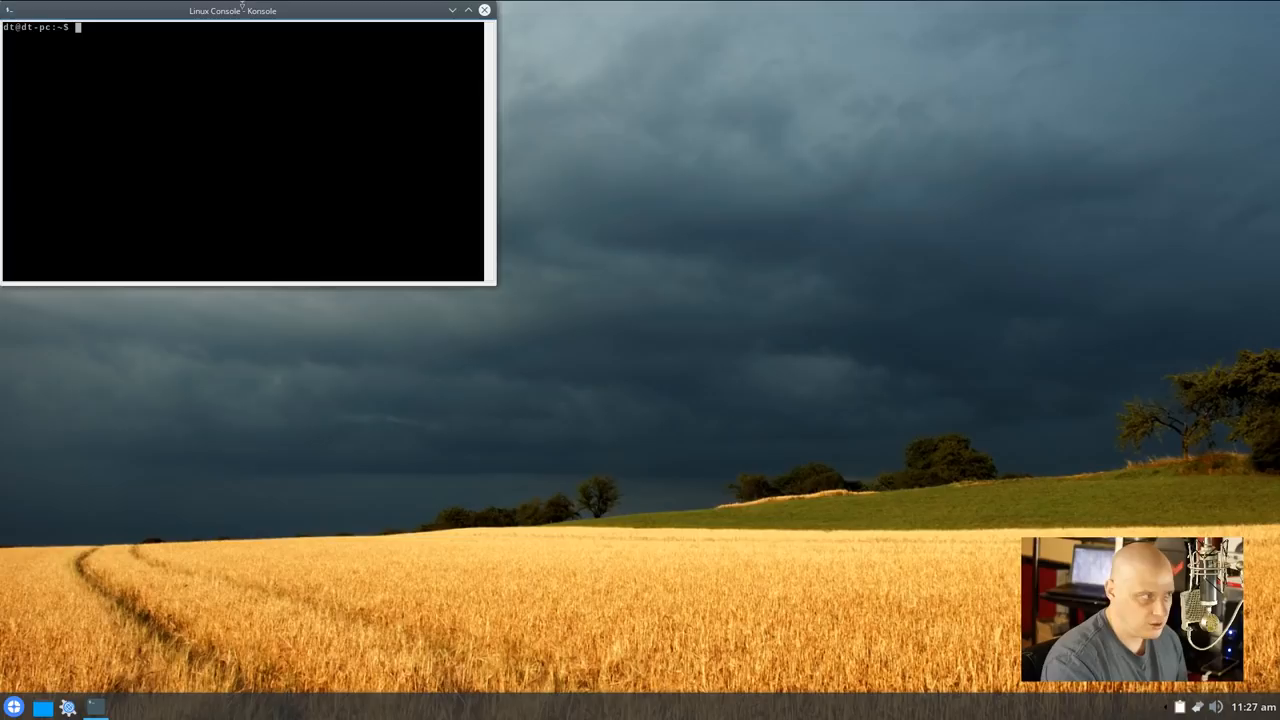
left_click_drag(232, 10, 810, 180)
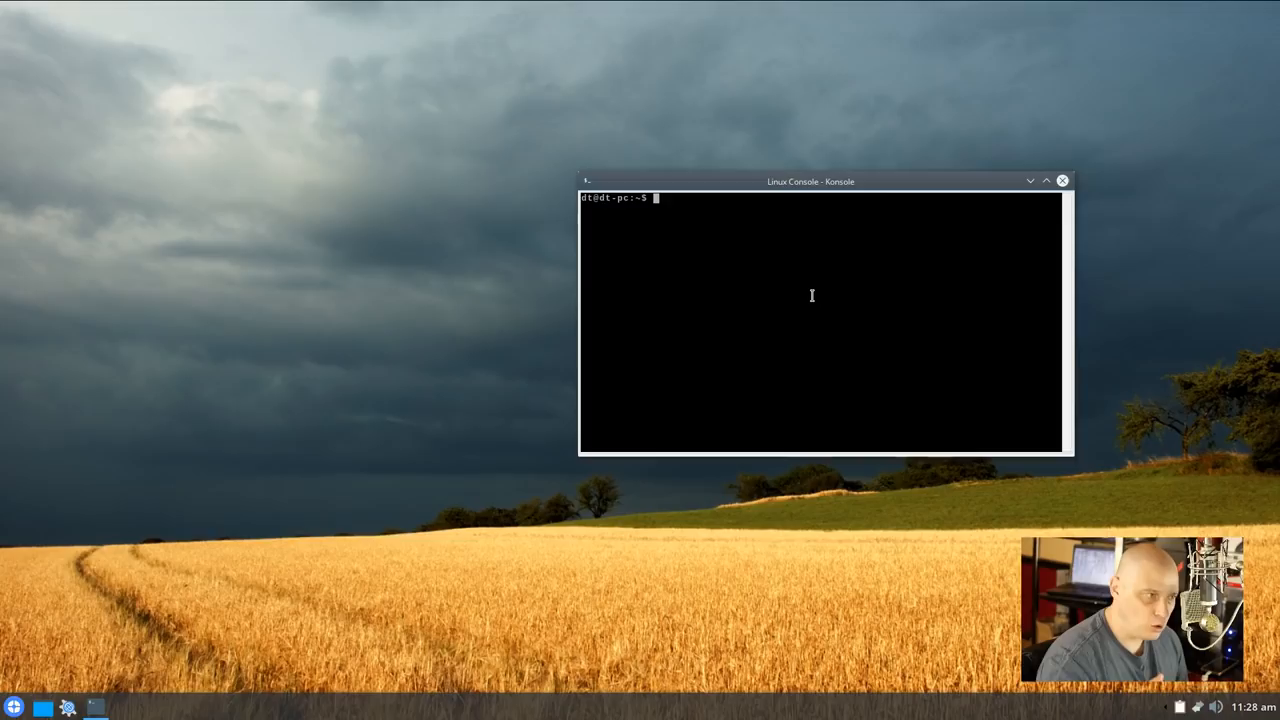
Run 'sudo apt install htop' confirming it is already newest, then enter htop at the prompt
type("sod")
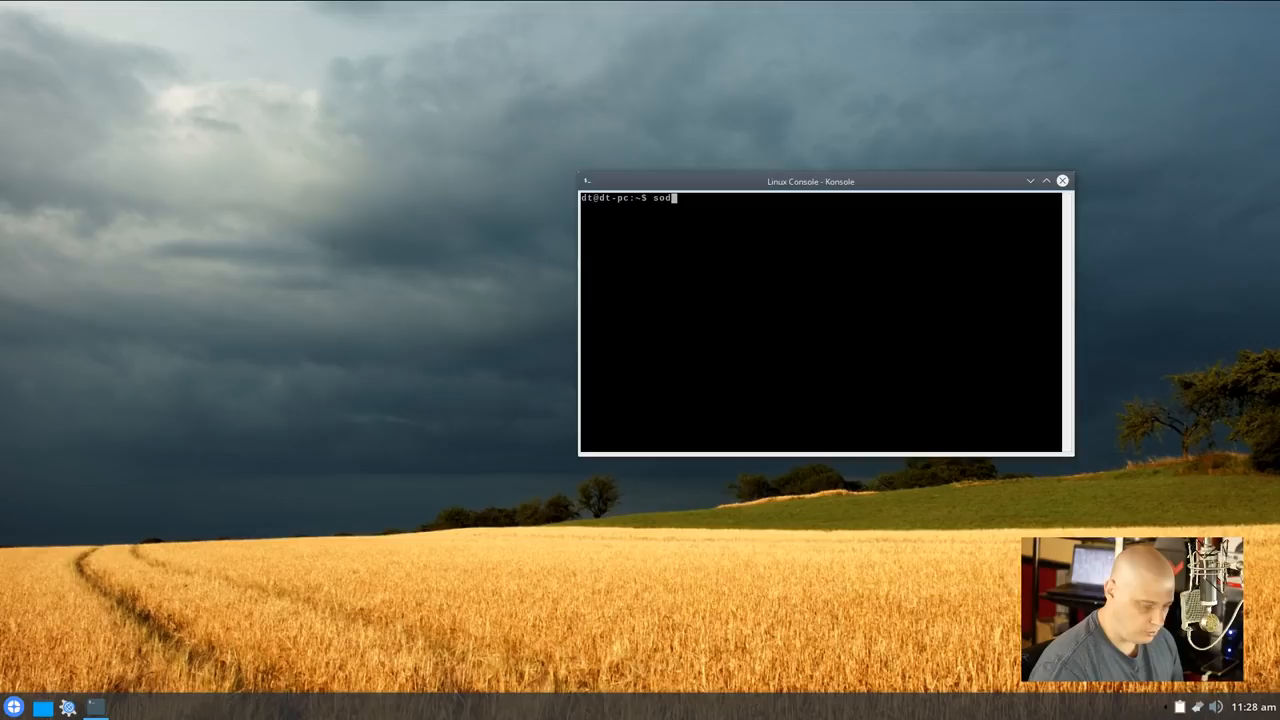
type("udo apt install ht")
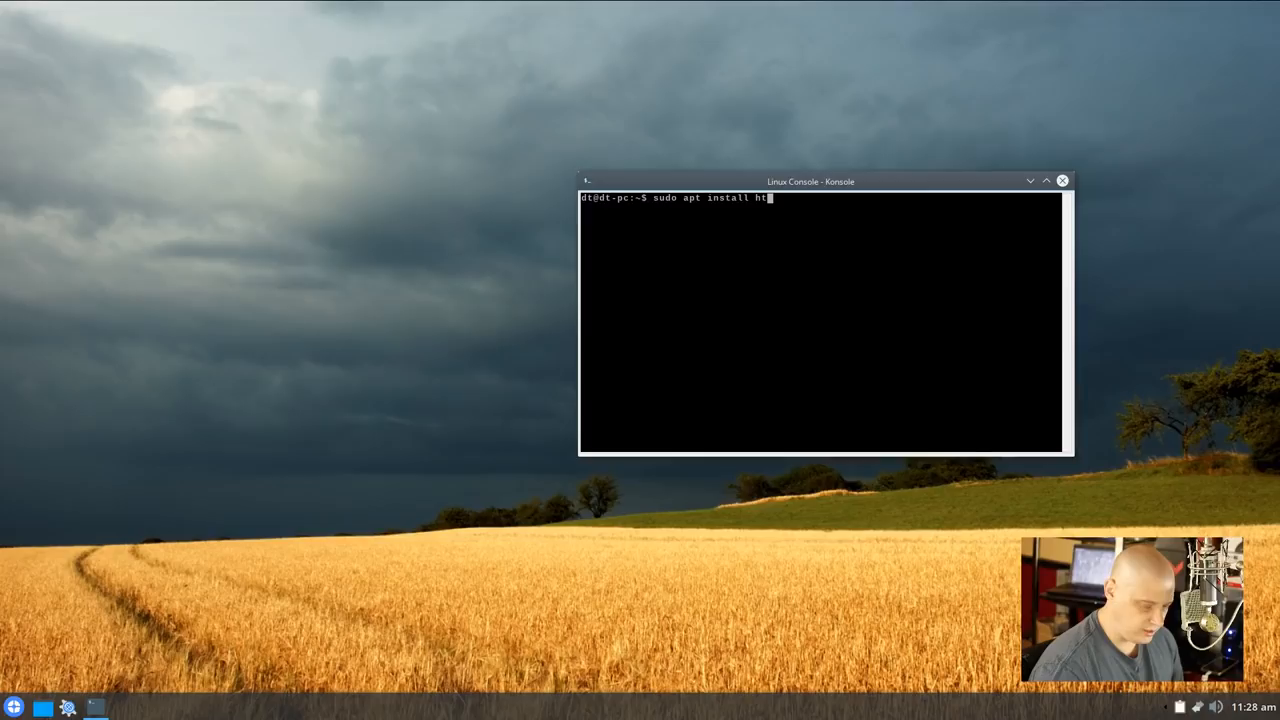
key("Return")
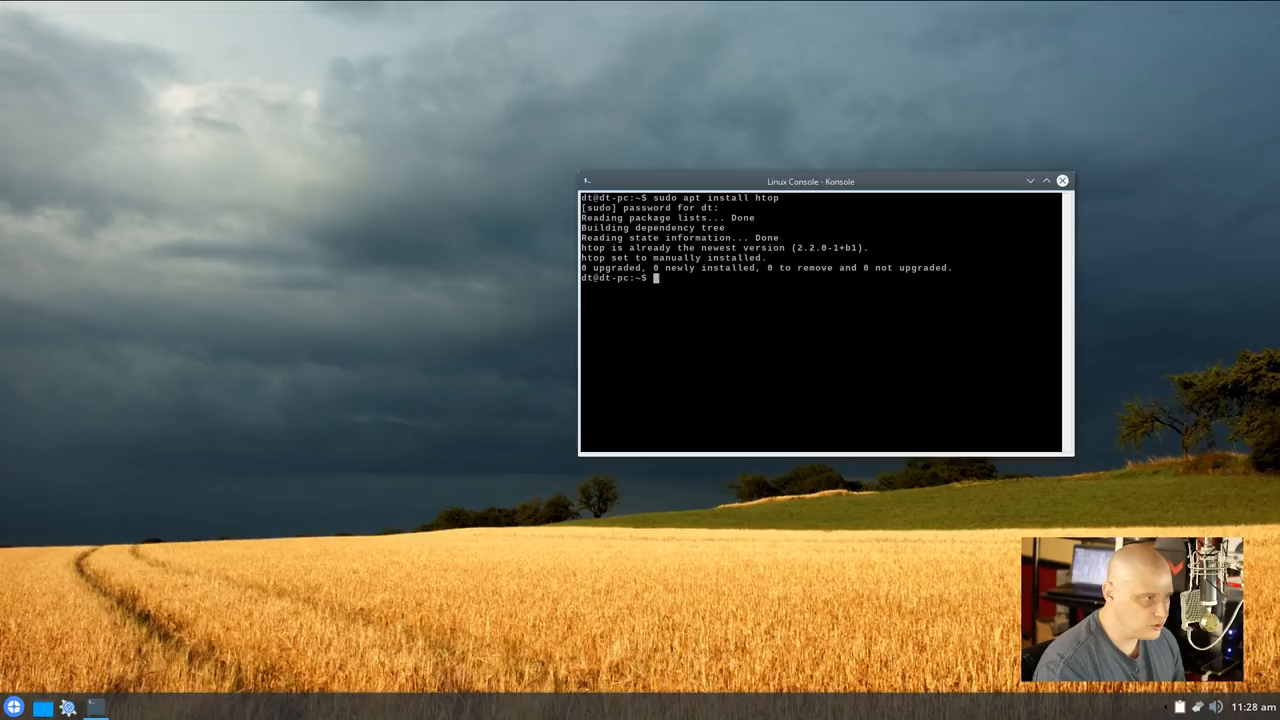
type("htop")
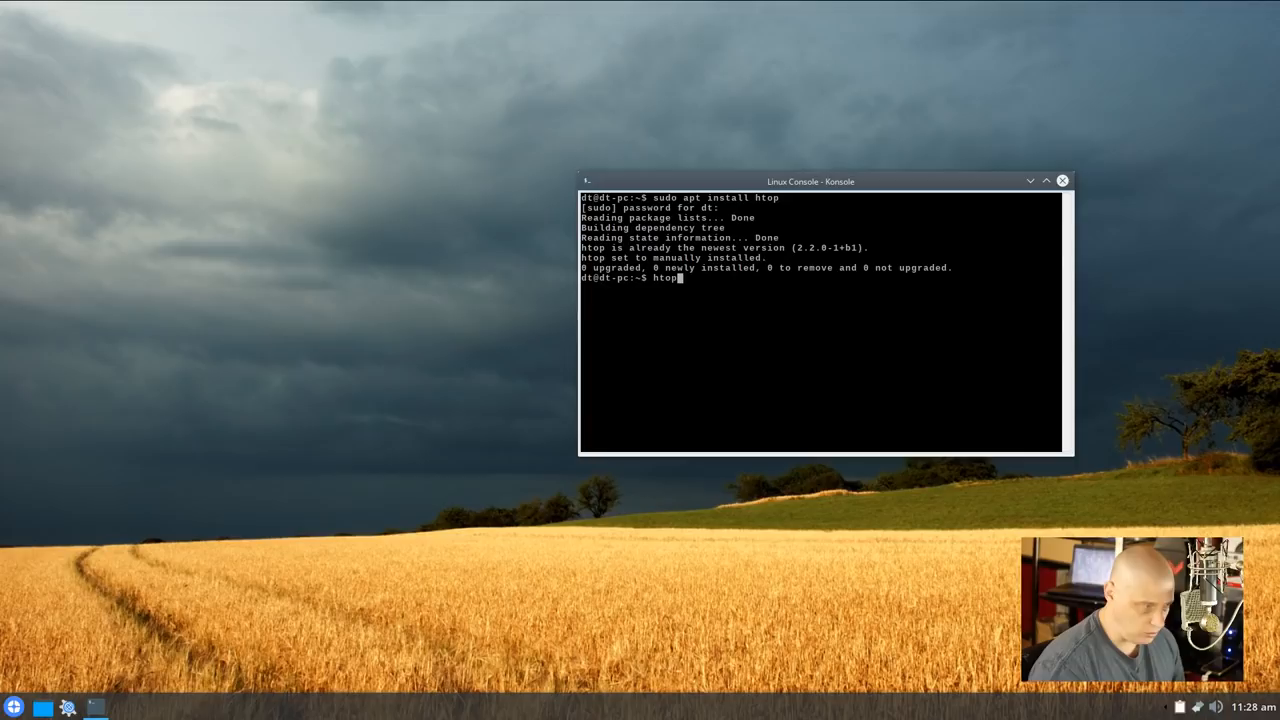
Run htop to view the low Mem bar and process list, then close Konsole
key("Return")
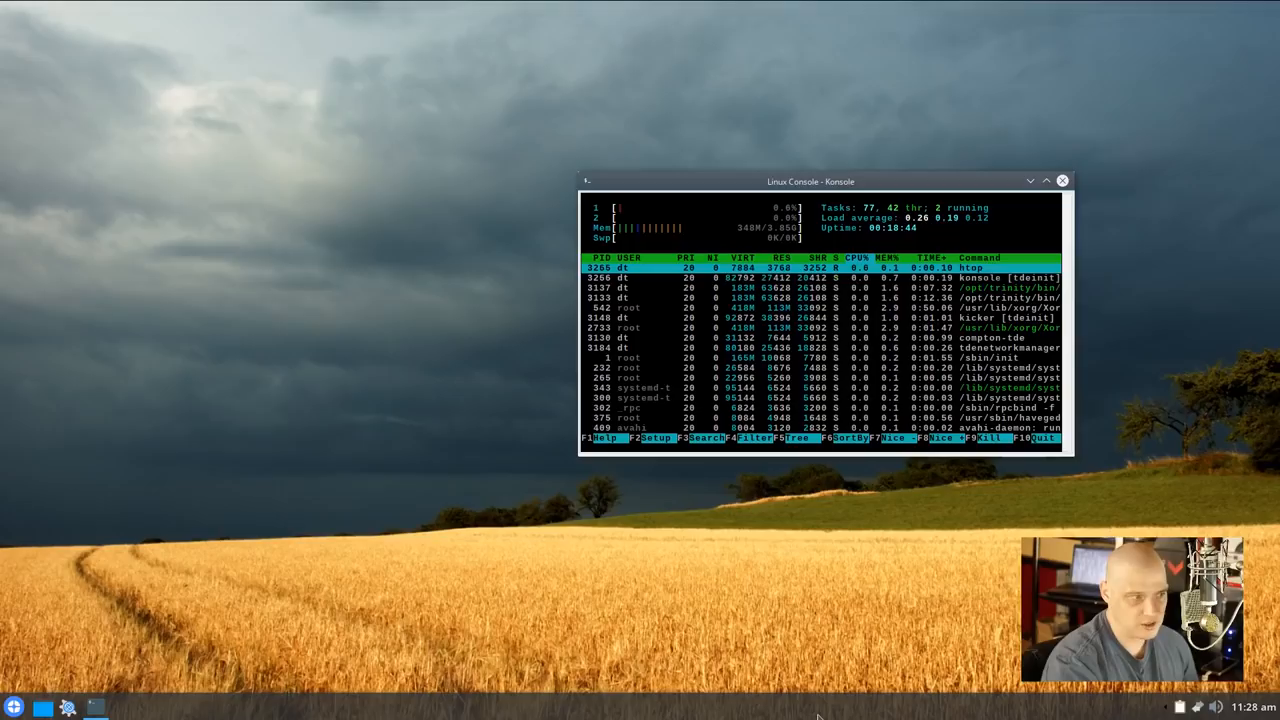
left_click(14, 708)
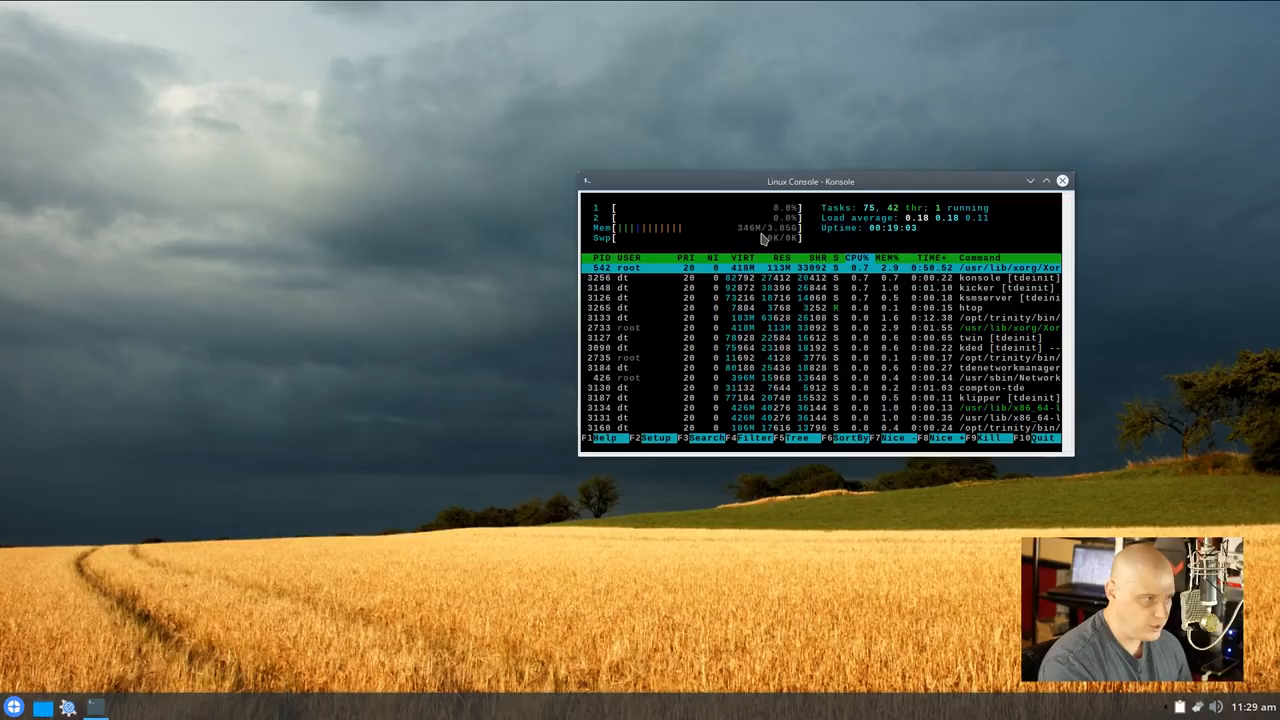
left_click(1064, 180)
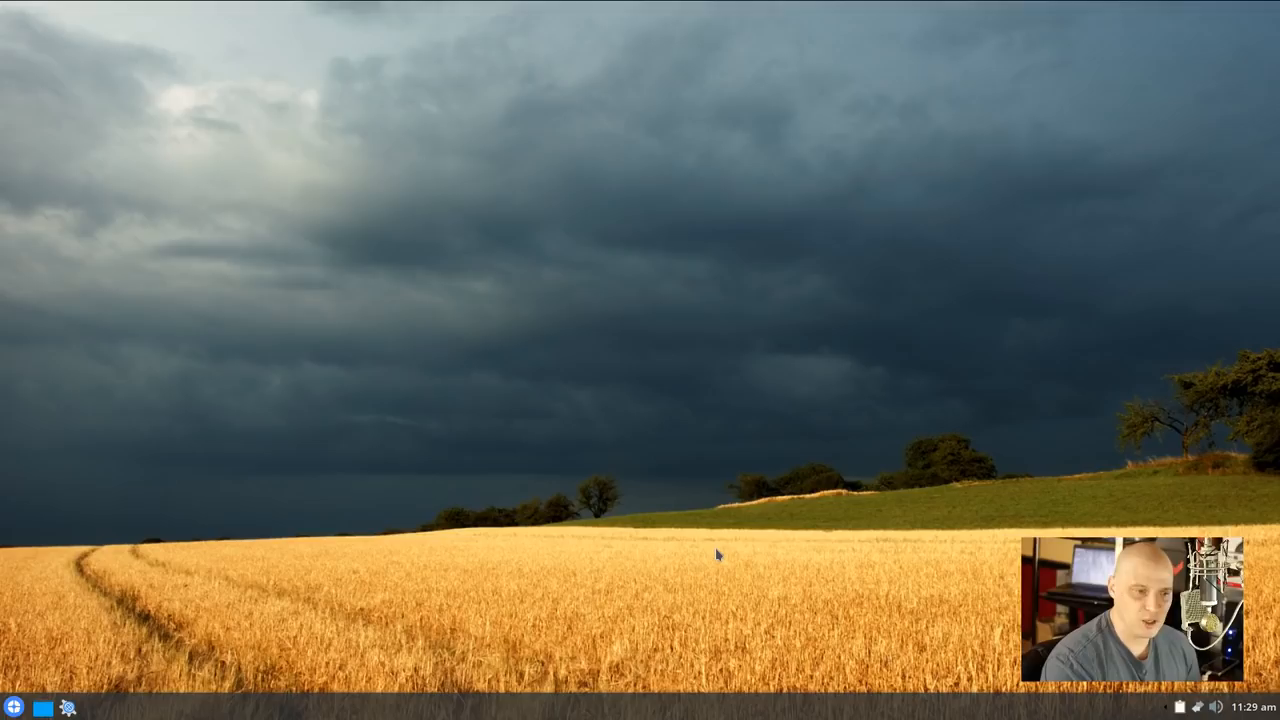